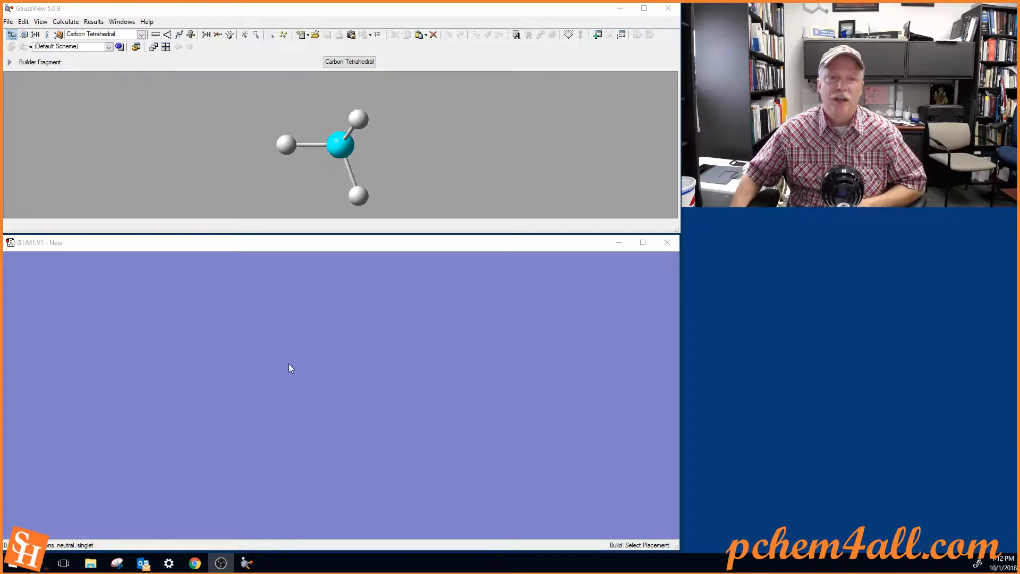
mouse_move(368, 164)
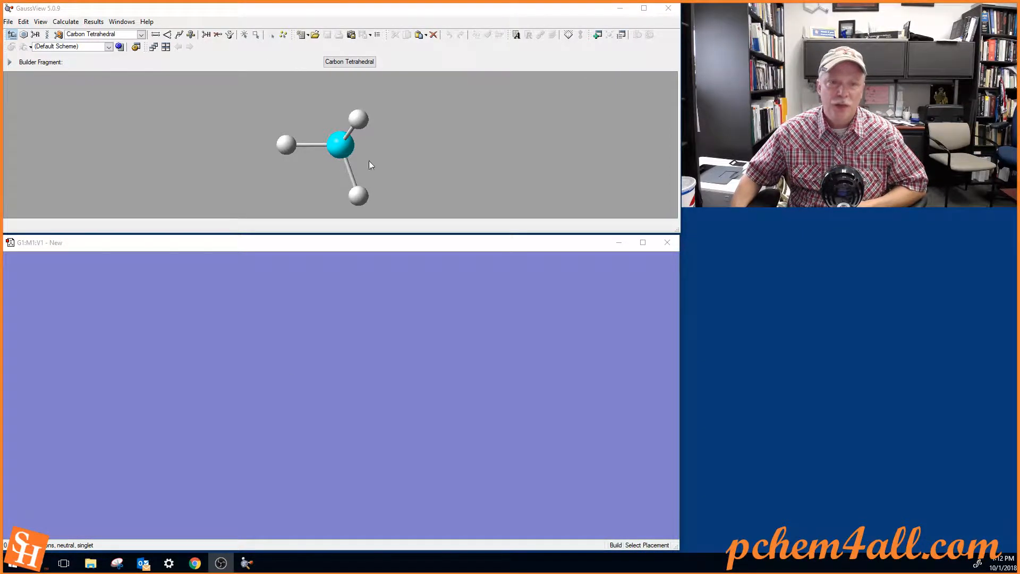
mouse_move(357, 78)
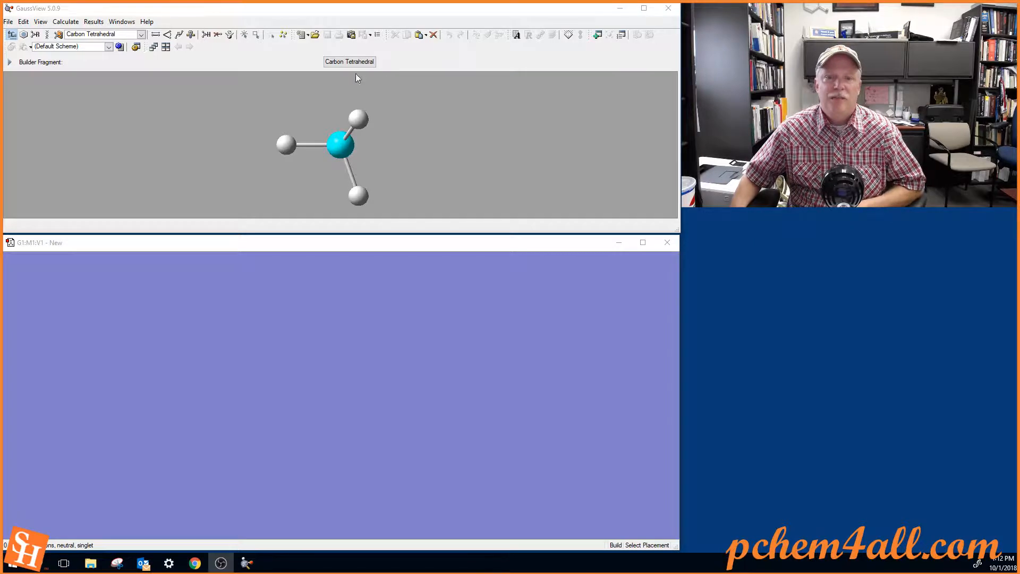
mouse_move(343, 154)
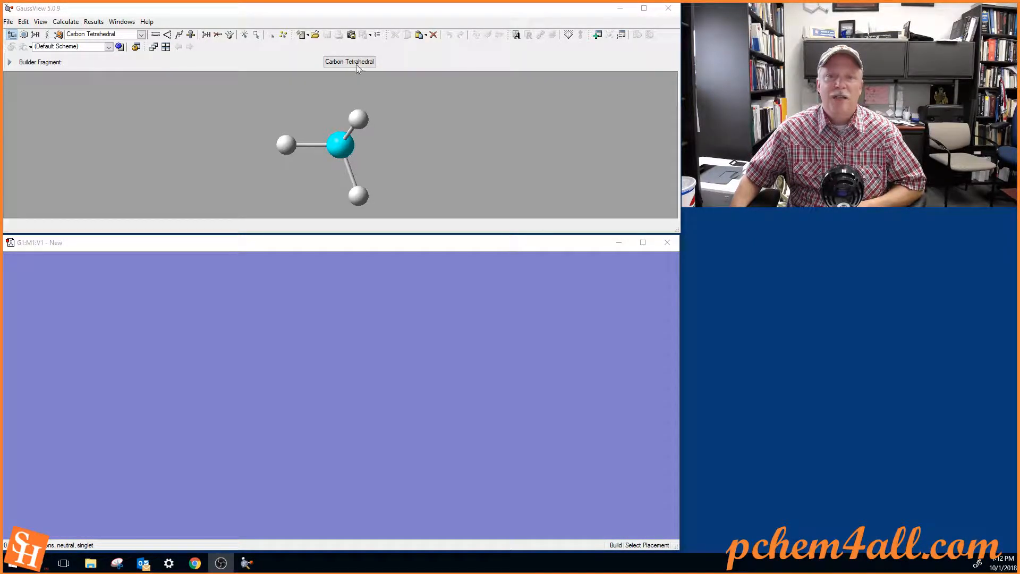
mouse_move(283, 404)
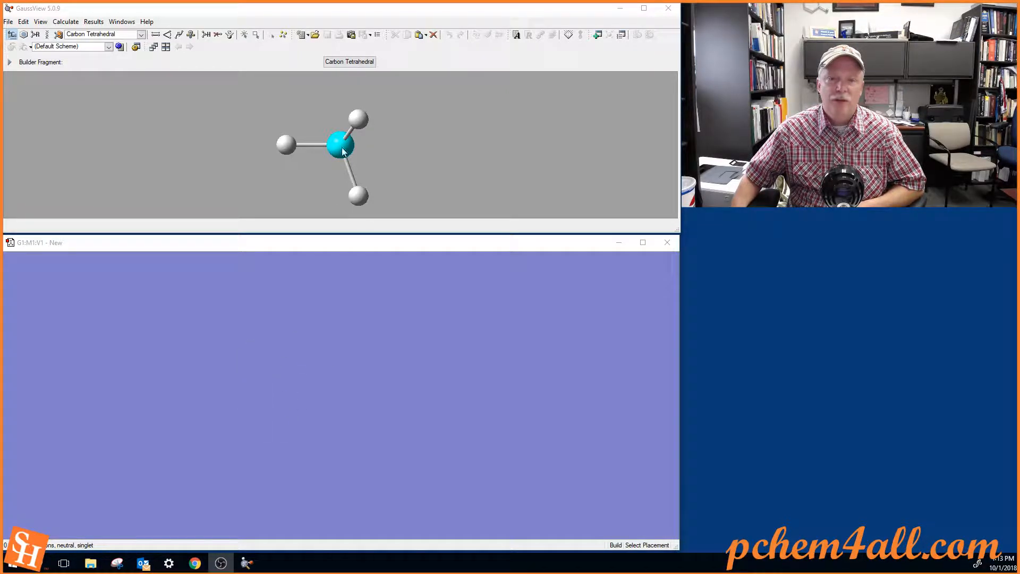
Place a tetrahedral carbon fragment as methane in the empty G1:M1:V1 window
drag(341, 143, 349, 160)
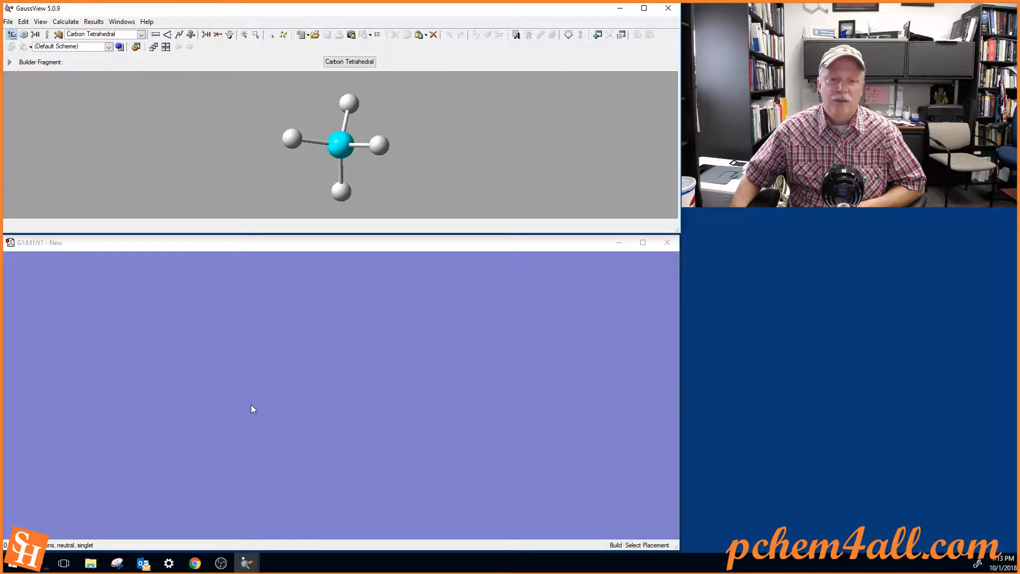
click(253, 408)
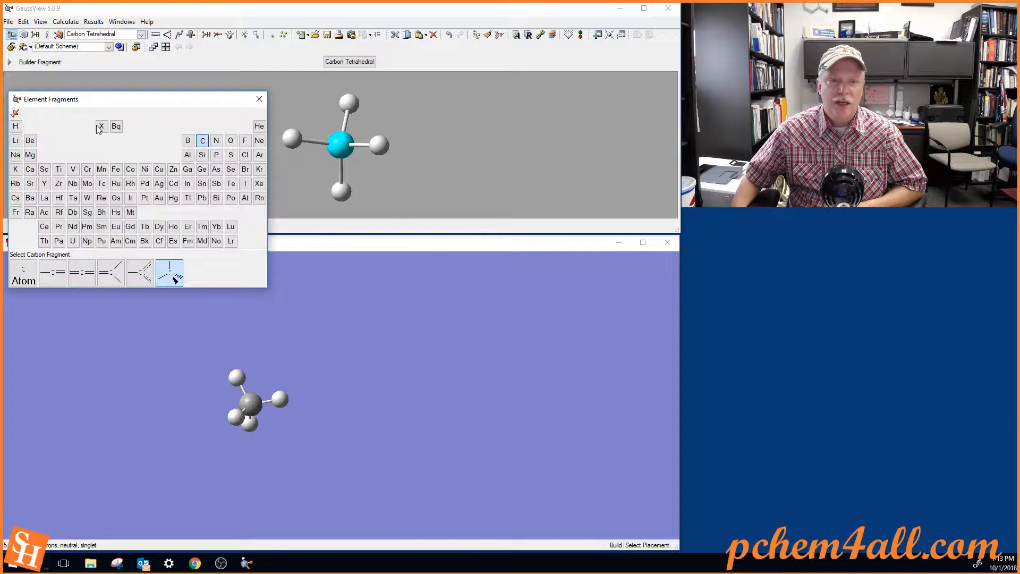
Browse the carbon fragments and make Carbon Divalent (S-T) the active builder fragment
click(140, 272)
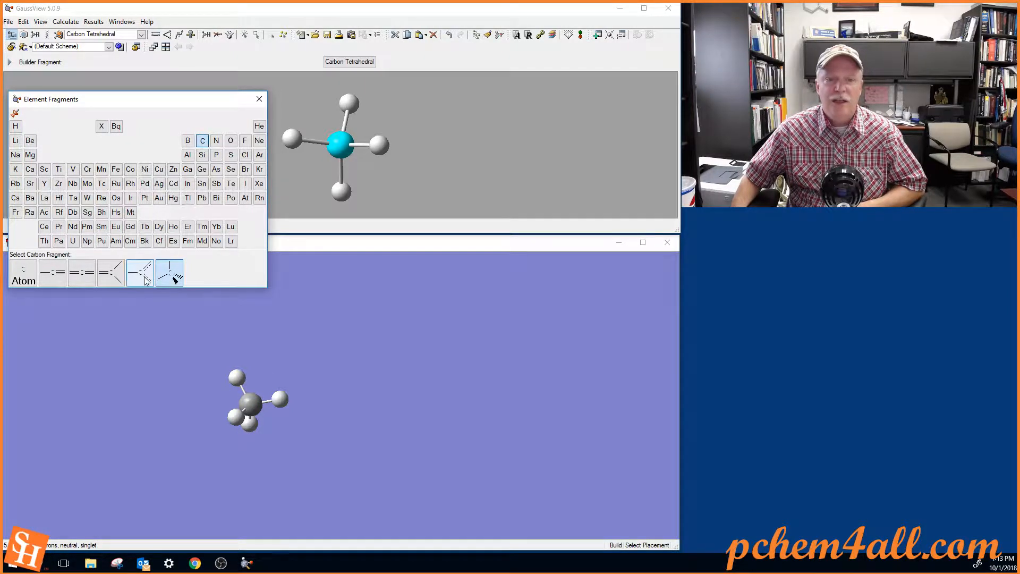
click(169, 272)
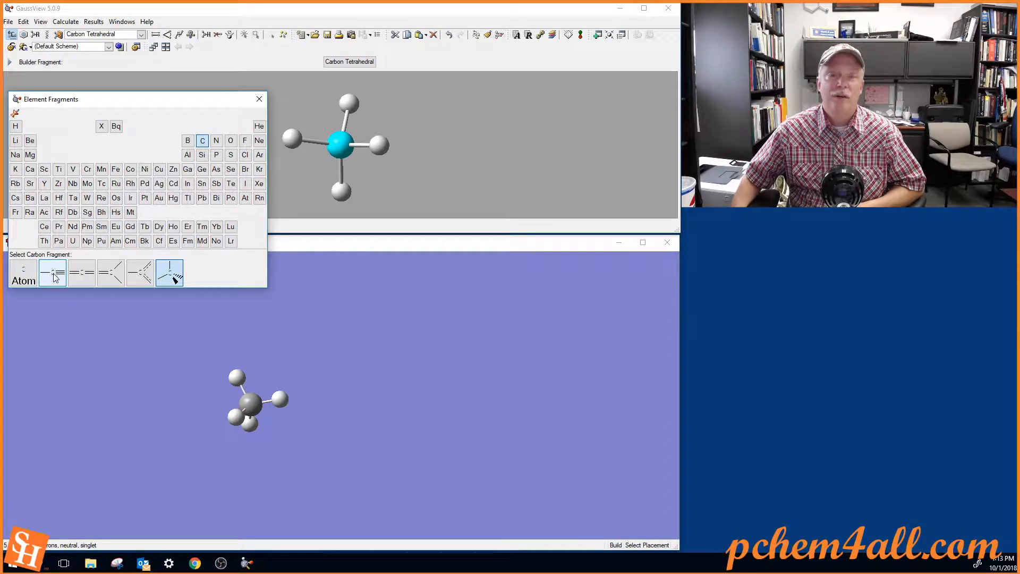
click(82, 272)
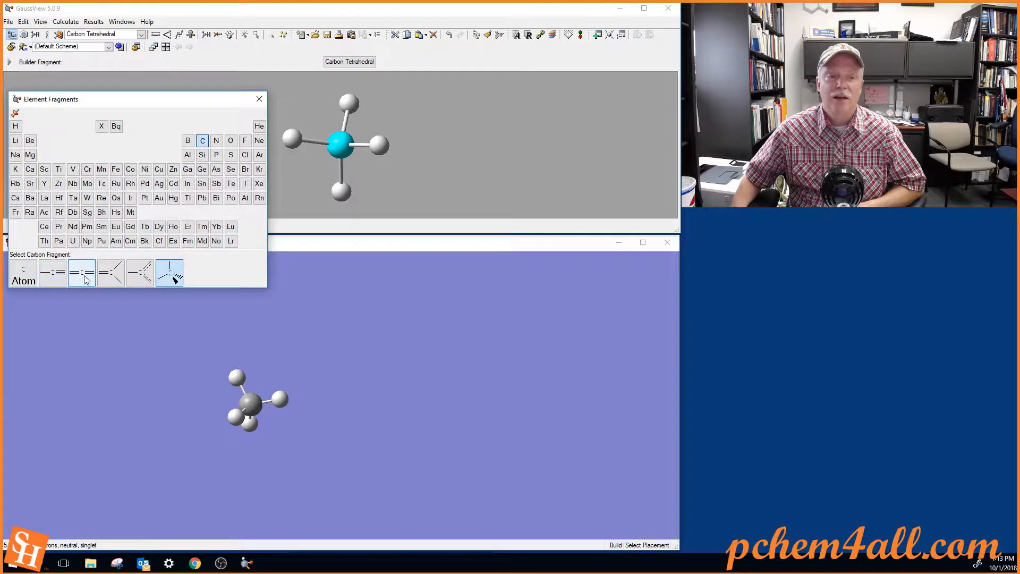
mouse_move(80, 272)
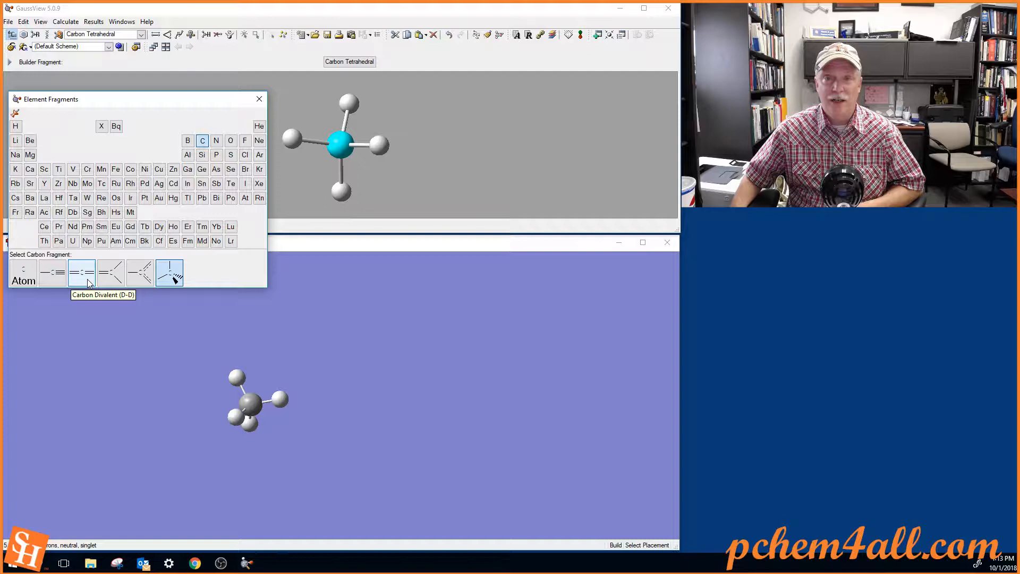
mouse_move(111, 272)
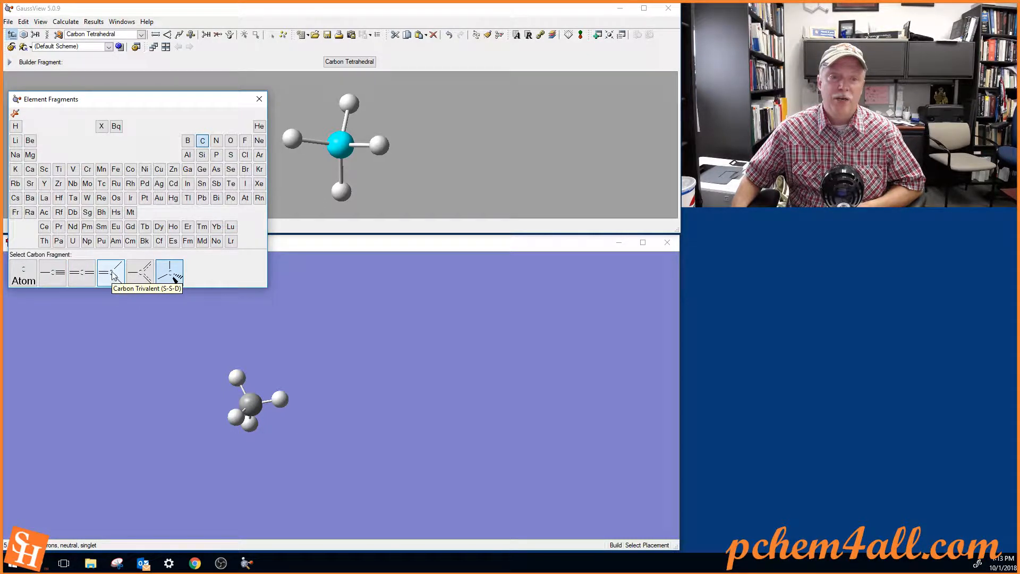
mouse_move(140, 272)
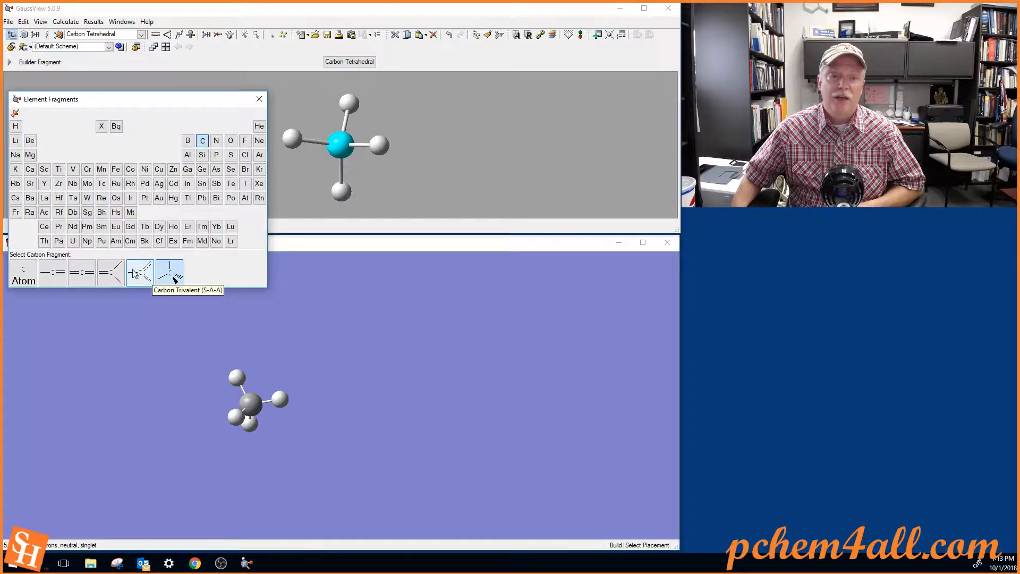
mouse_move(156, 278)
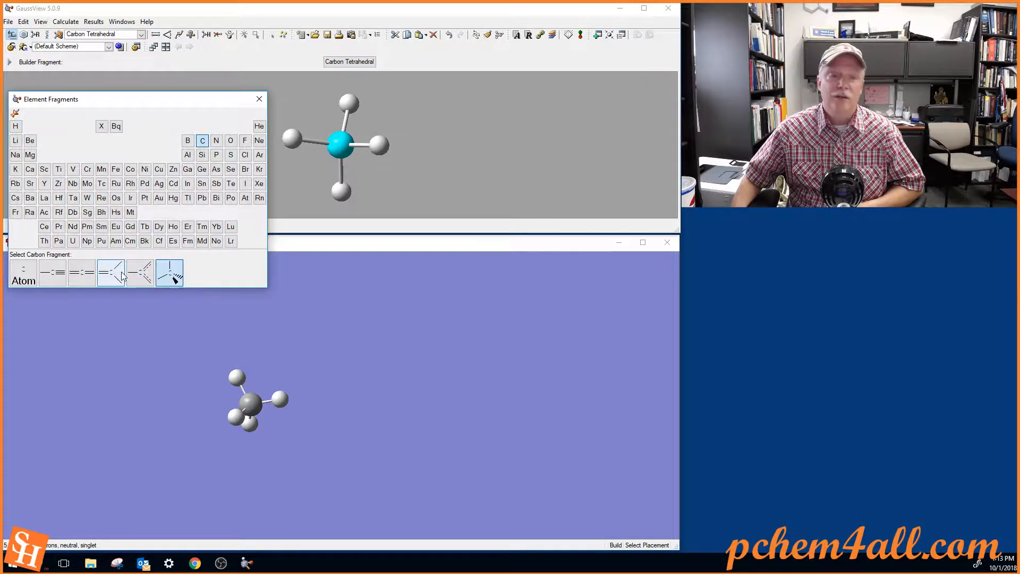
click(169, 272)
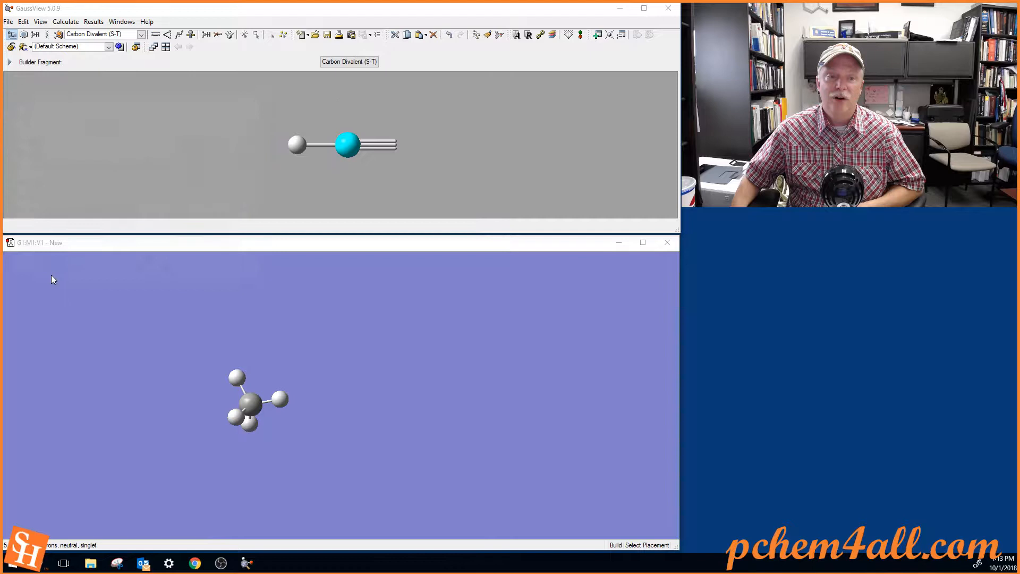
mouse_move(346, 146)
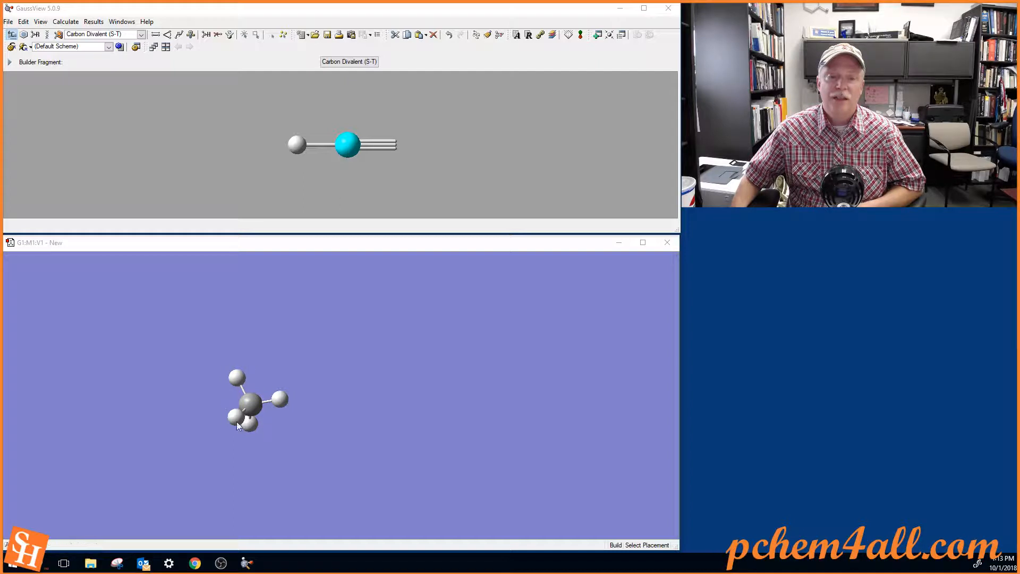
mouse_move(276, 407)
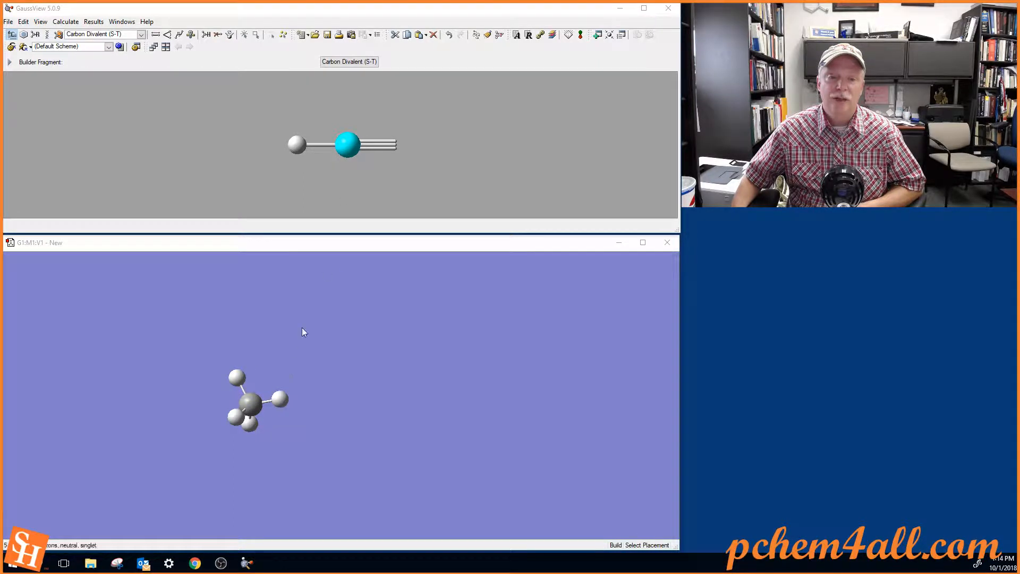
Replace a methane hydrogen with the S-T carbon and cap its triple bond with terminal nitrogen, giving acetonitrile
click(286, 396)
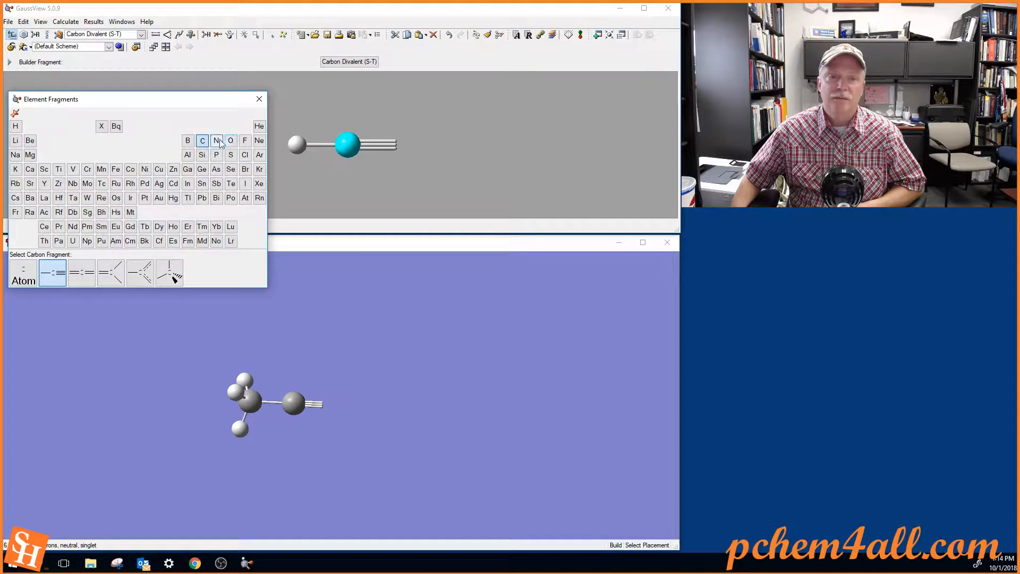
click(216, 140)
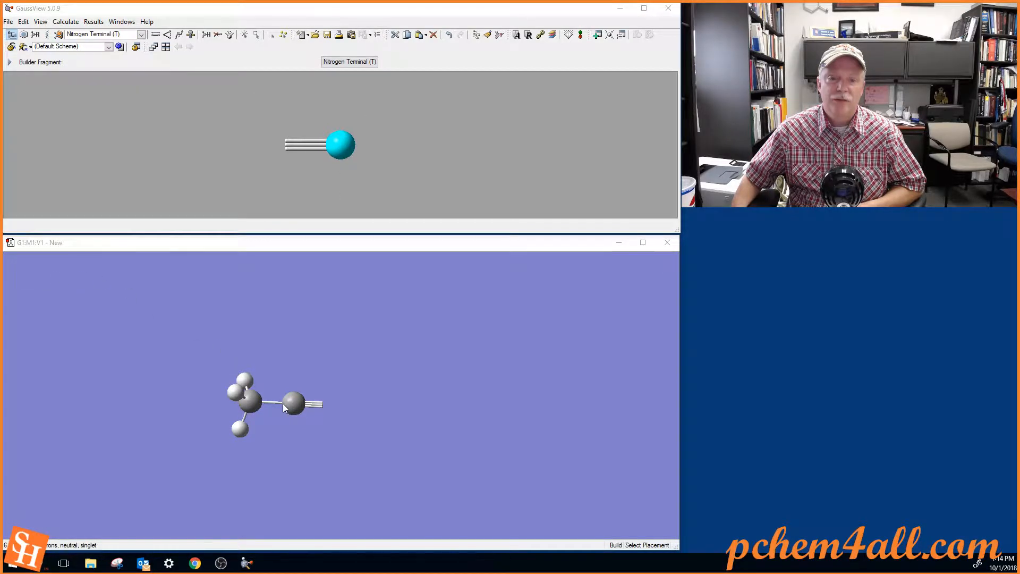
click(325, 404)
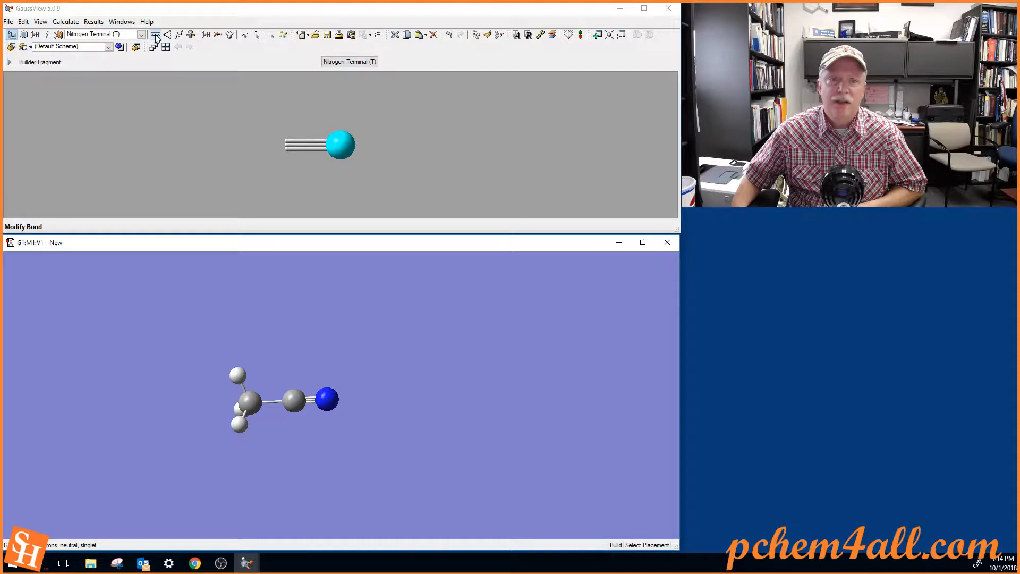
Lengthen the nitrile C–N triple bond from about 1.15 to 1.39 Å with Modify Bond
click(167, 34)
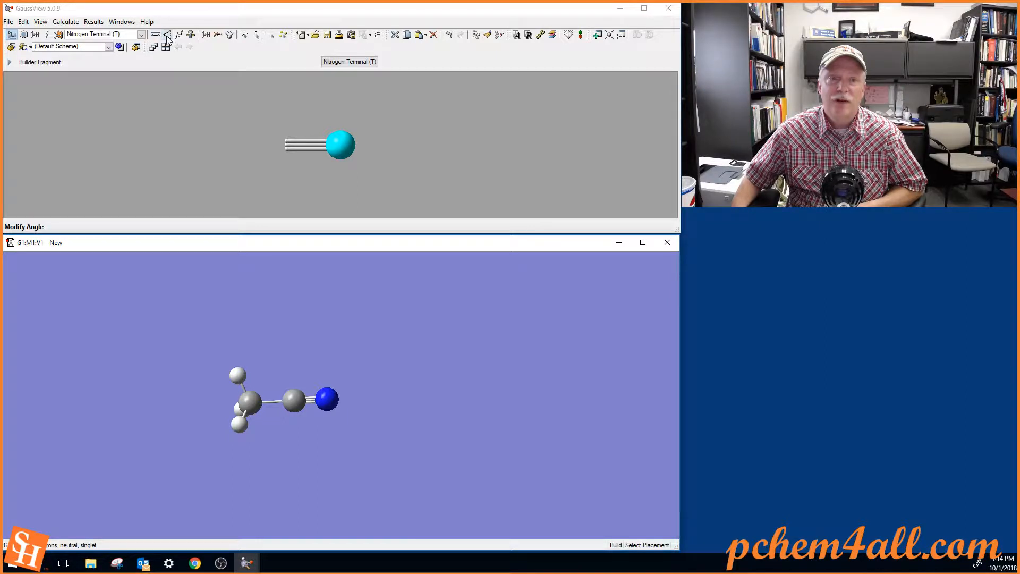
click(180, 34)
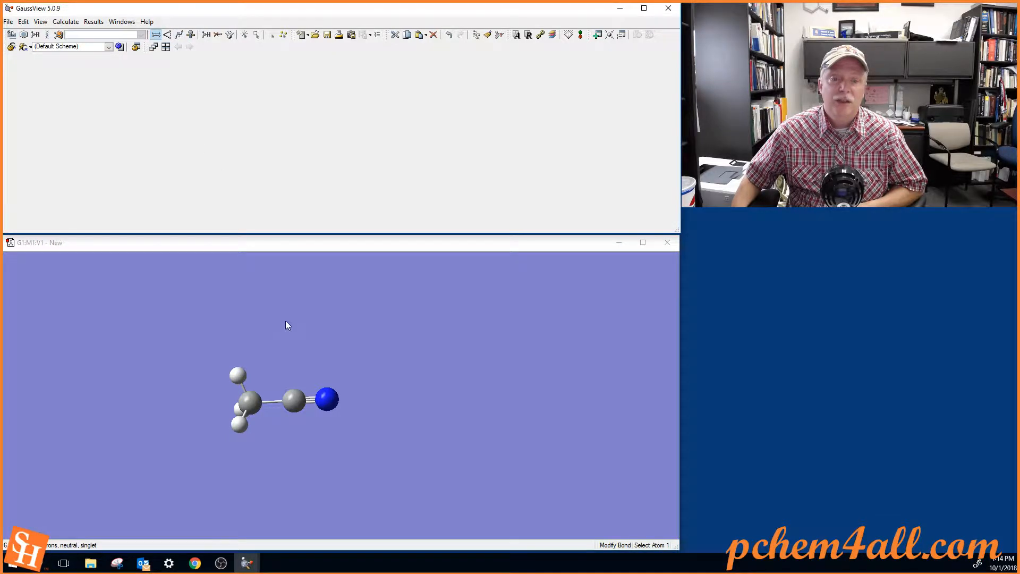
click(326, 399)
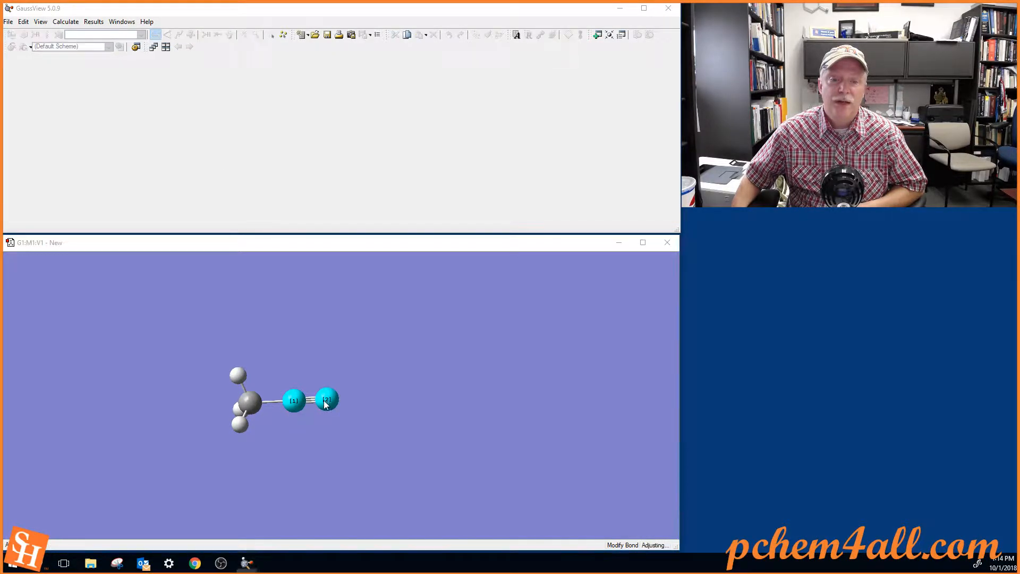
double_click(316, 400)
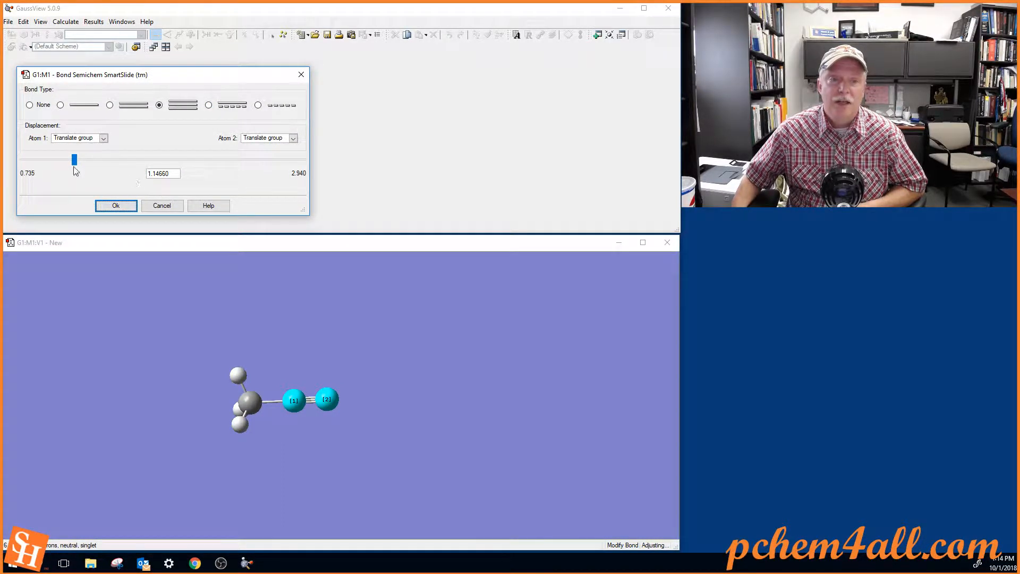
drag(74, 159, 181, 157)
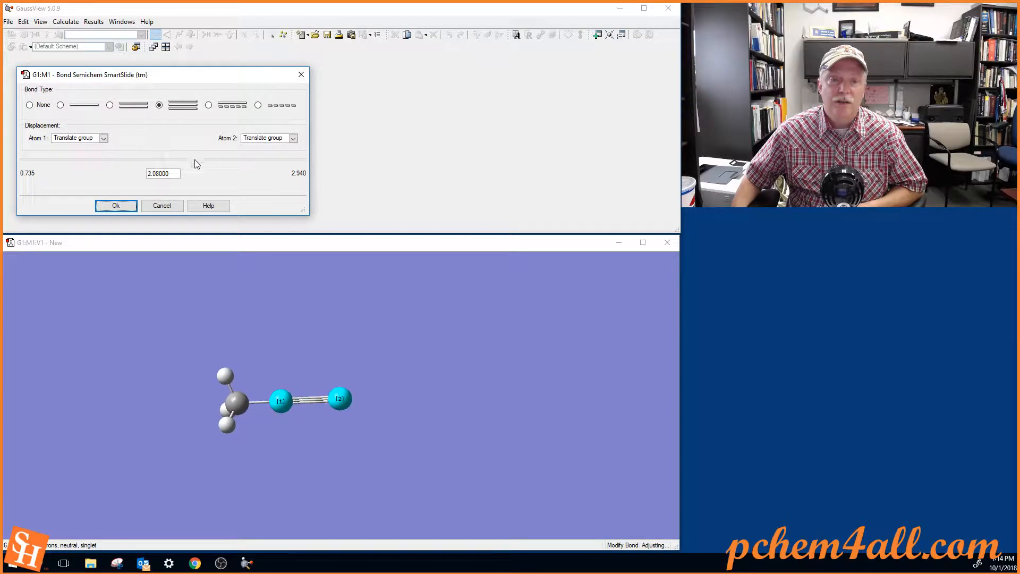
drag(169, 159, 110, 160)
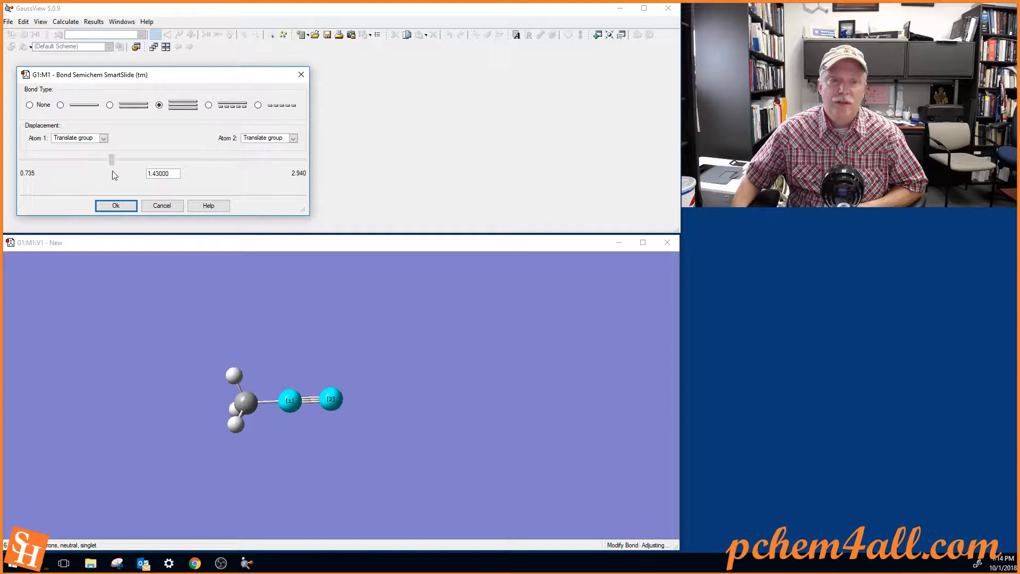
drag(111, 159, 101, 159)
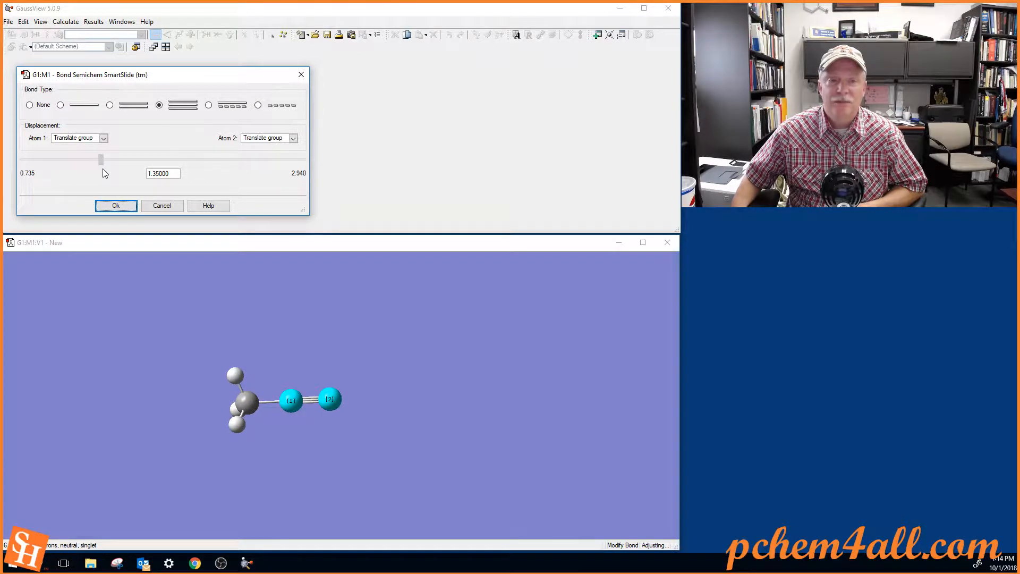
drag(100, 159, 106, 158)
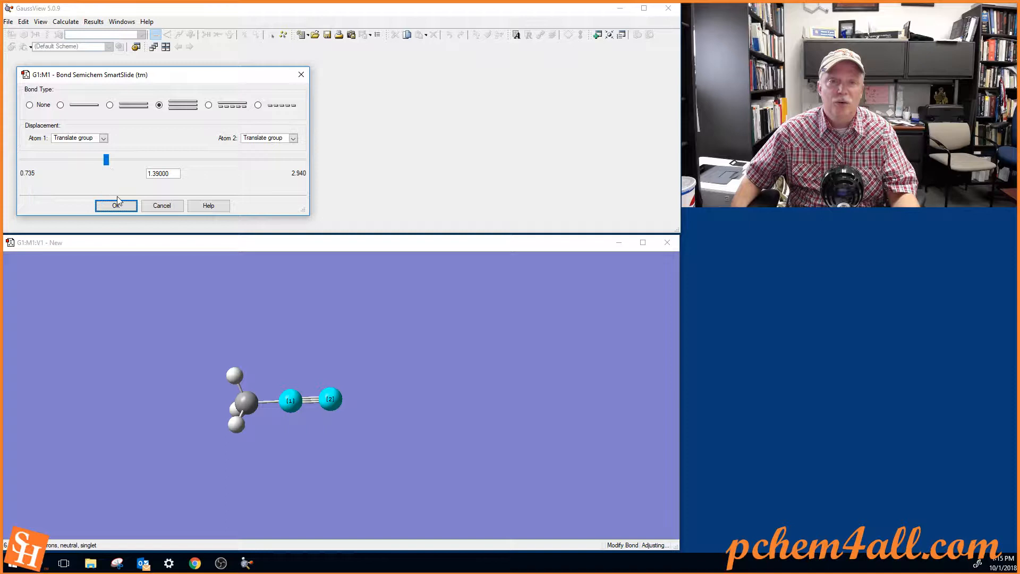
click(116, 205)
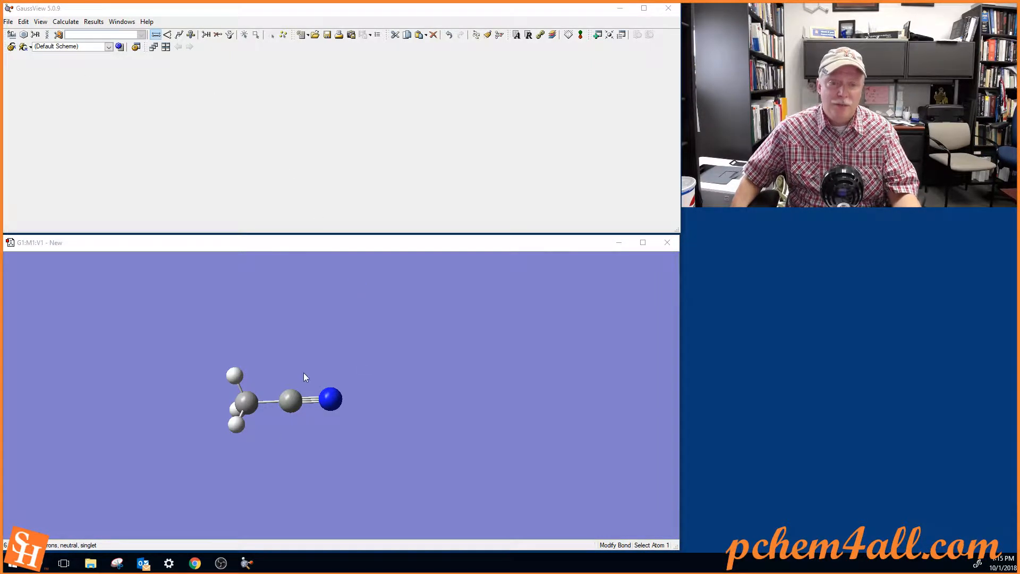
click(64, 21)
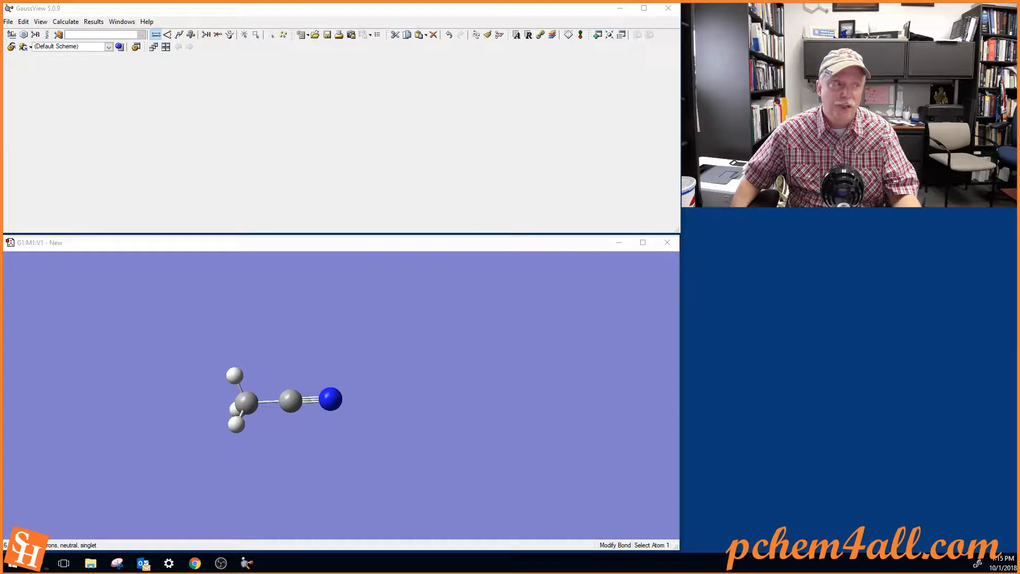
click(65, 22)
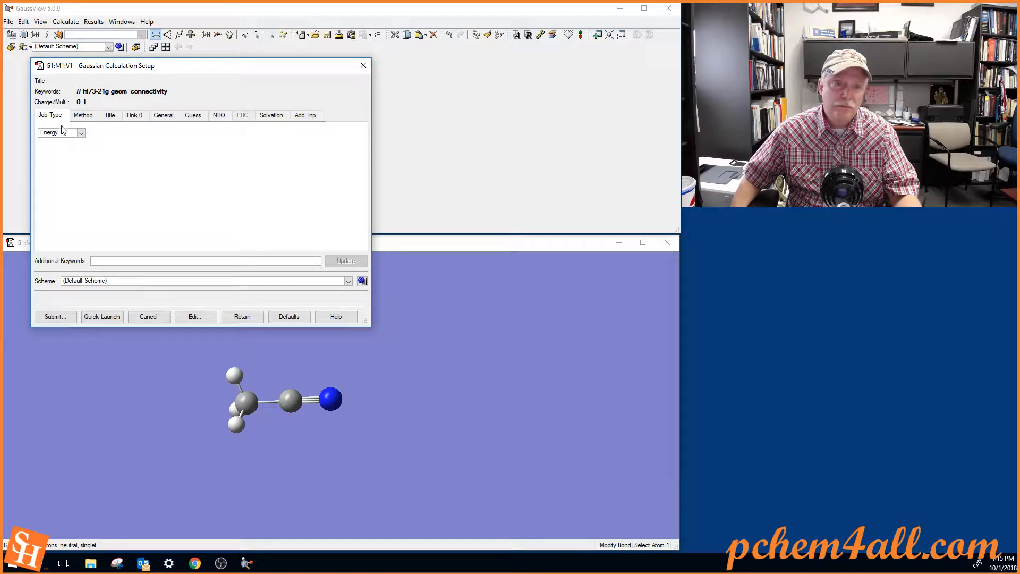
click(80, 131)
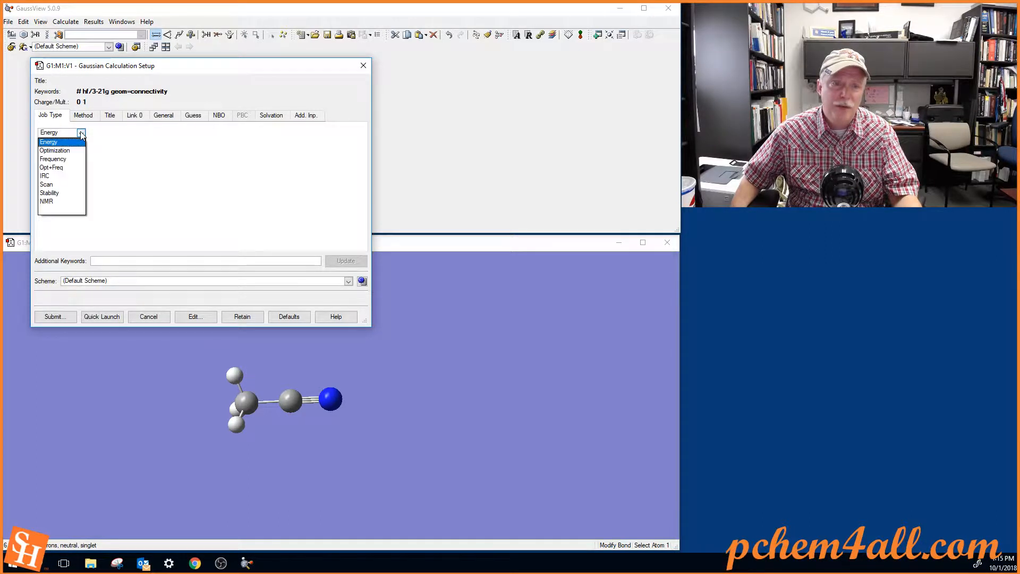
mouse_move(62, 201)
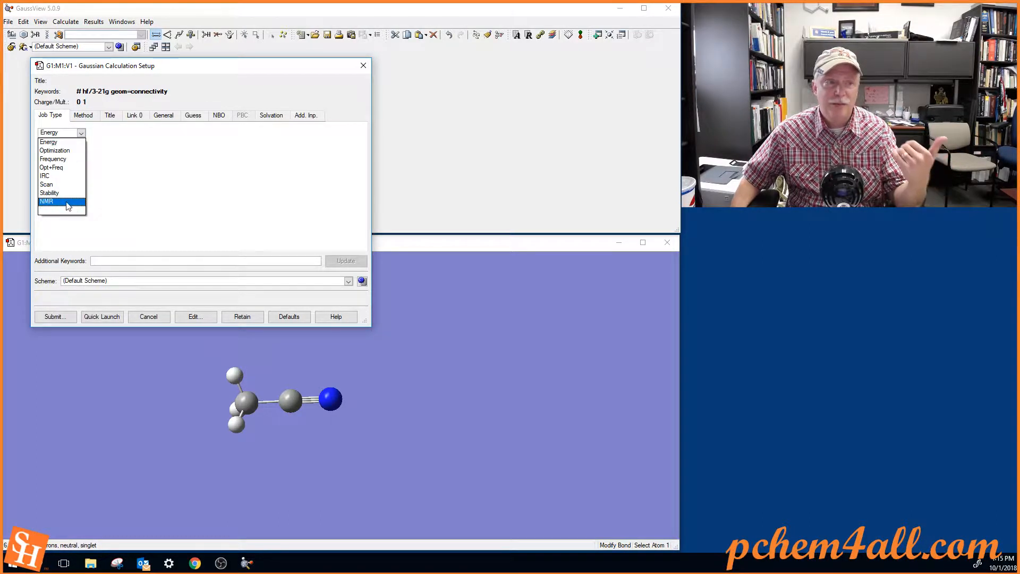
mouse_move(53, 159)
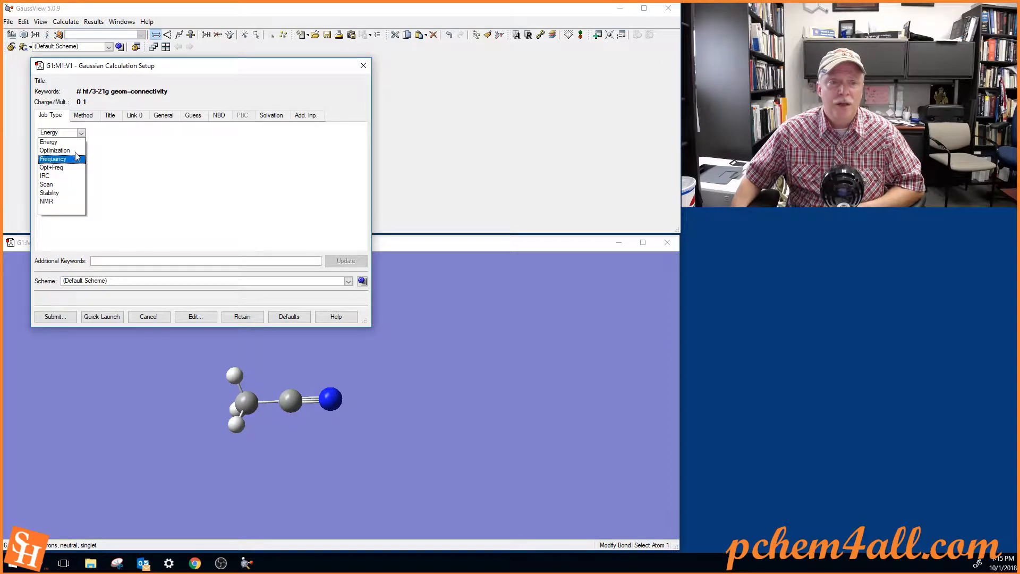
mouse_move(54, 150)
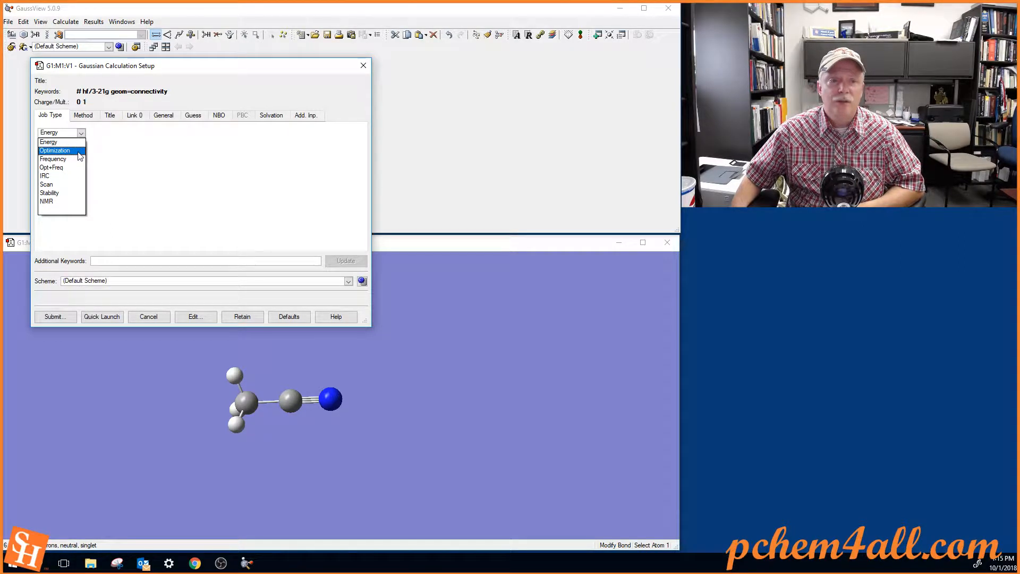
mouse_move(53, 158)
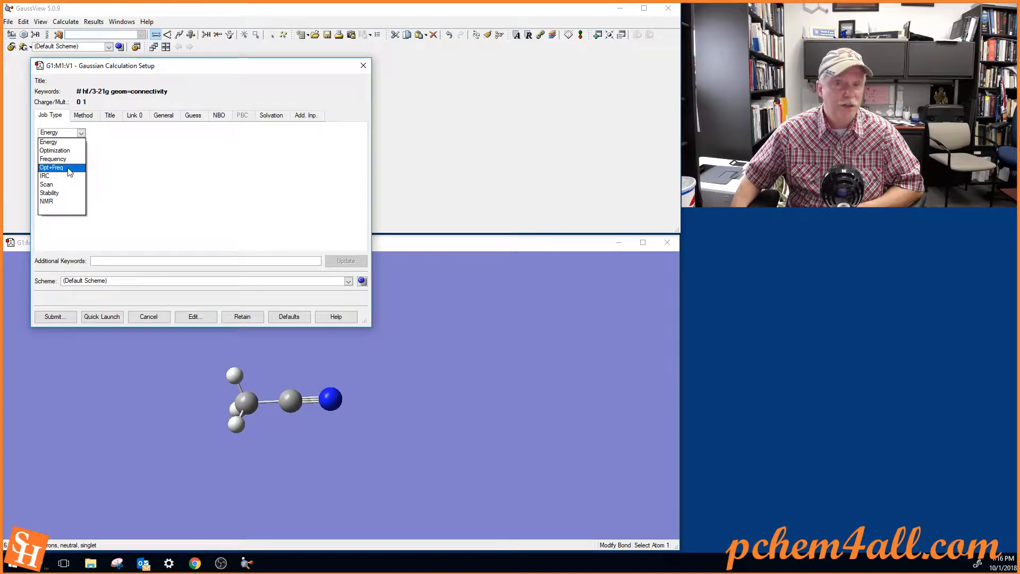
Make the job Opt+Freq with Compute Raman set to Yes, giving opt freq=raman
click(52, 167)
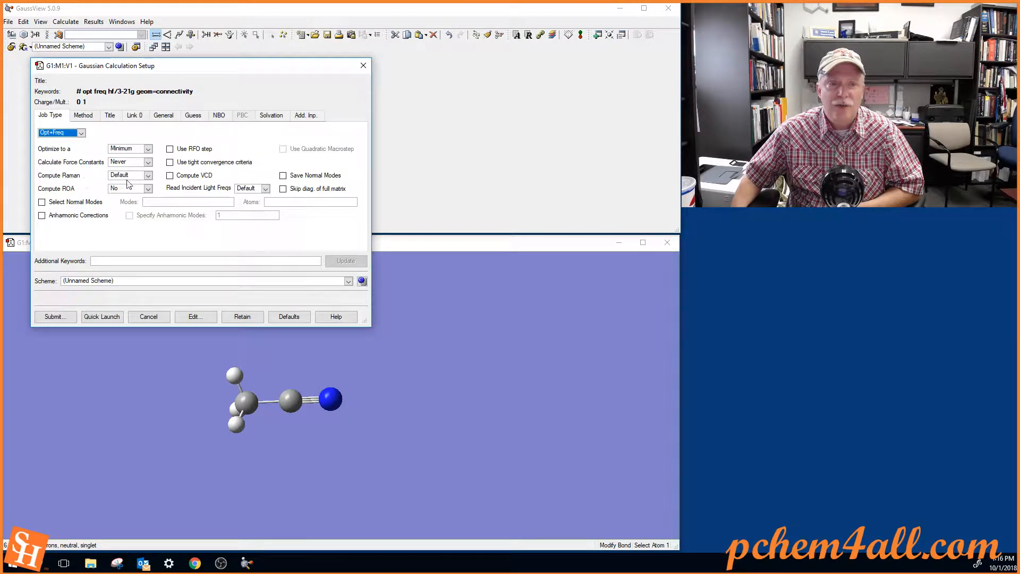
click(147, 189)
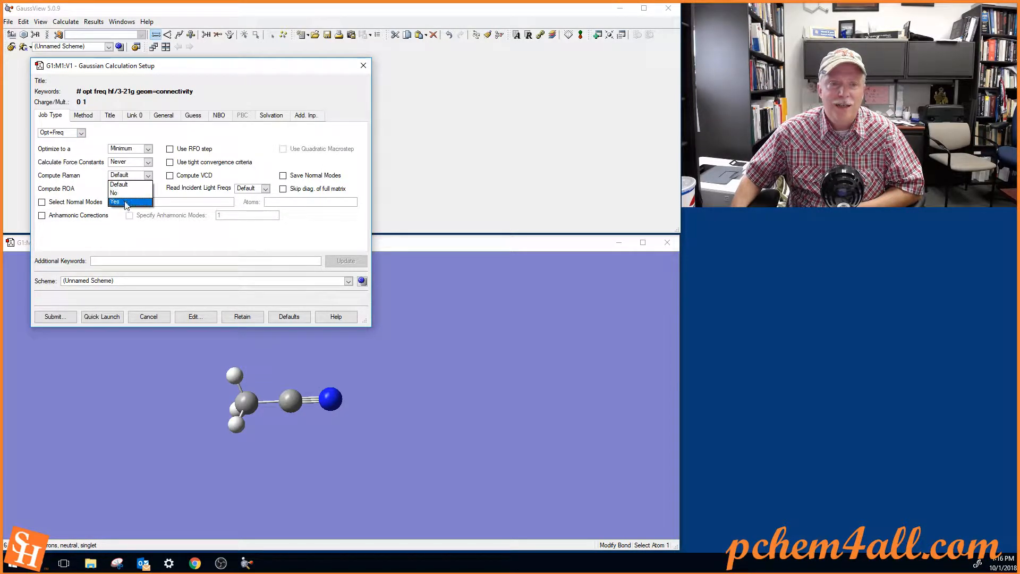
click(116, 202)
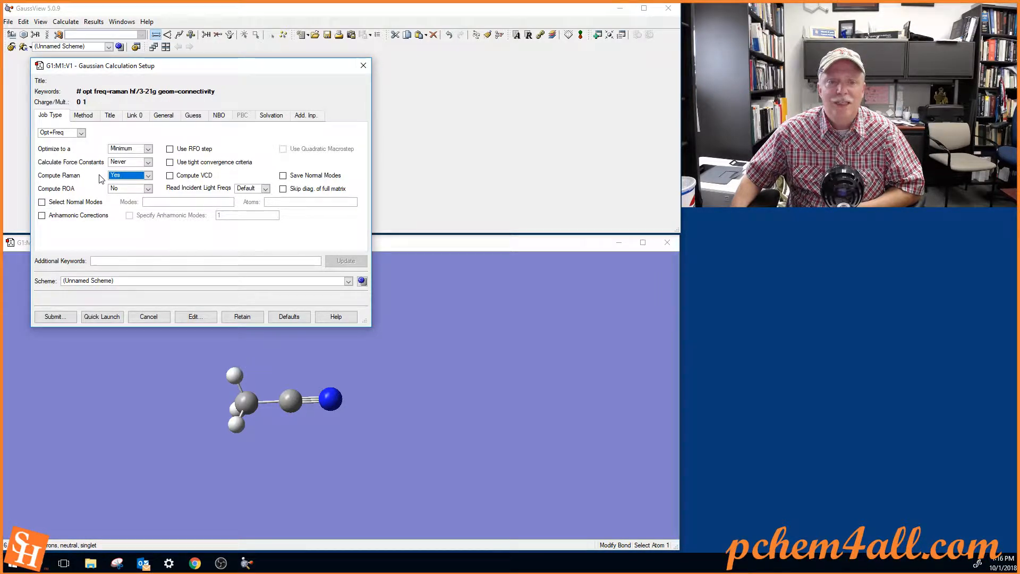
mouse_move(91, 179)
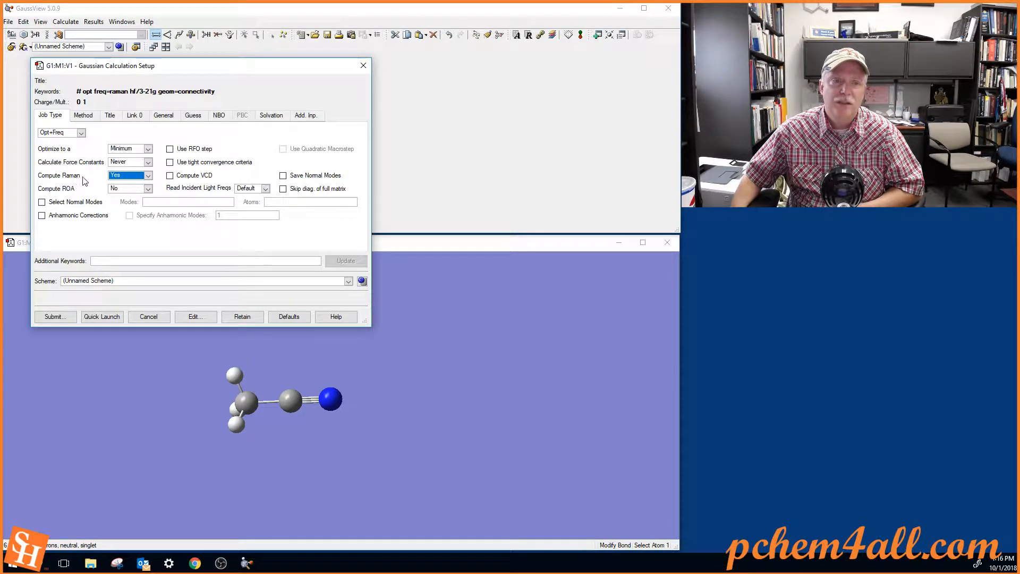
mouse_move(101, 179)
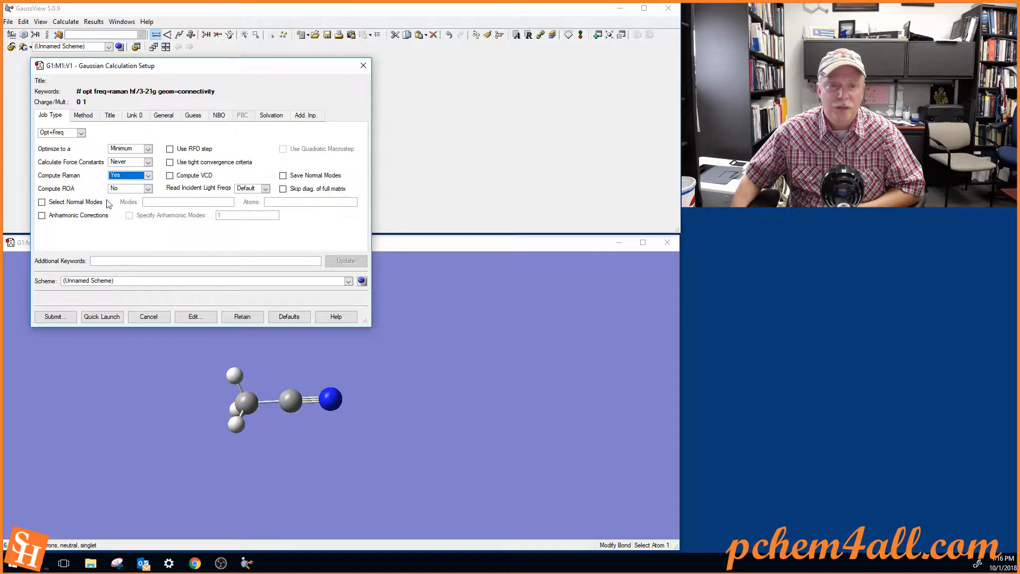
mouse_move(101, 132)
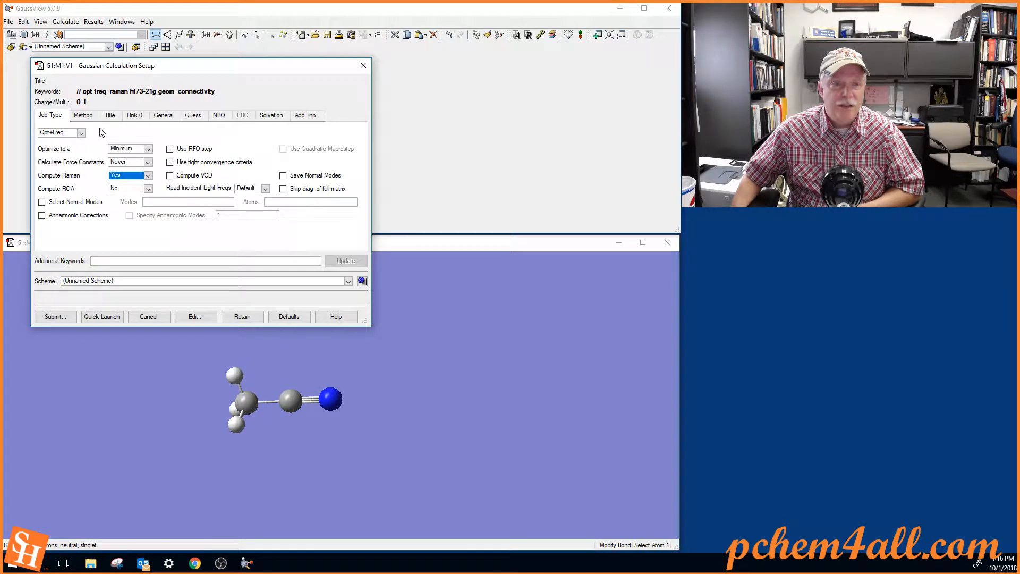
Change the method from Hartree-Fock to DFT with the B3LYP functional, giving b3lyp/3-21g
click(83, 115)
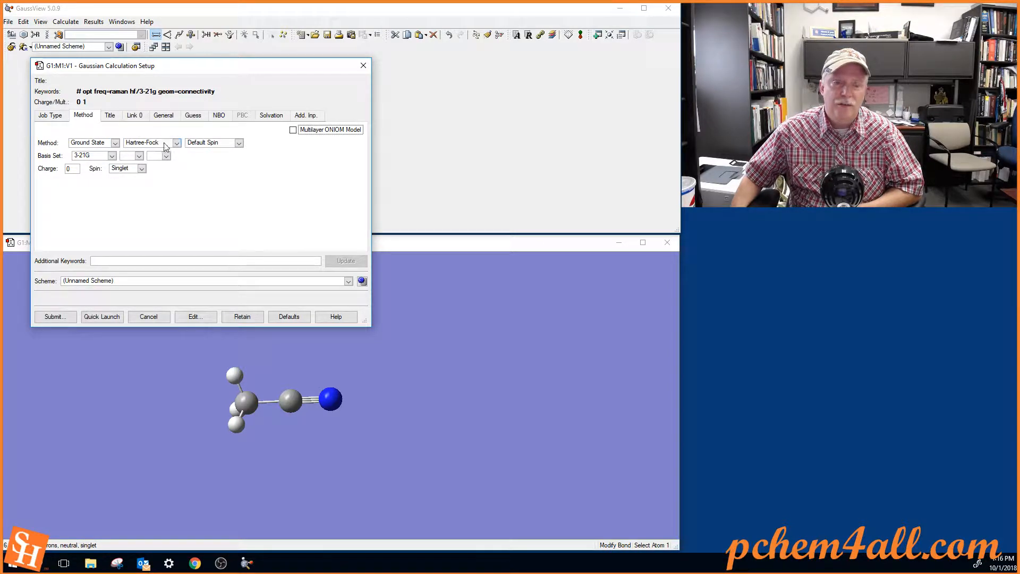
mouse_move(141, 144)
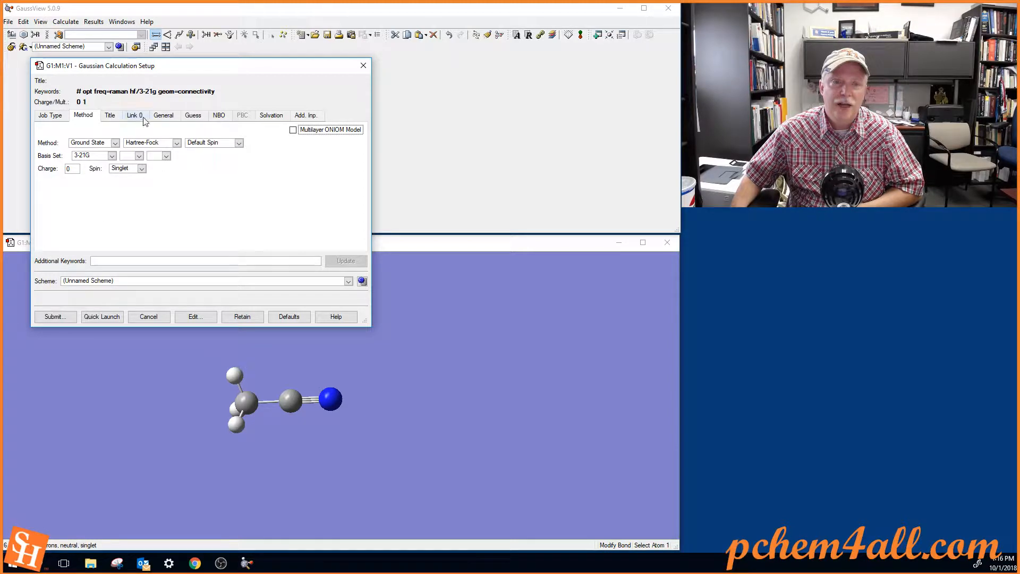
mouse_move(134, 97)
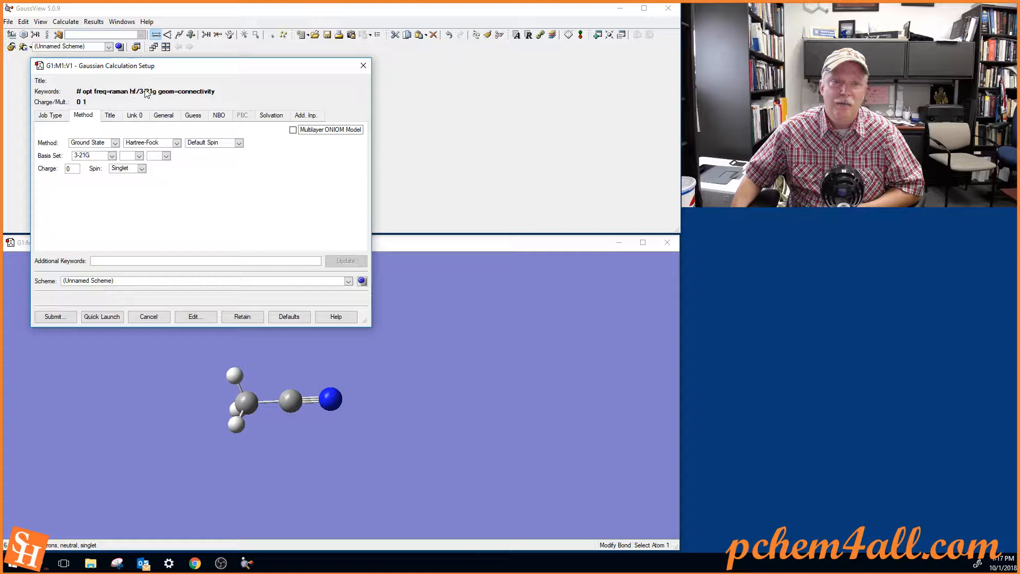
click(176, 143)
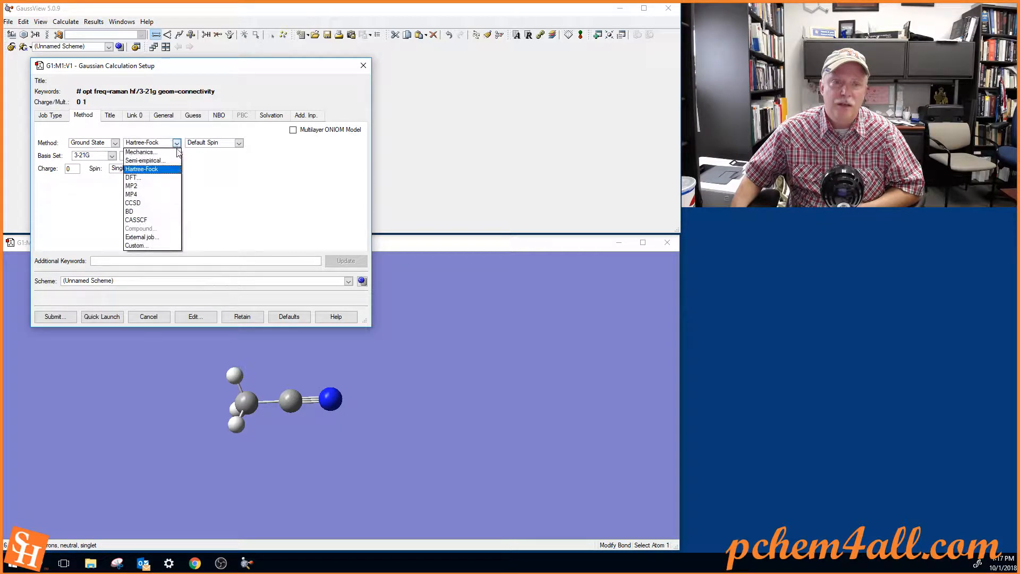
click(132, 178)
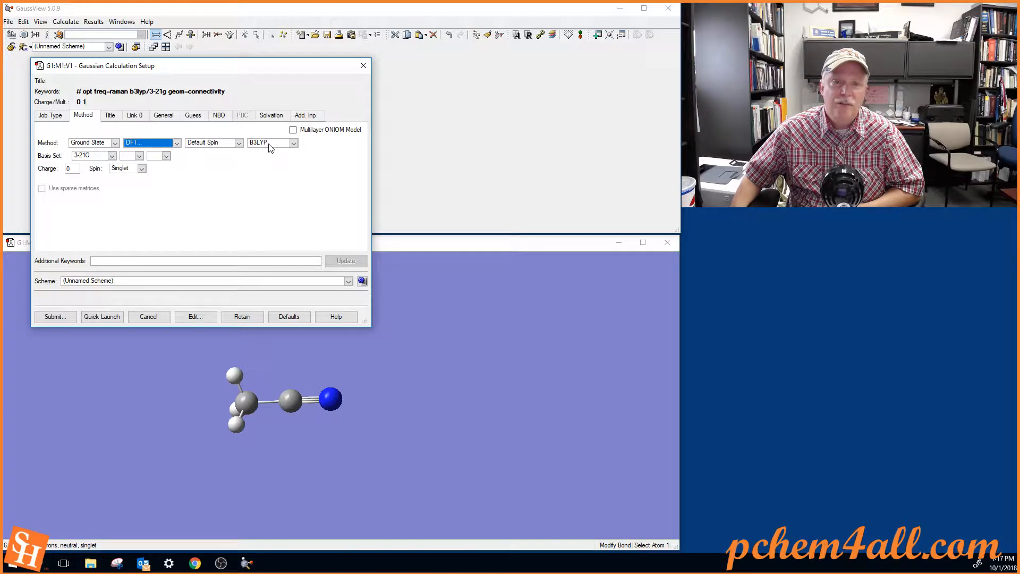
click(294, 142)
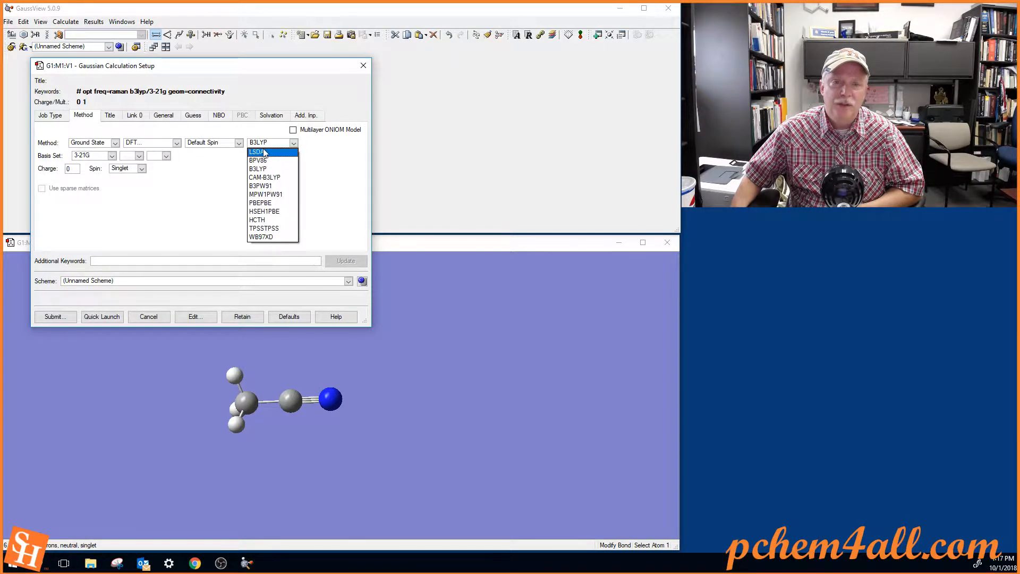
click(257, 169)
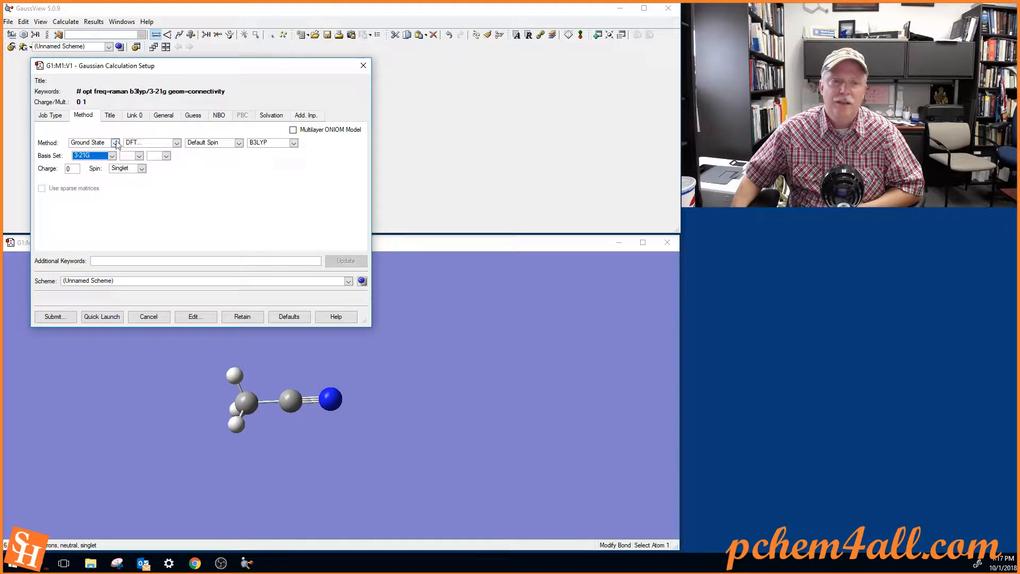
mouse_move(265, 148)
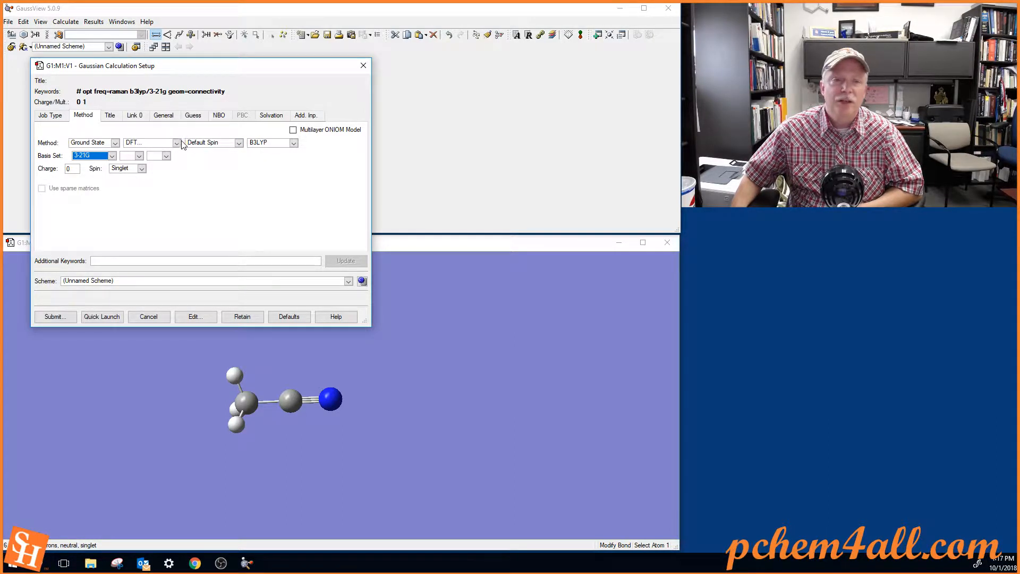
mouse_move(273, 148)
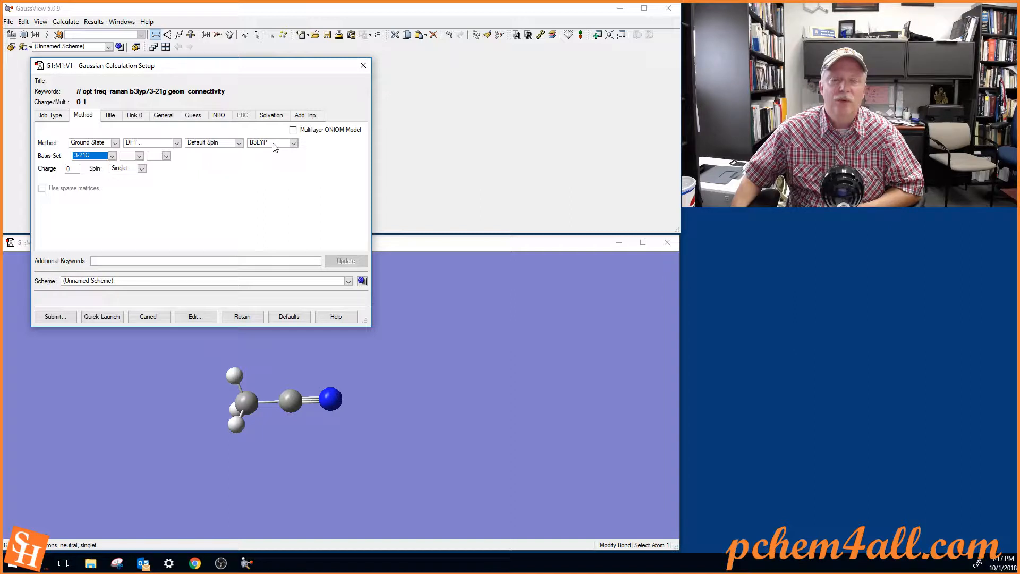
mouse_move(270, 167)
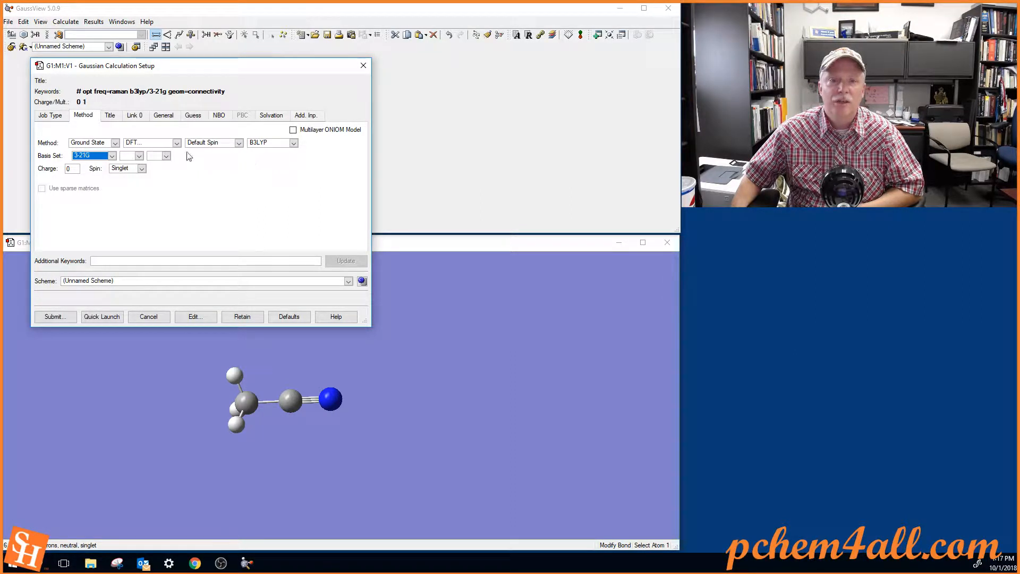
Keep DFT and change the basis set to 6-31G with d polarization, giving b3lyp/6-31g(d)
click(176, 142)
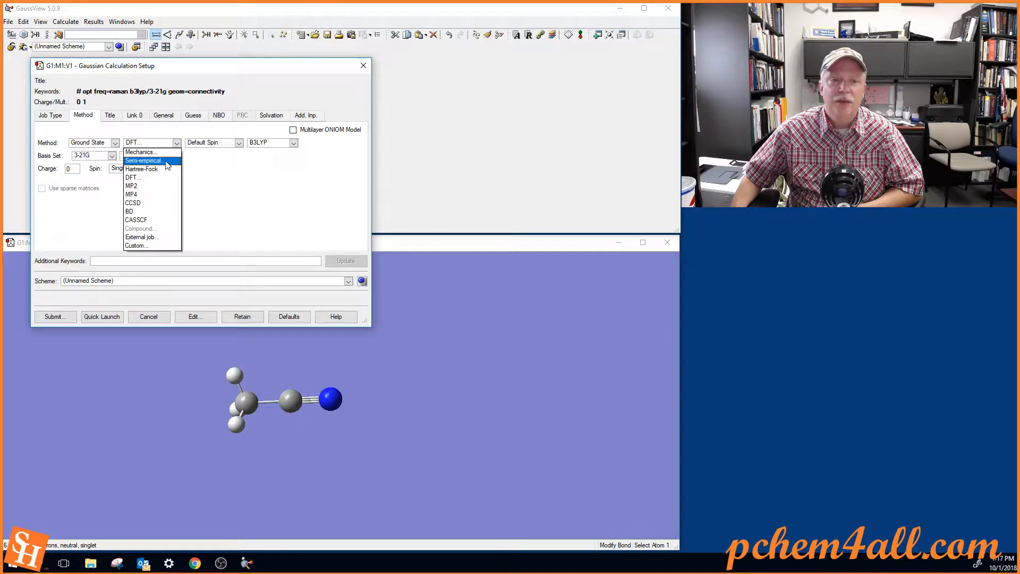
mouse_move(140, 152)
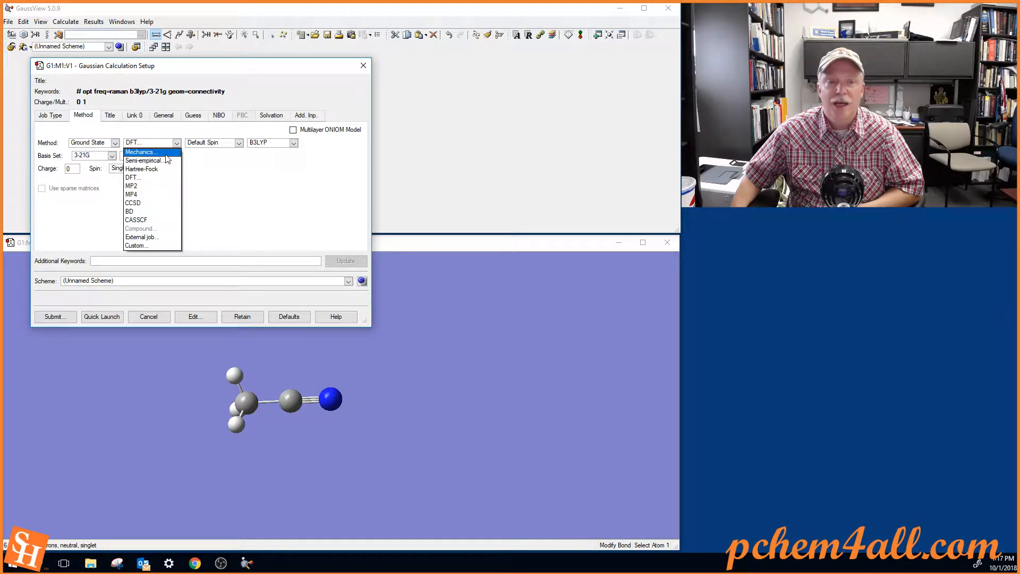
mouse_move(156, 177)
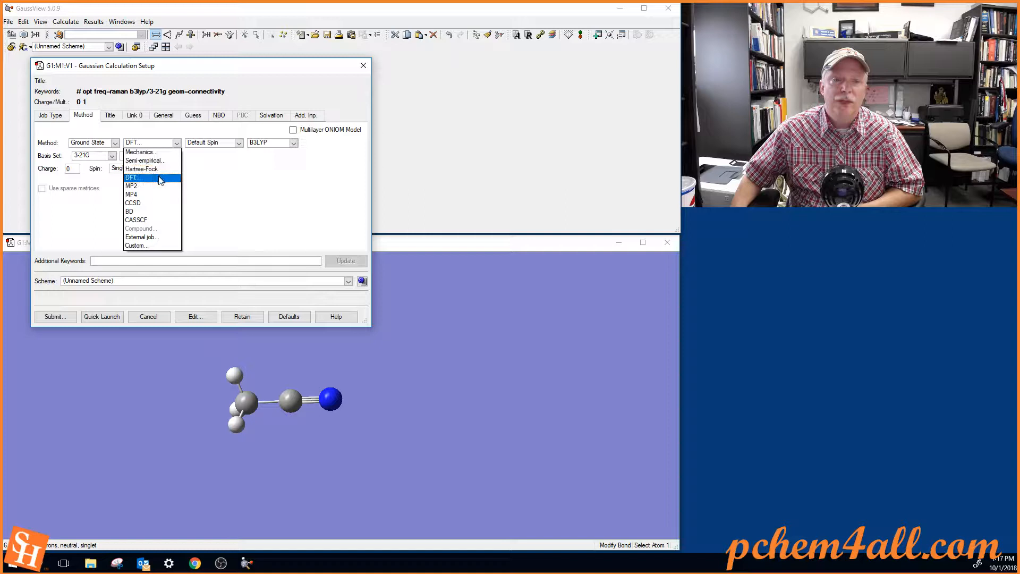
click(112, 155)
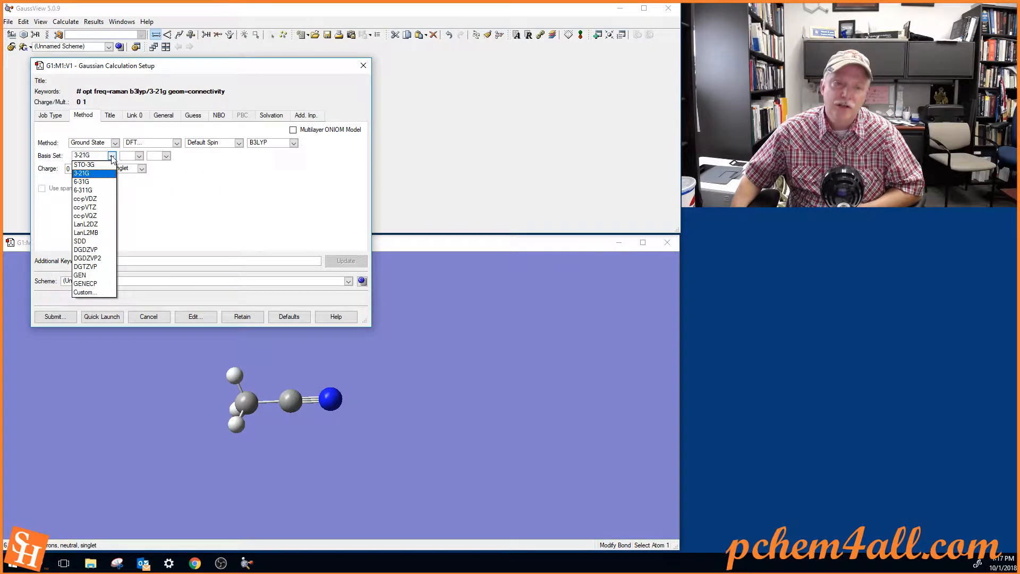
mouse_move(85, 224)
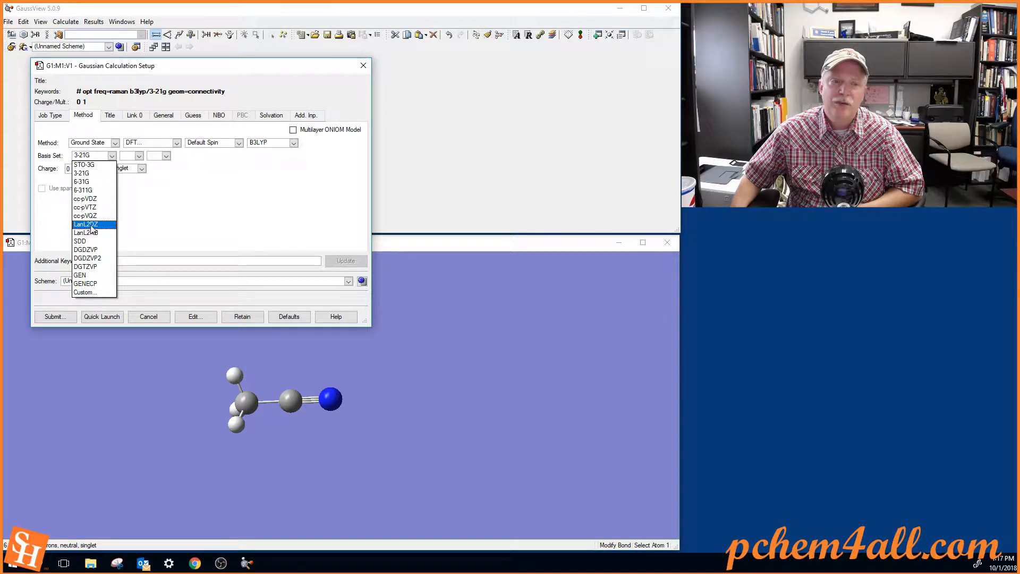
mouse_move(101, 233)
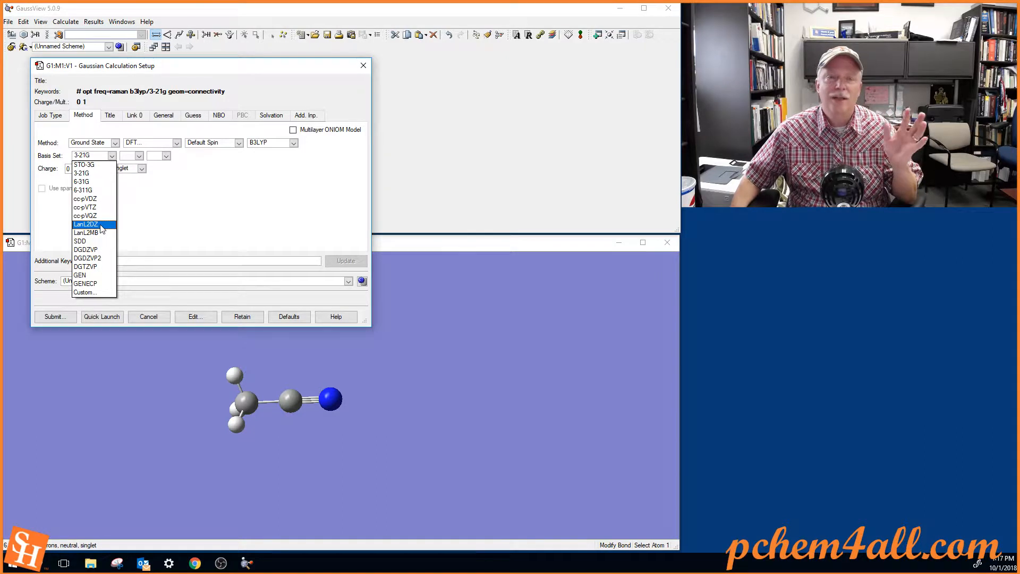
mouse_move(95, 191)
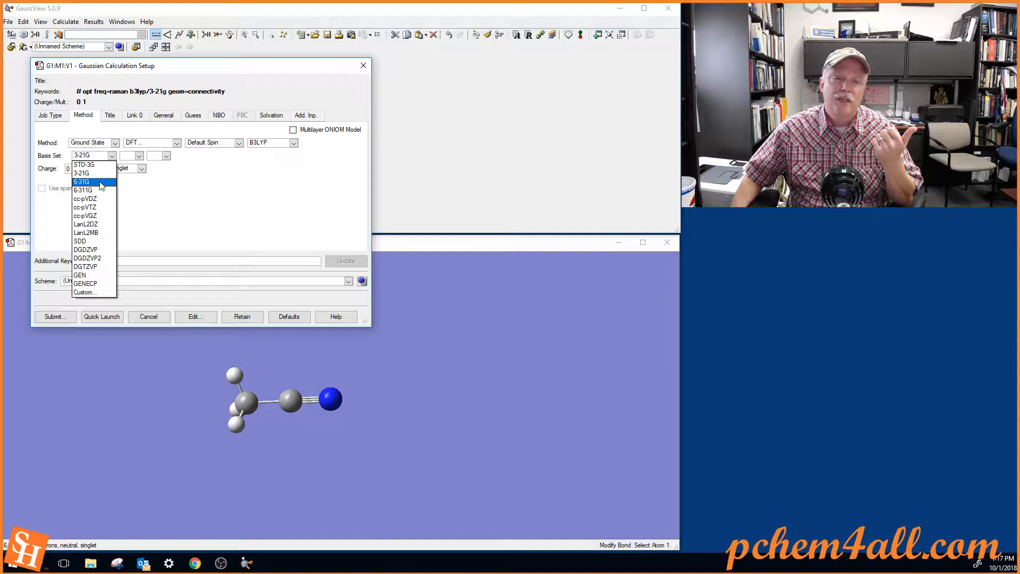
click(82, 182)
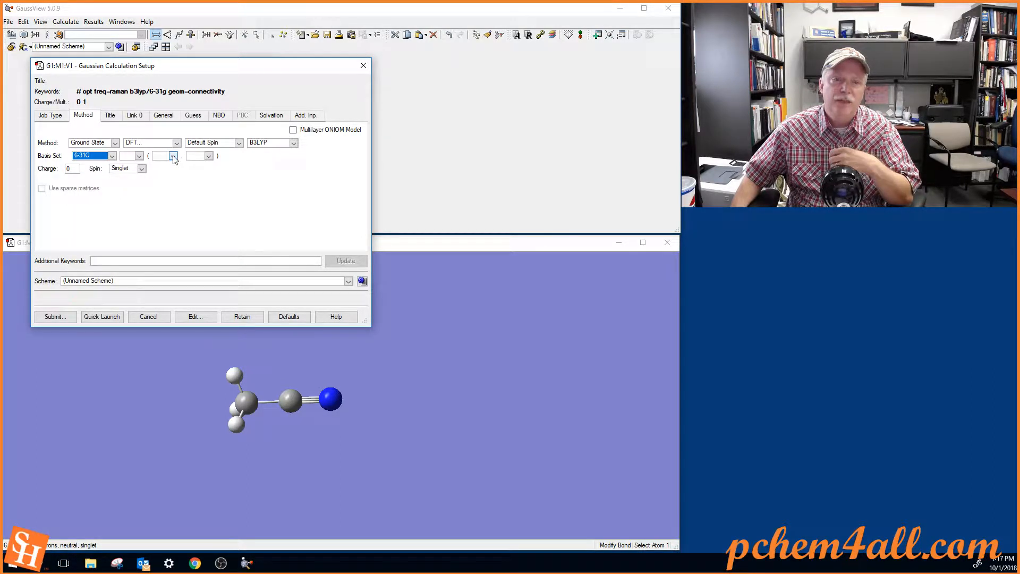
click(173, 155)
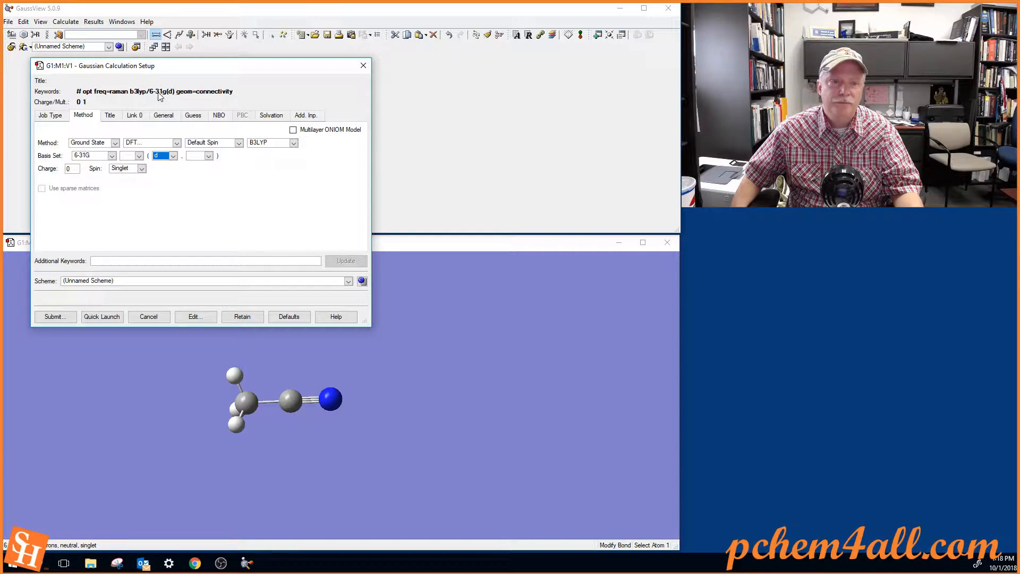
mouse_move(85, 185)
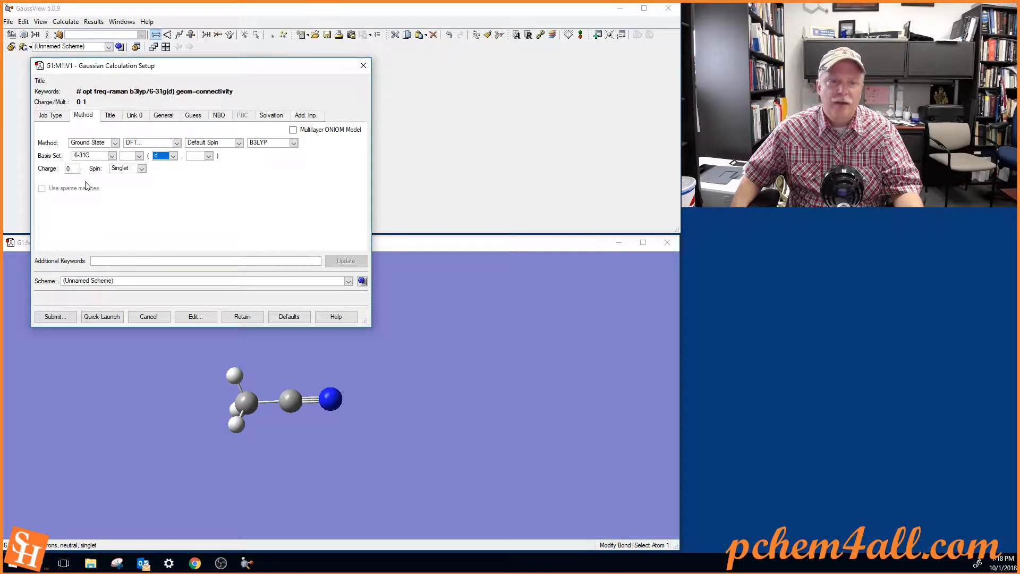
click(69, 168)
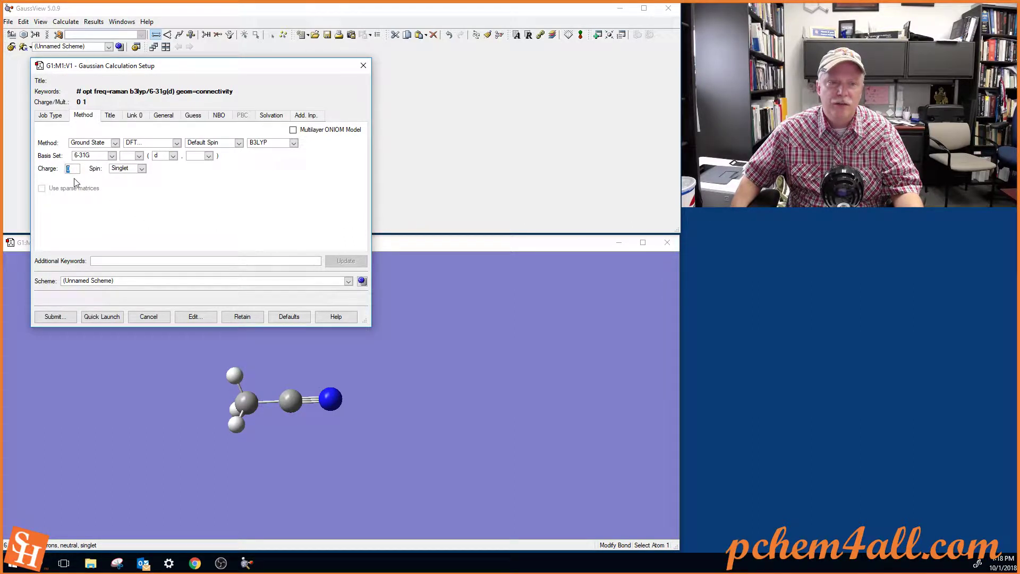
mouse_move(126, 196)
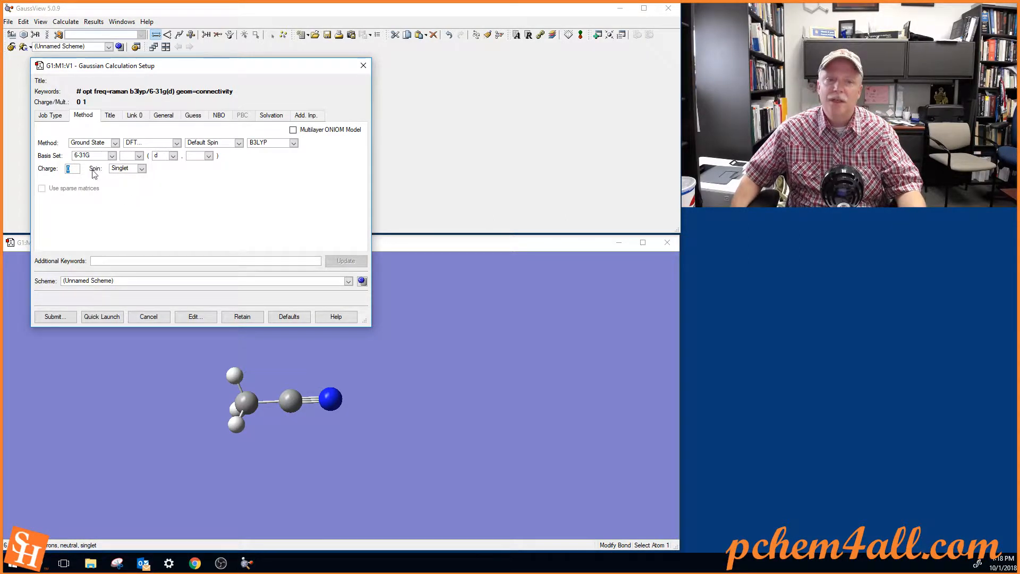
mouse_move(150, 205)
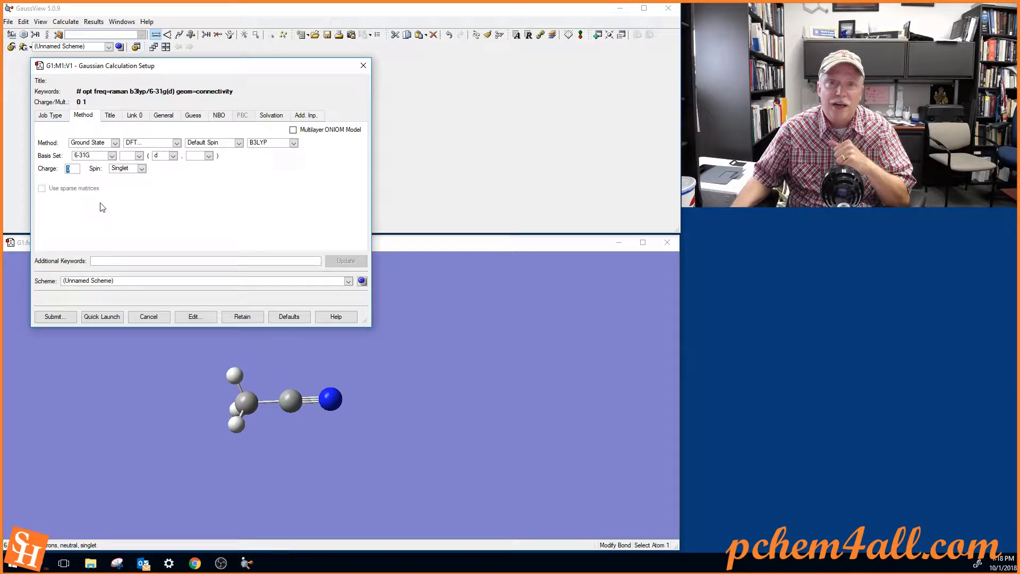
mouse_move(124, 219)
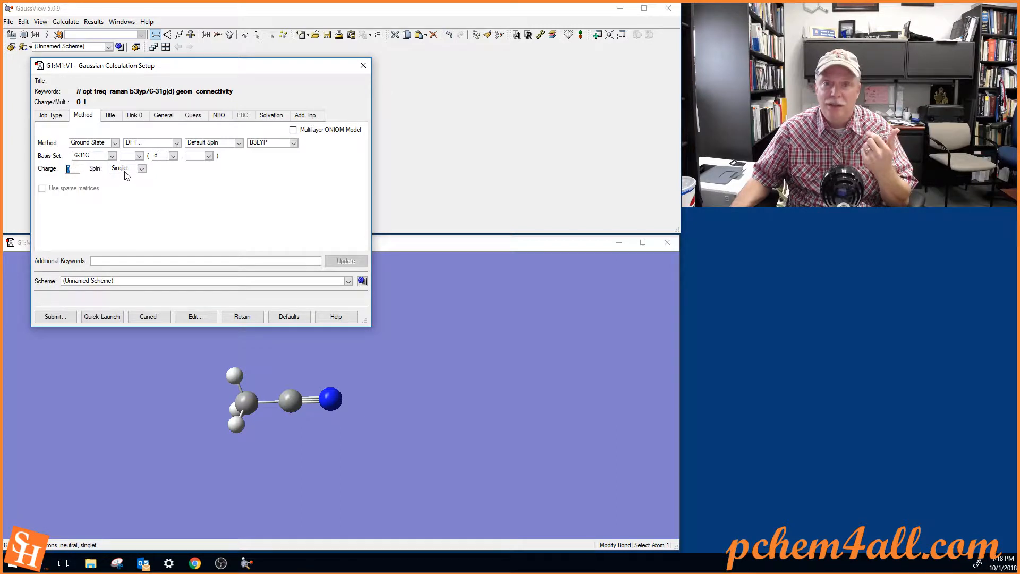
mouse_move(140, 193)
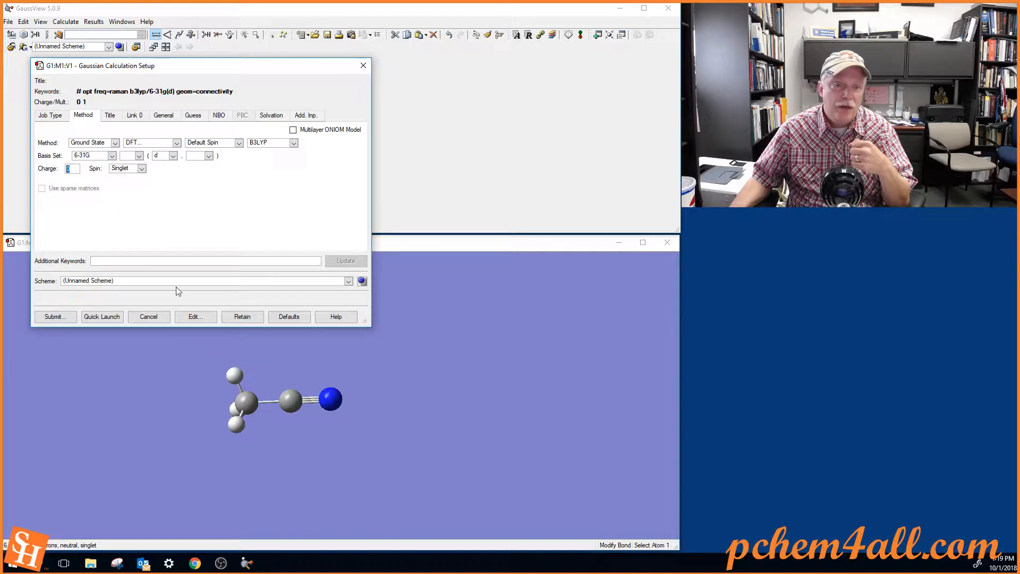
mouse_move(156, 135)
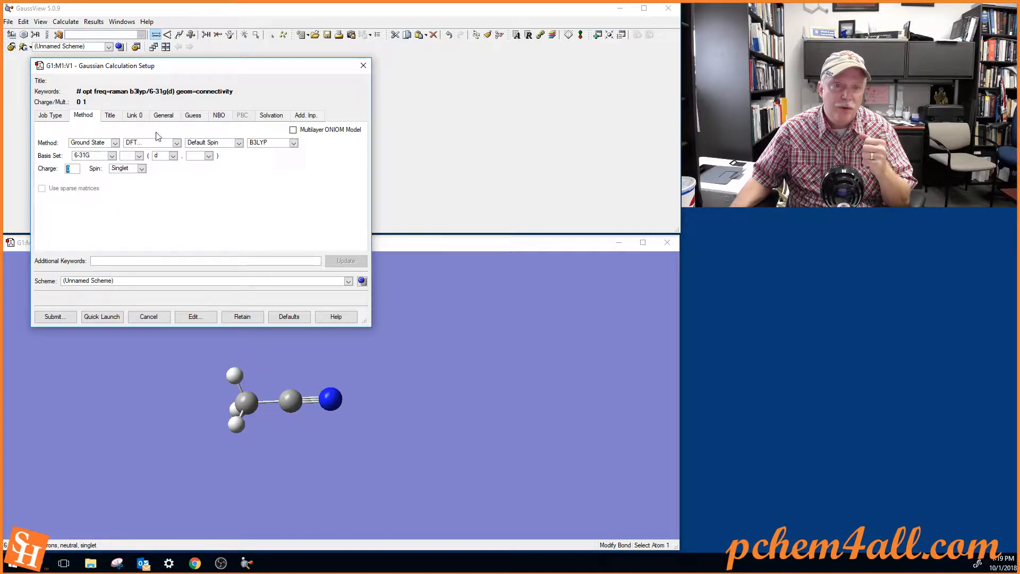
Enter the job title 'Lab 05 chm_dlw' in the Title settings
click(109, 115)
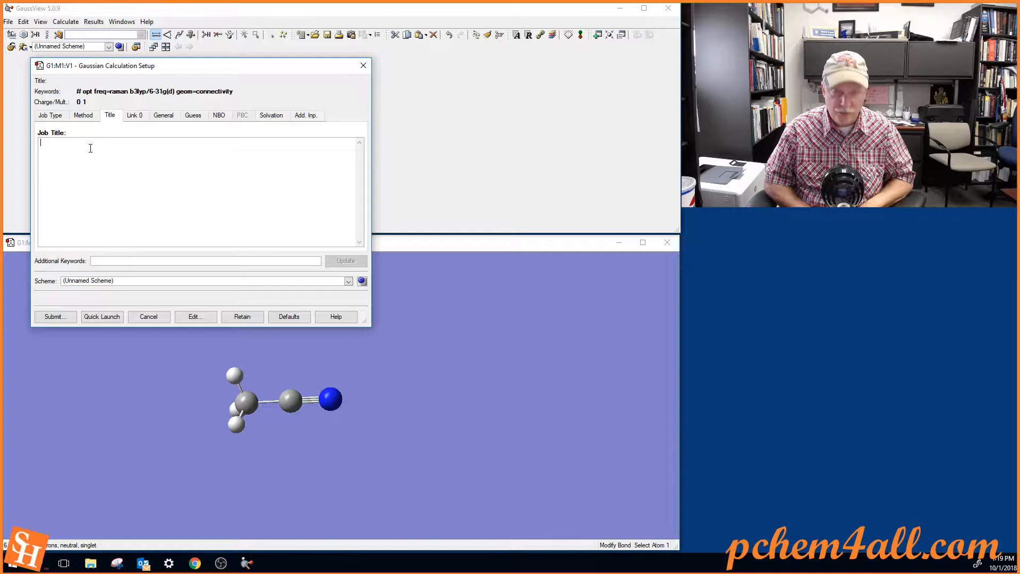
text(Lab)
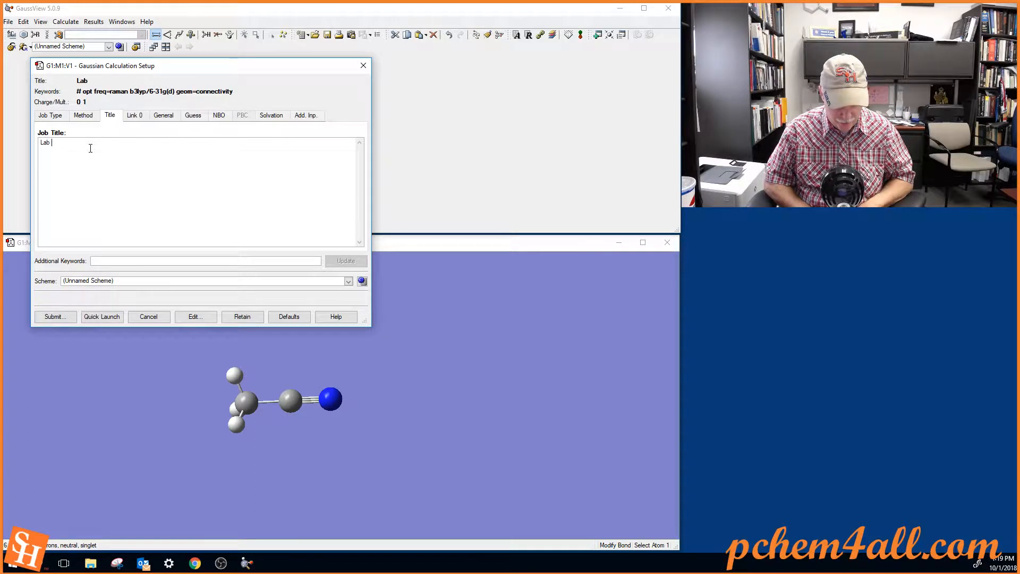
text(05)
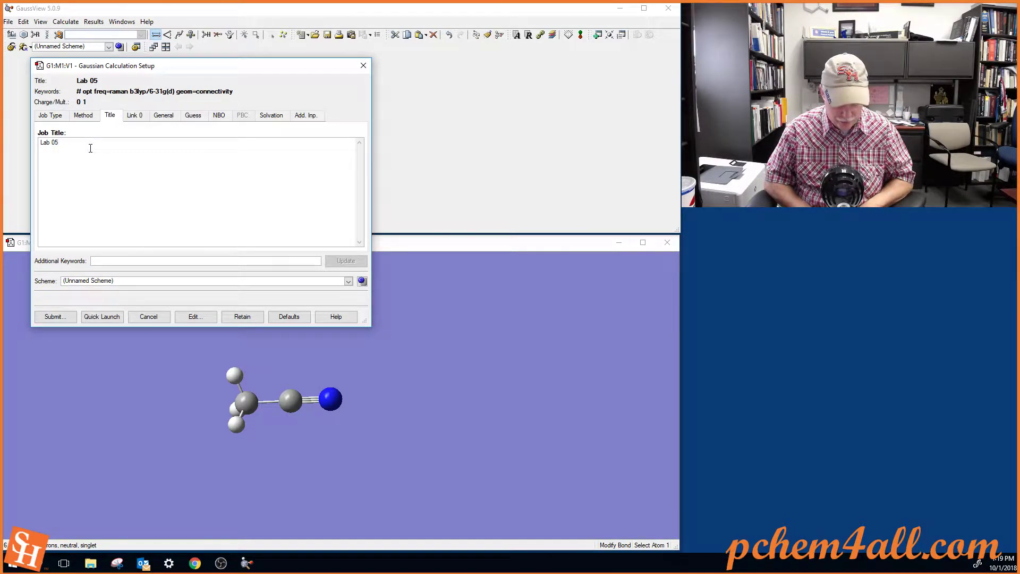
text(chm)
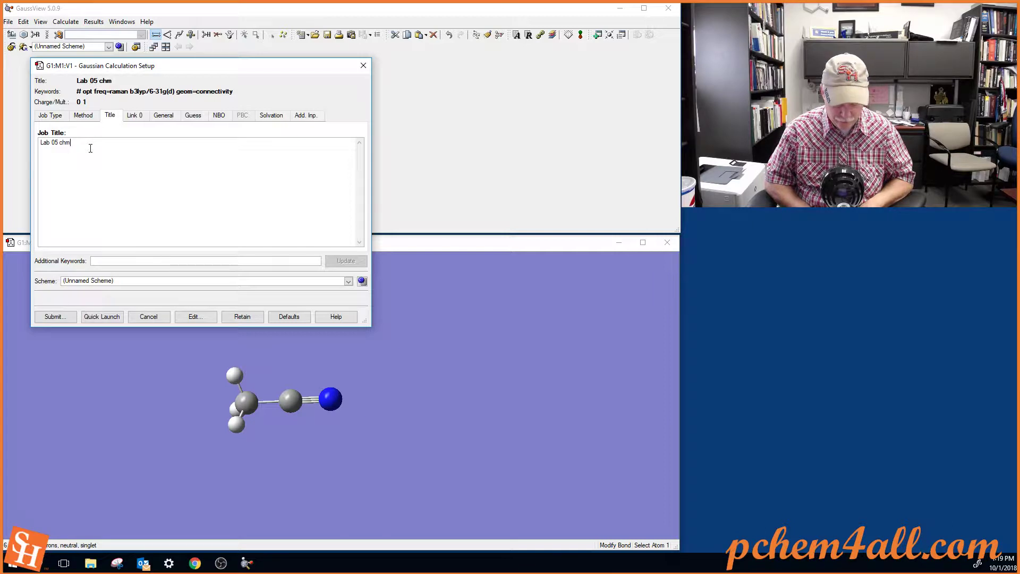
text(_dlw)
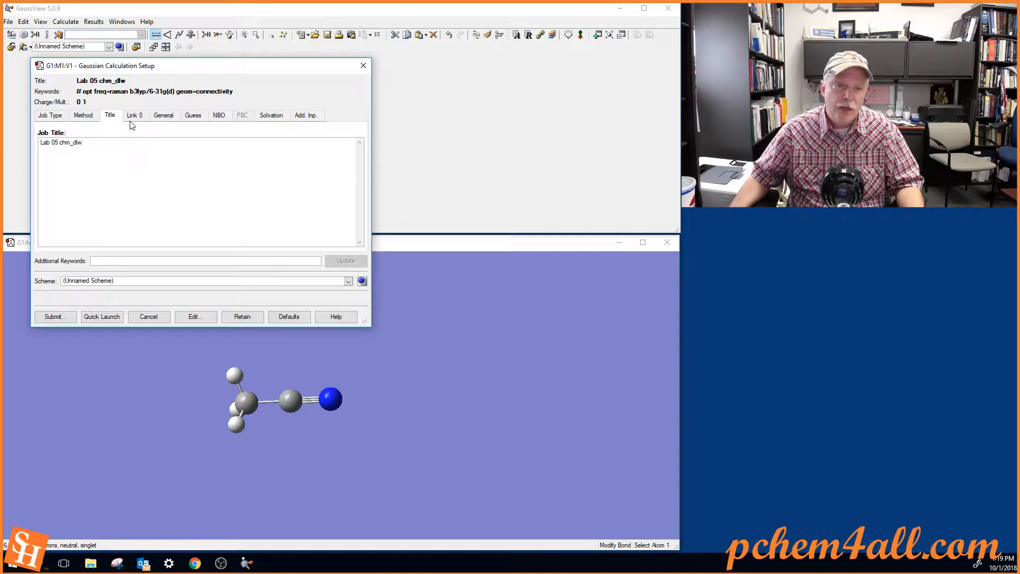
Review the Link 0 memory limit and checkpoint file options, leaving defaults
click(134, 115)
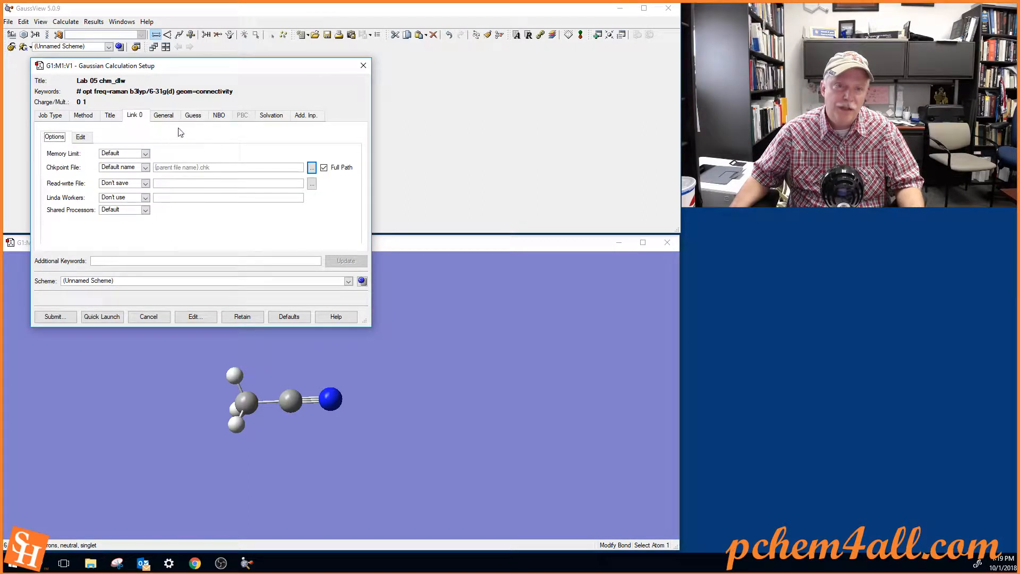
mouse_move(187, 146)
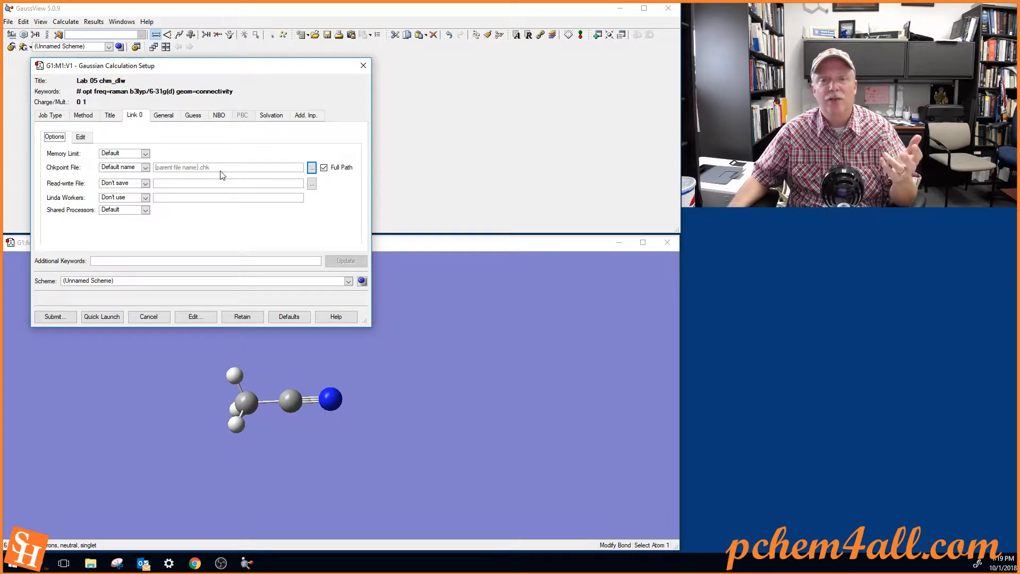
mouse_move(200, 177)
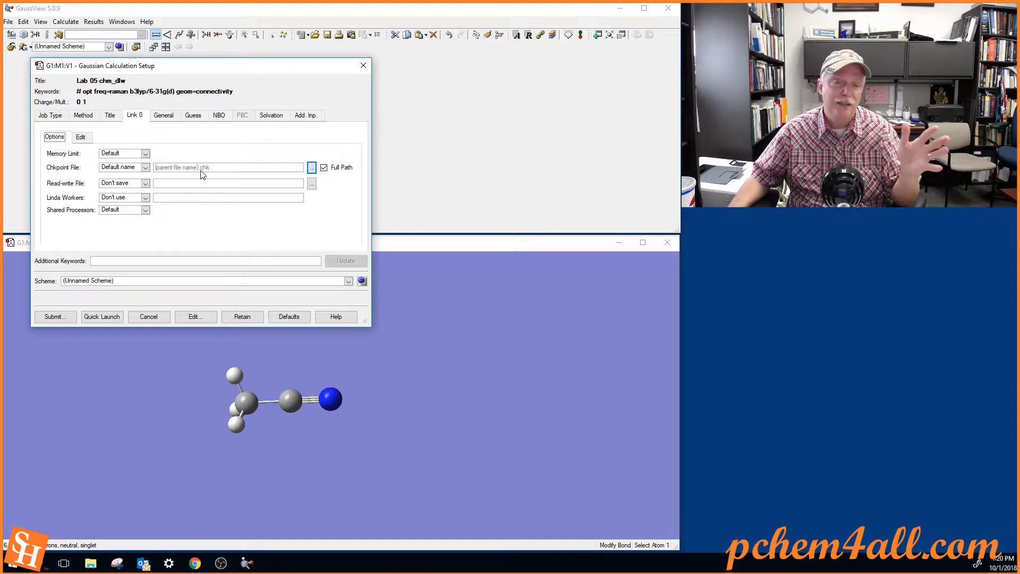
mouse_move(166, 174)
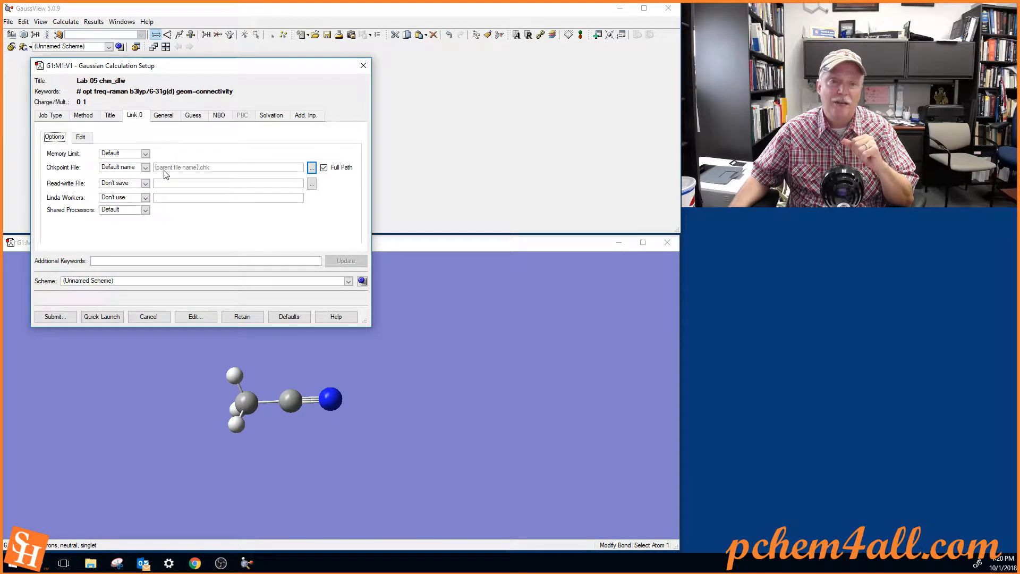
mouse_move(167, 177)
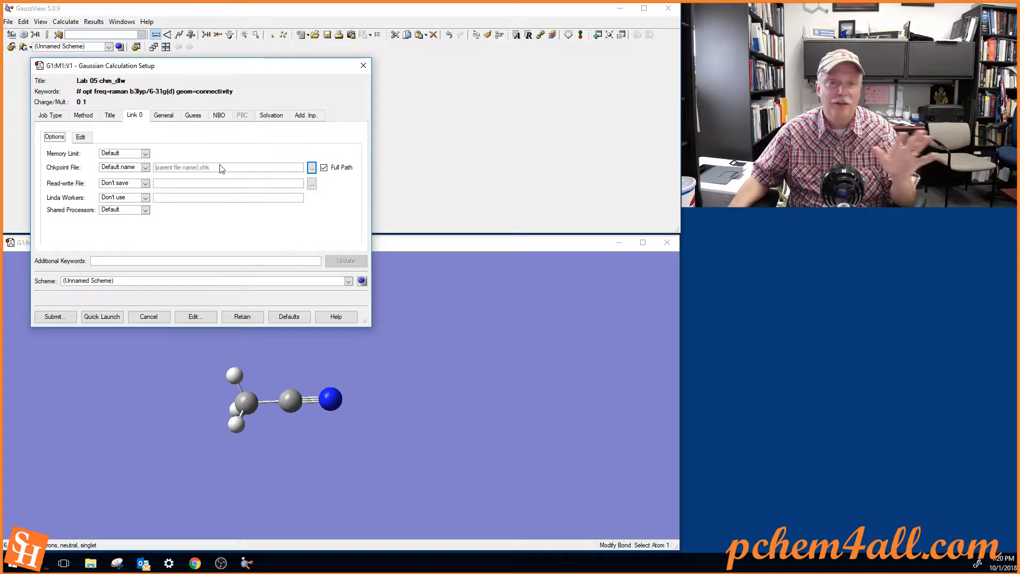
mouse_move(192, 135)
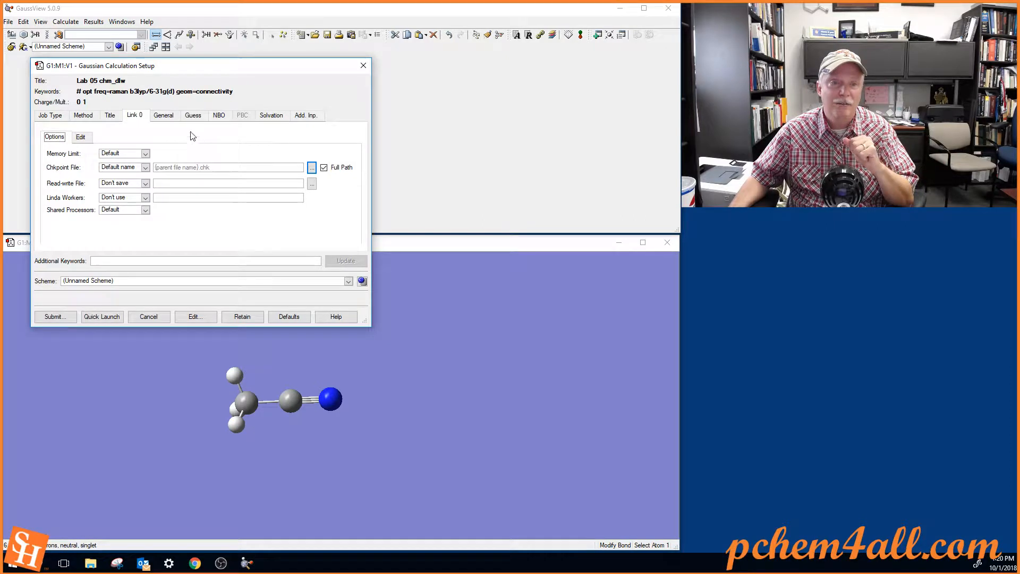
Uncheck Write Connectivity on General, then review Guess, NBO and Solvation at defaults
click(163, 115)
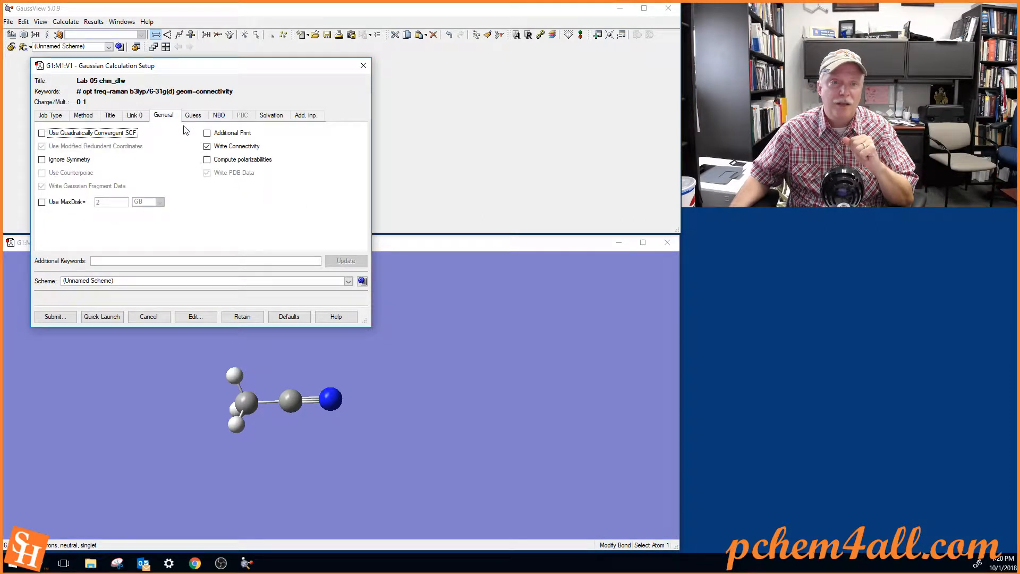
click(207, 145)
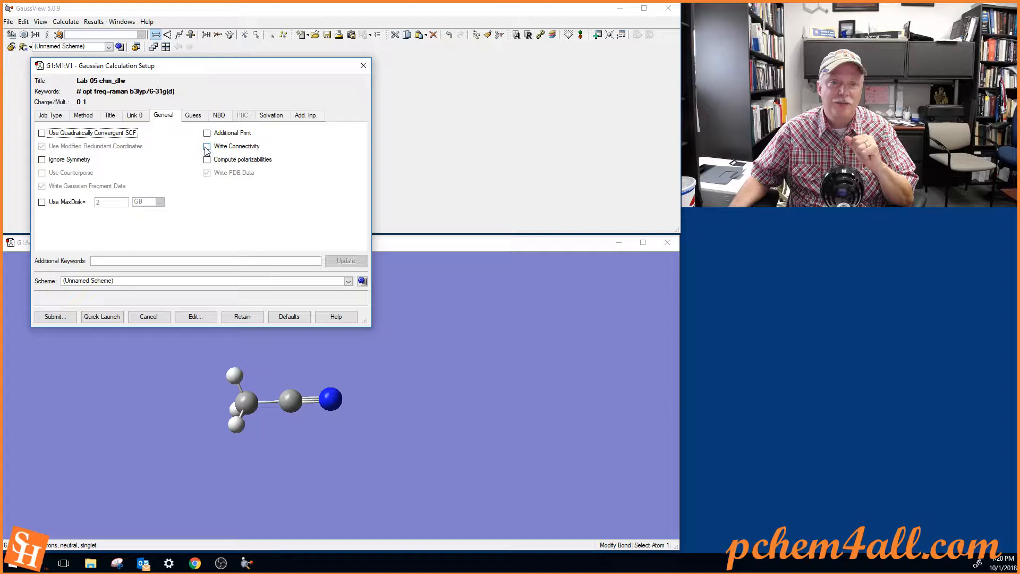
click(207, 146)
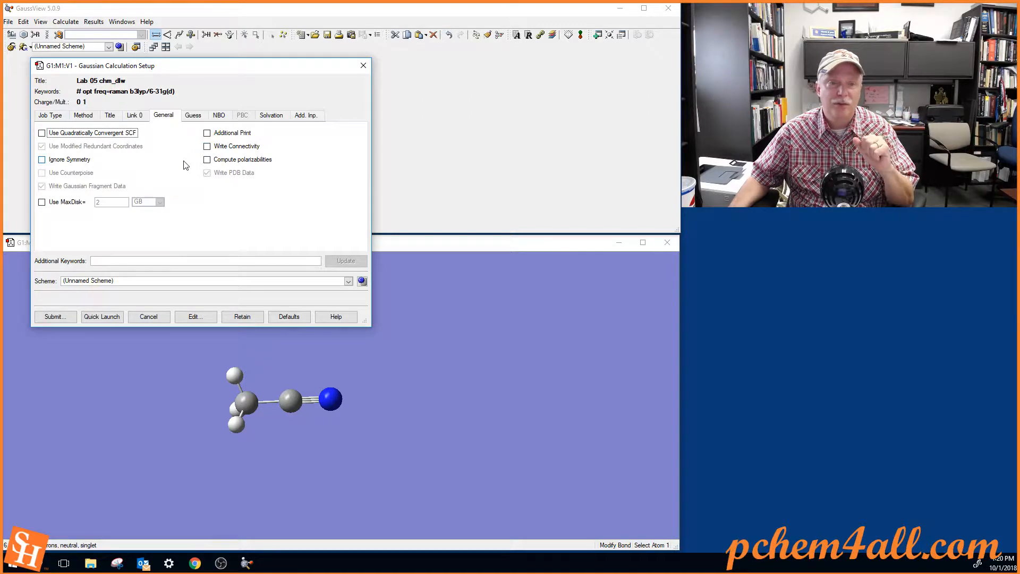
mouse_move(193, 157)
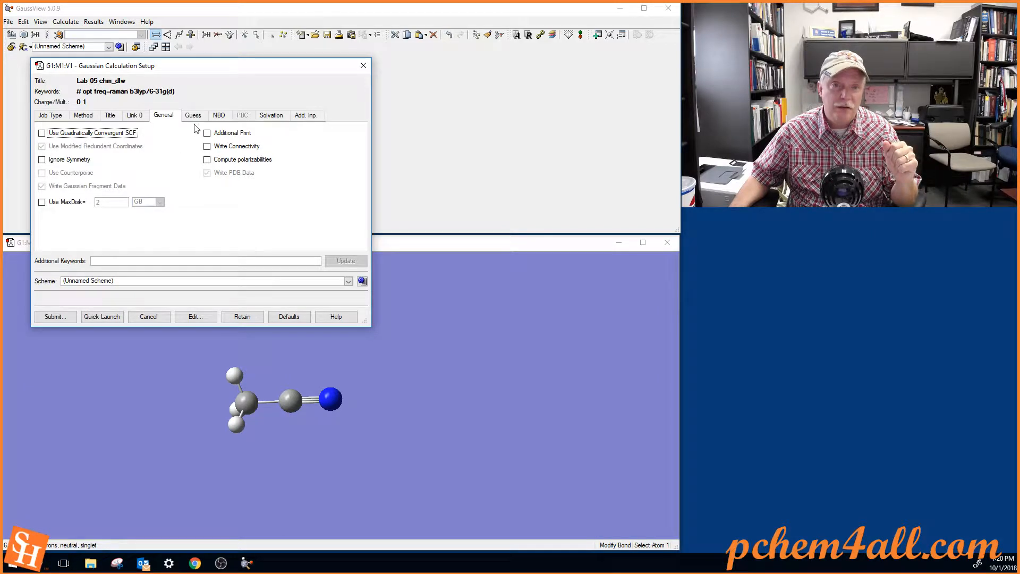
click(192, 115)
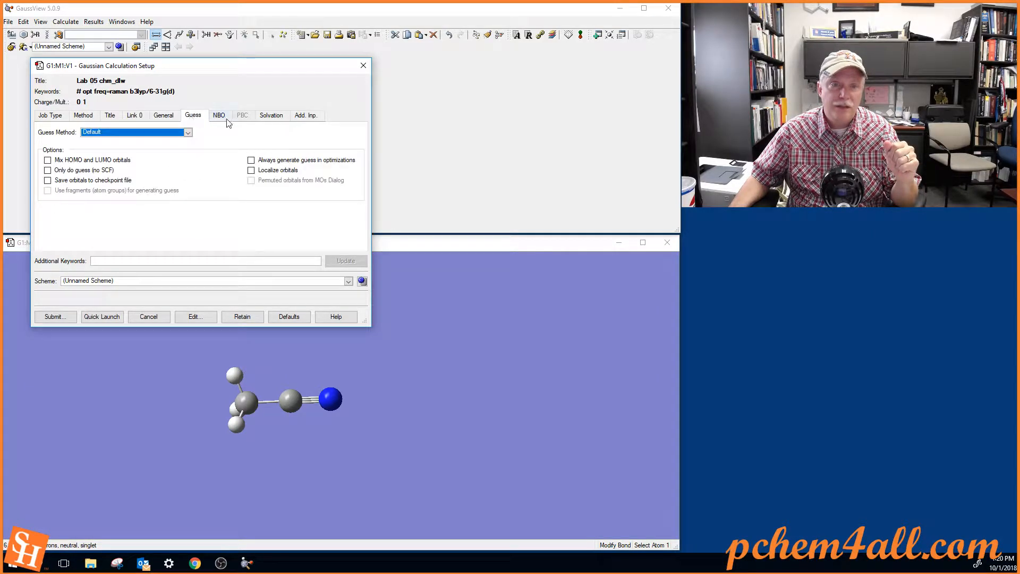
click(218, 115)
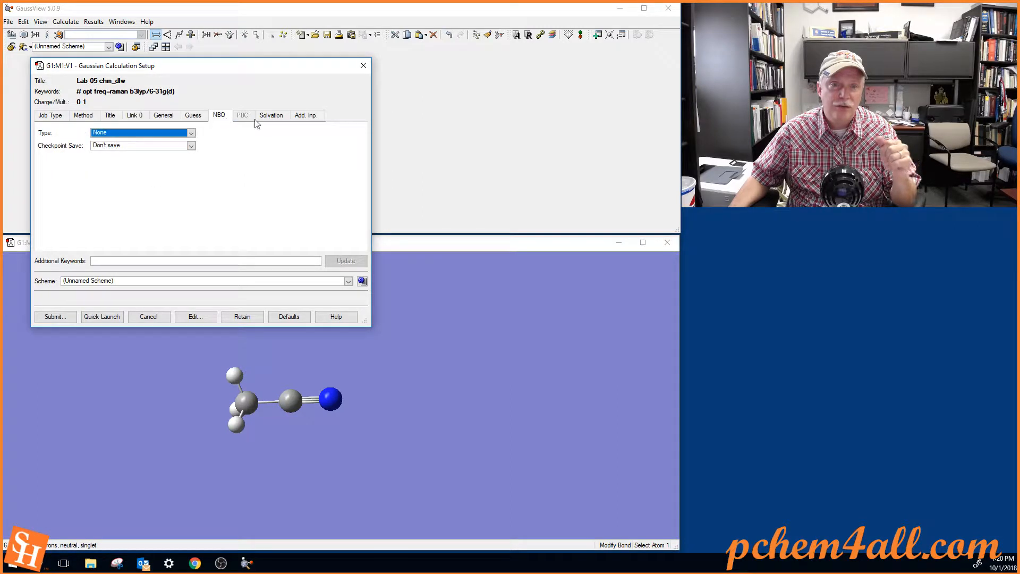
mouse_move(271, 115)
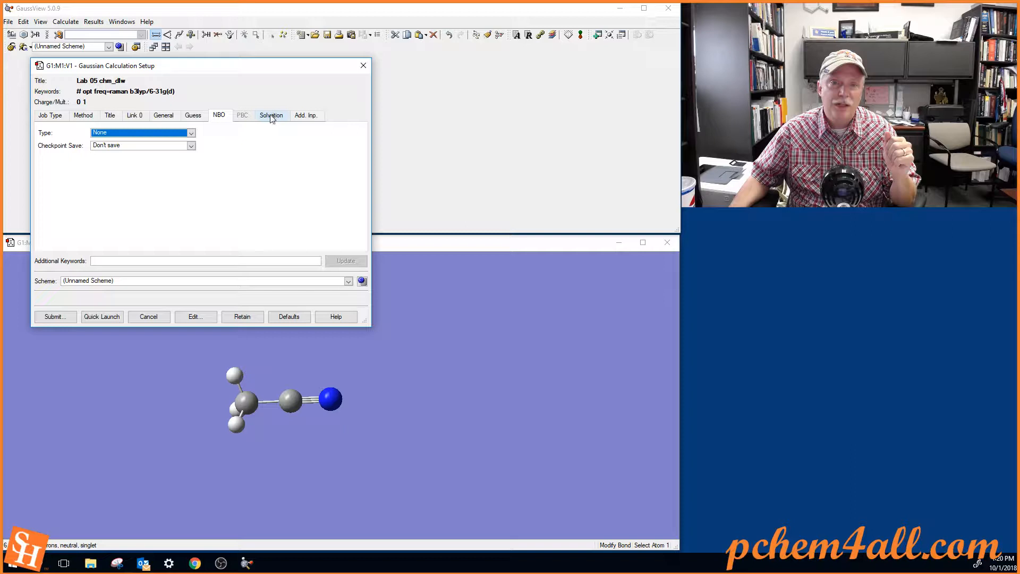
click(271, 114)
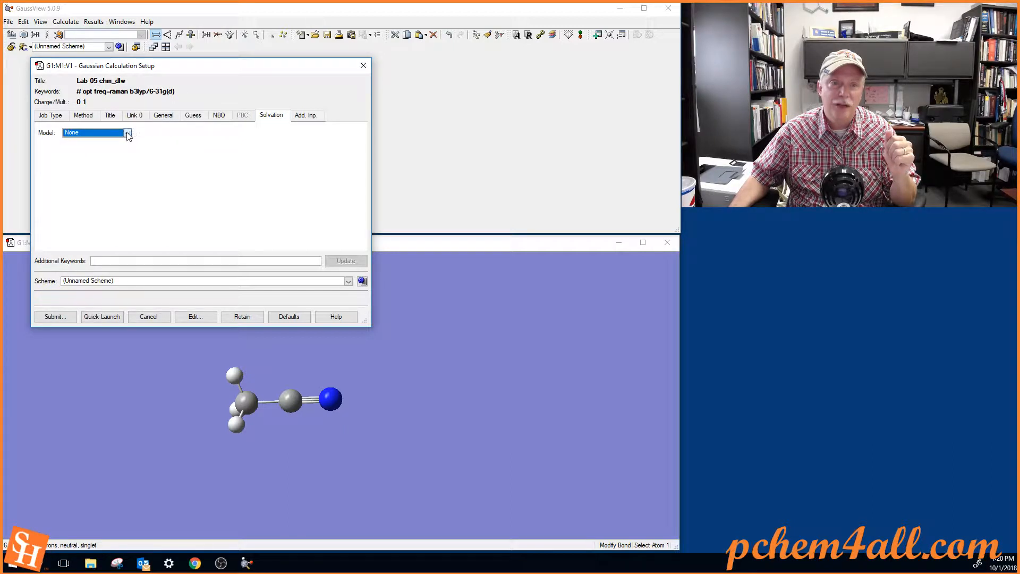
click(127, 133)
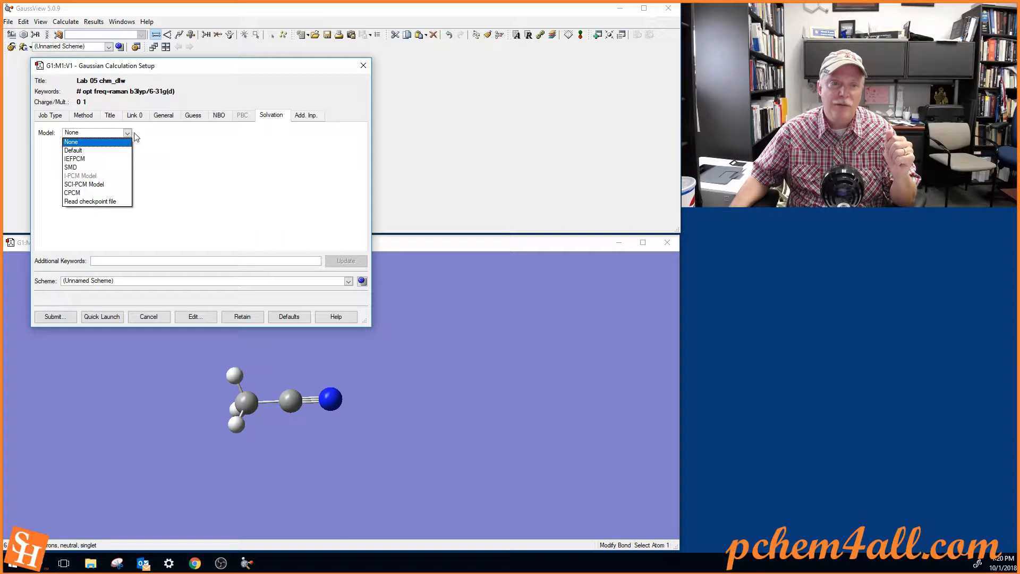
mouse_move(129, 141)
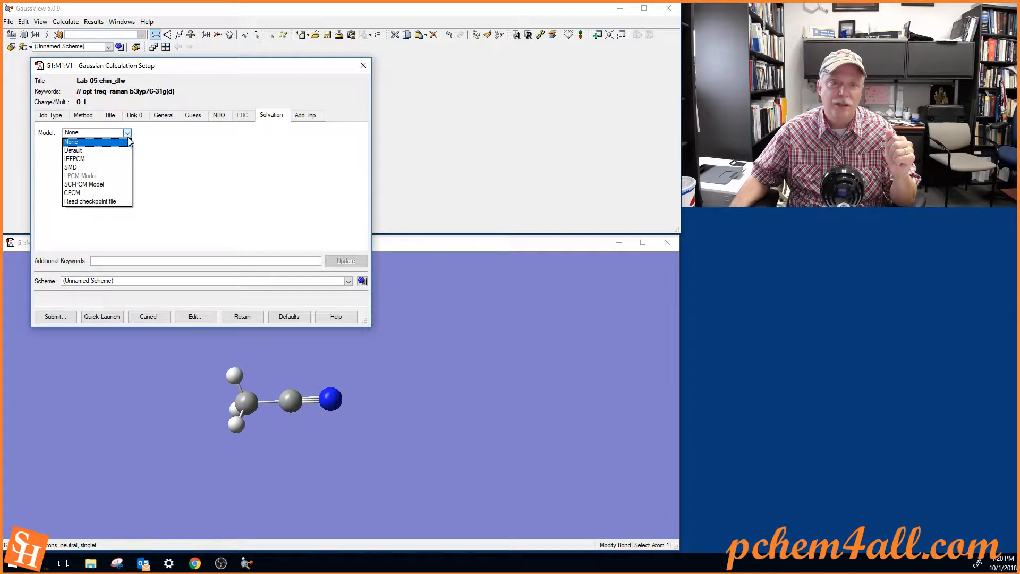
mouse_move(269, 121)
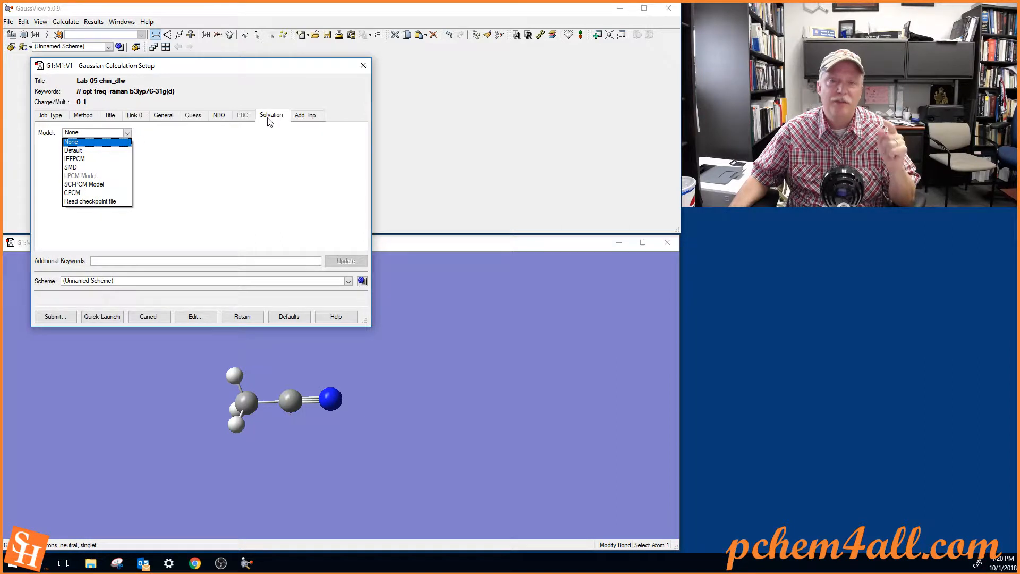
mouse_move(86, 158)
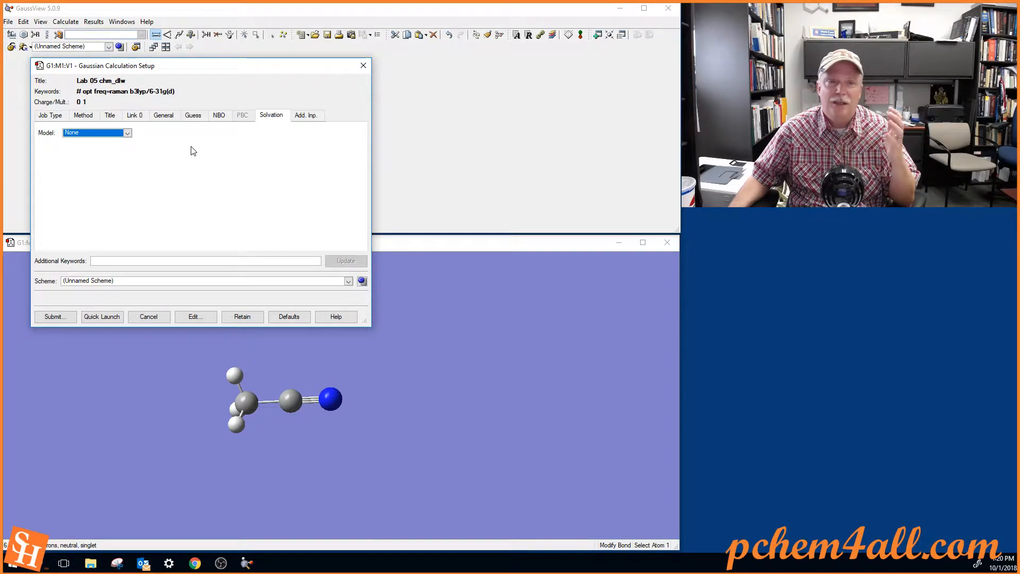
mouse_move(283, 127)
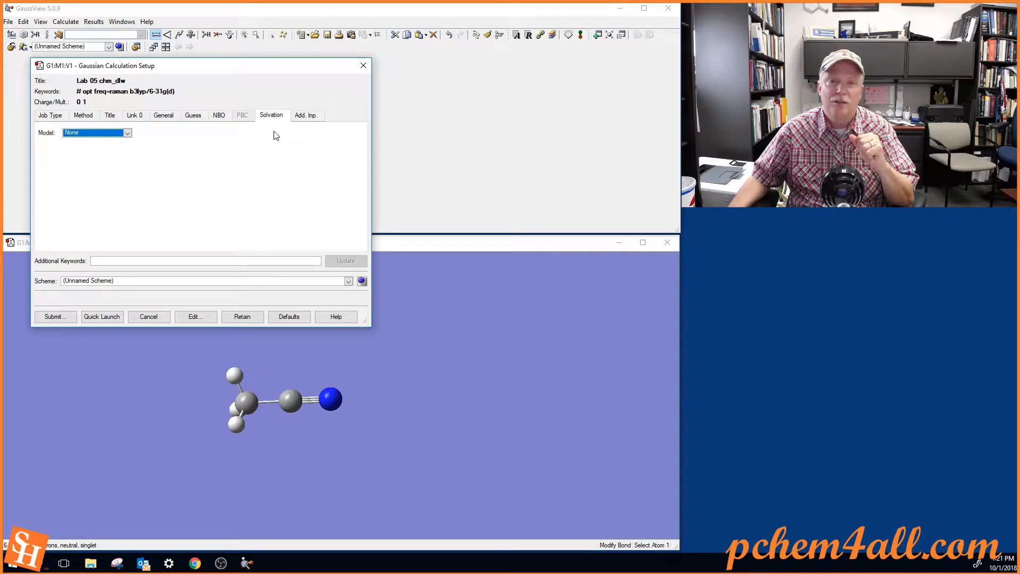
mouse_move(221, 189)
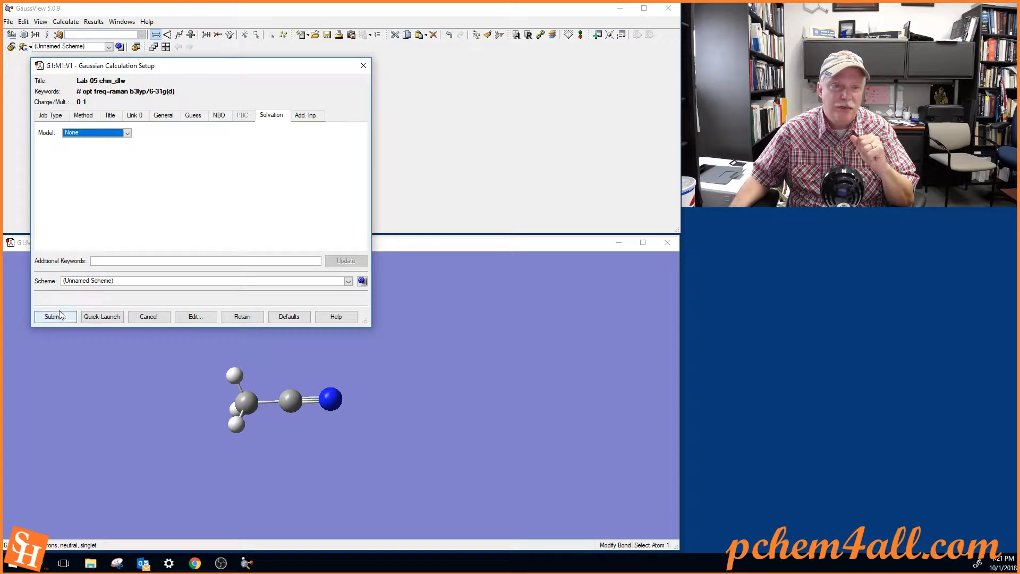
Submit the job and save the input as acetonitrile_fopt_chm_dlw.gjf in Scratch
click(54, 317)
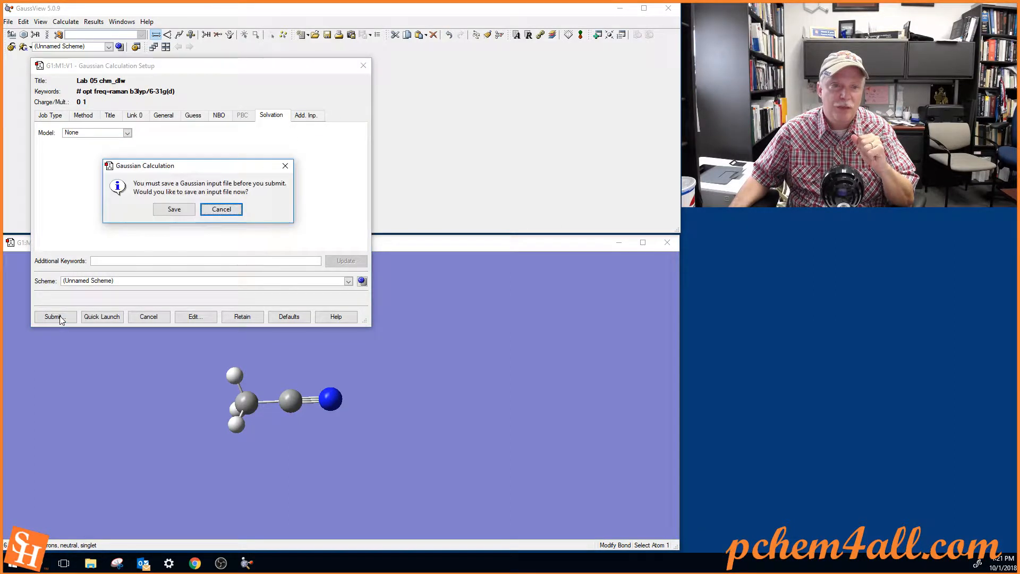
click(222, 209)
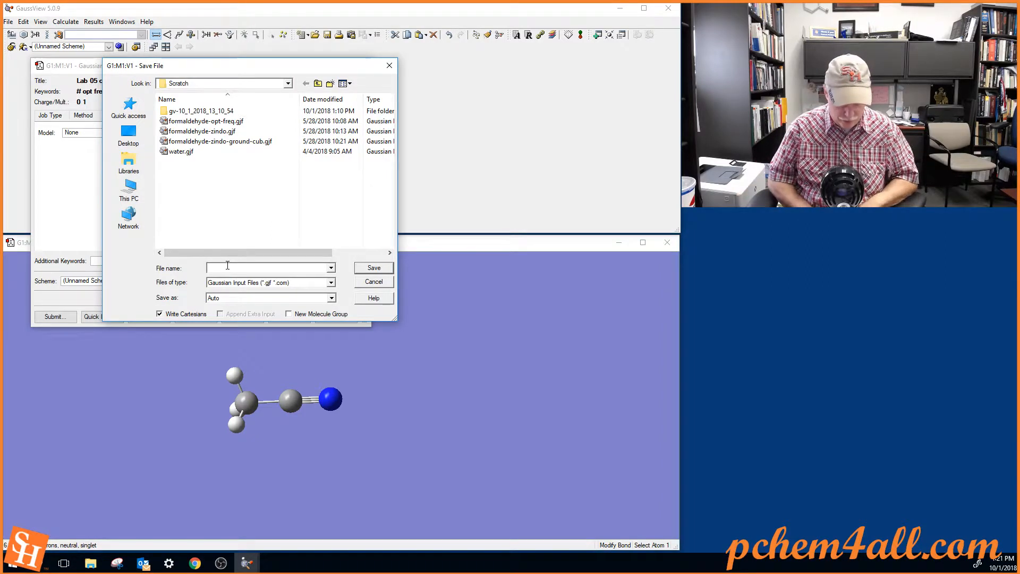
text(acetonitrile_)
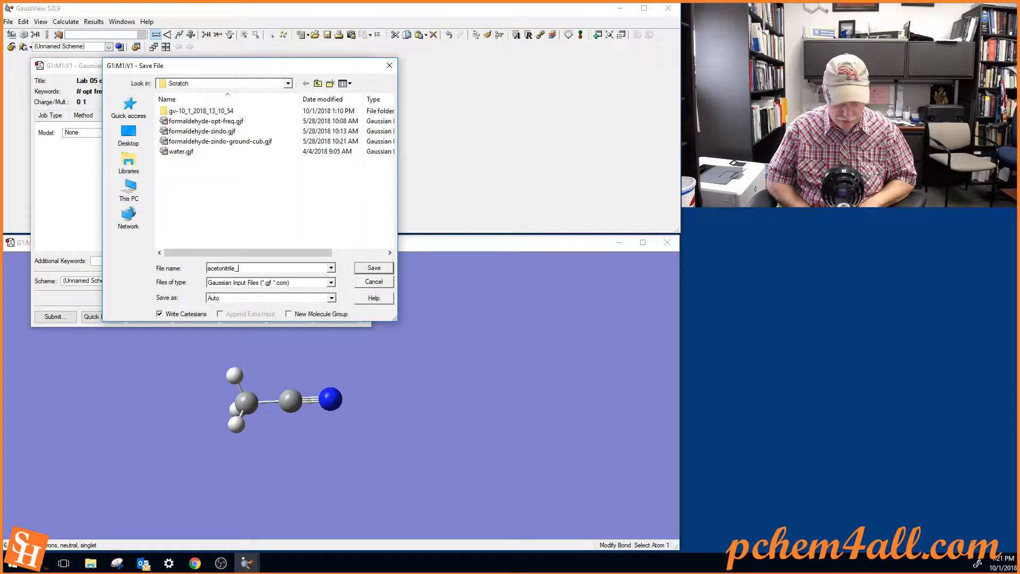
text(fo)
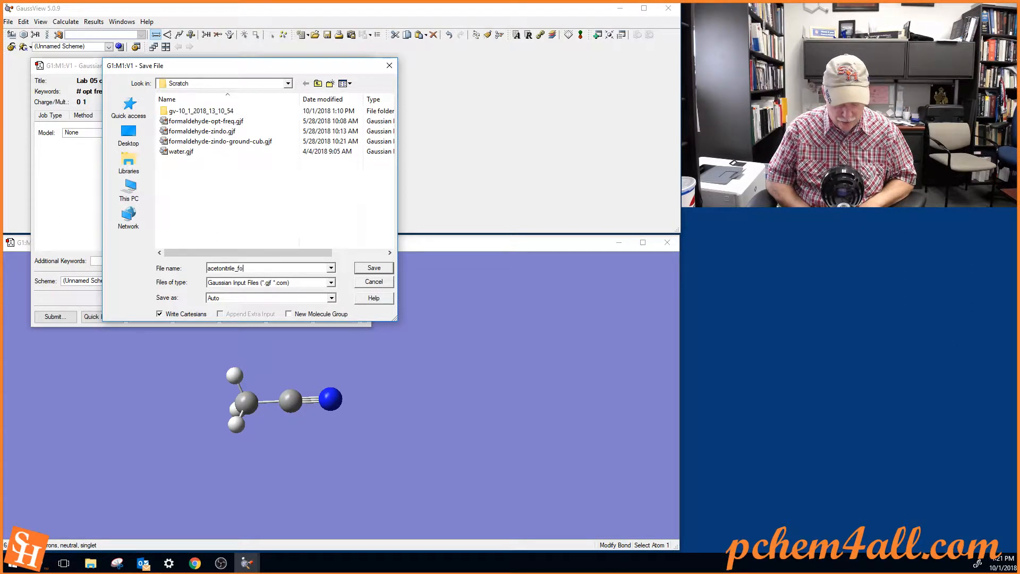
text(pt)
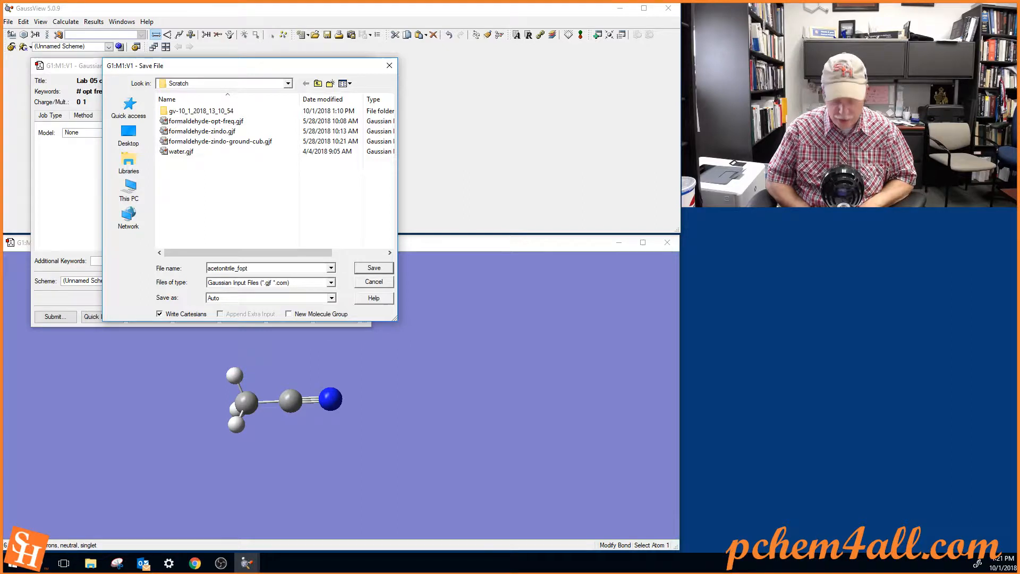
text(_c)
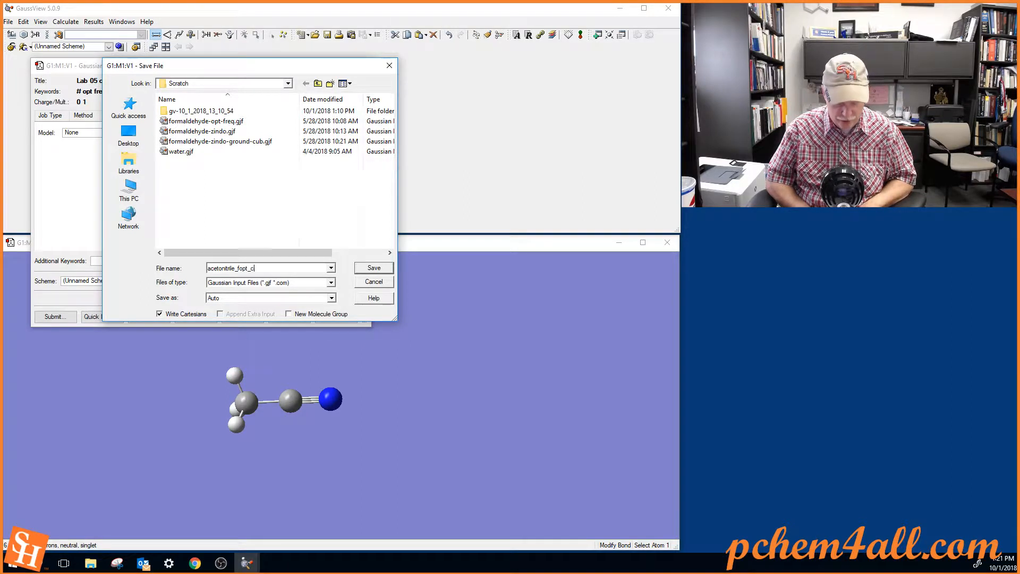
text(hm_)
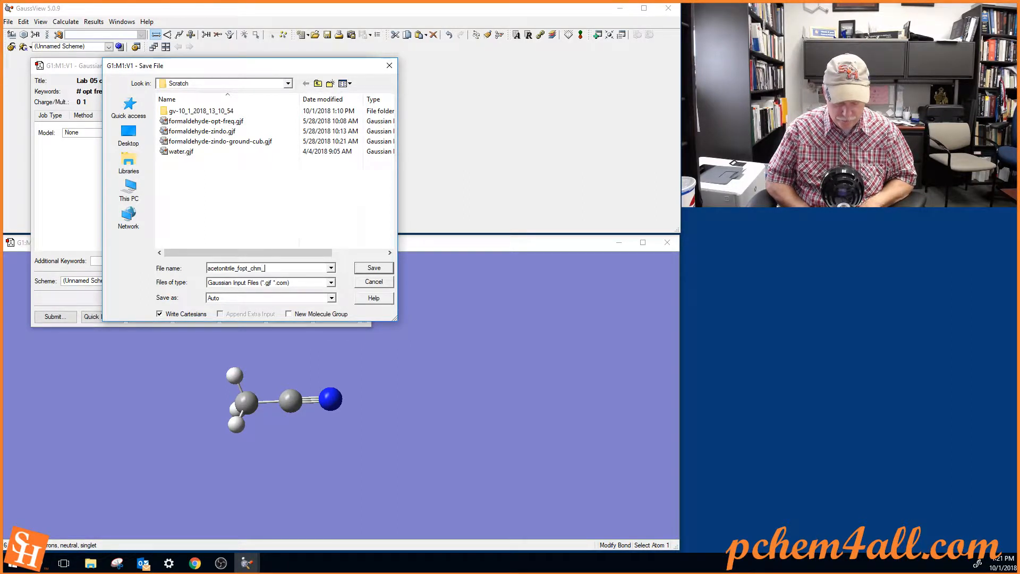
text(dlw.gjf)
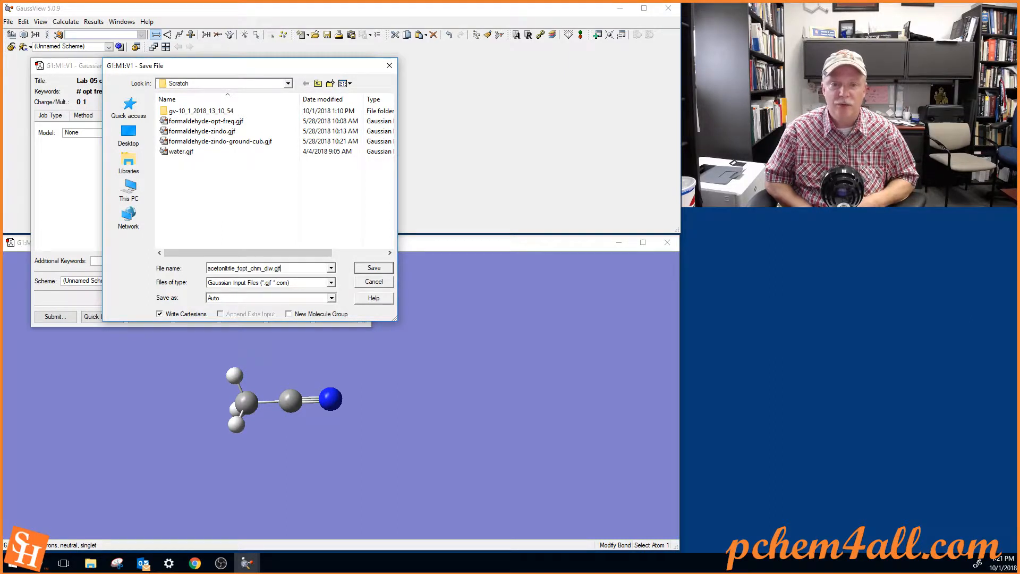
click(373, 268)
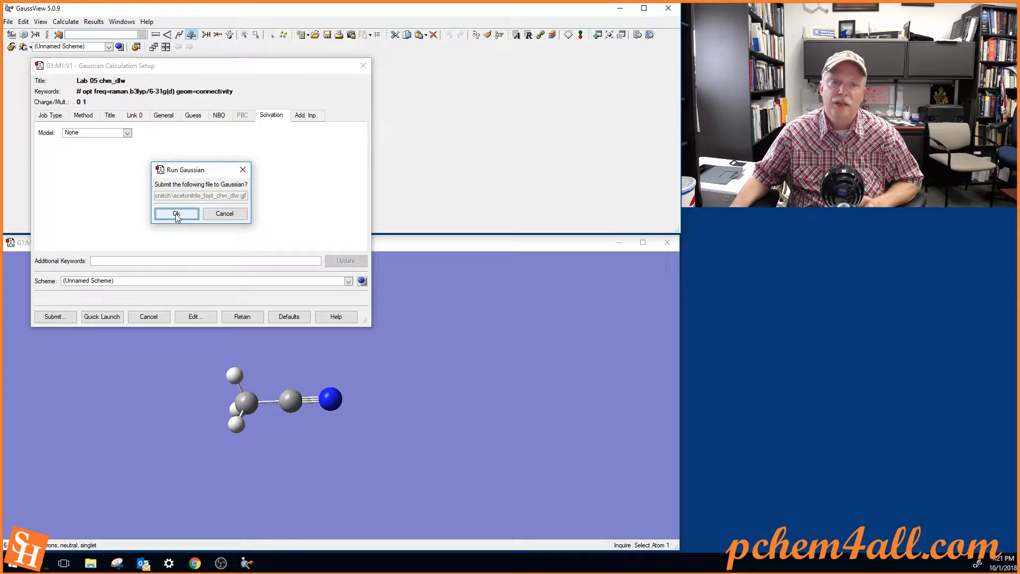
Run the saved file in Gaussian 09 and close the job window once it terminates normally
click(175, 213)
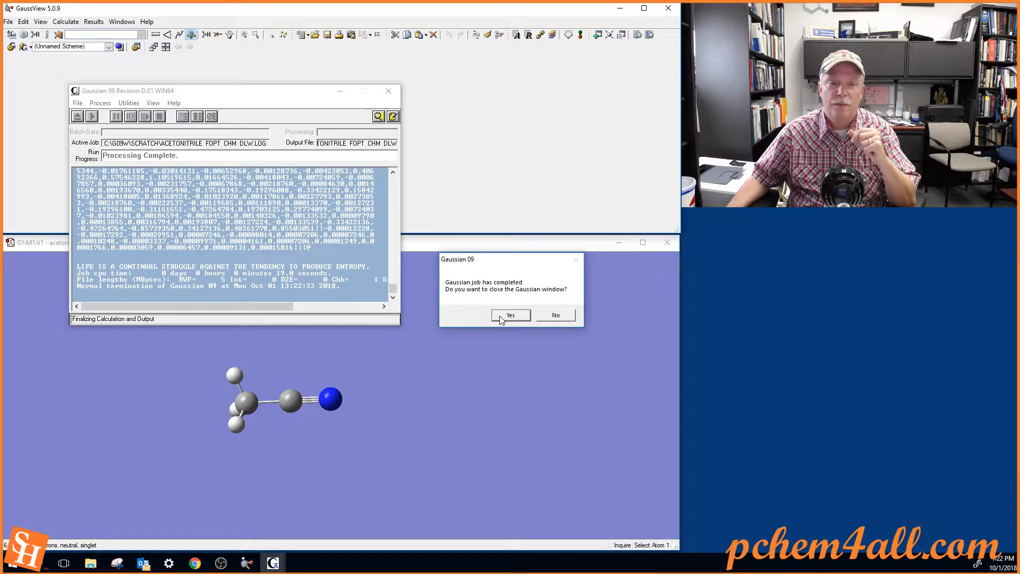
click(510, 315)
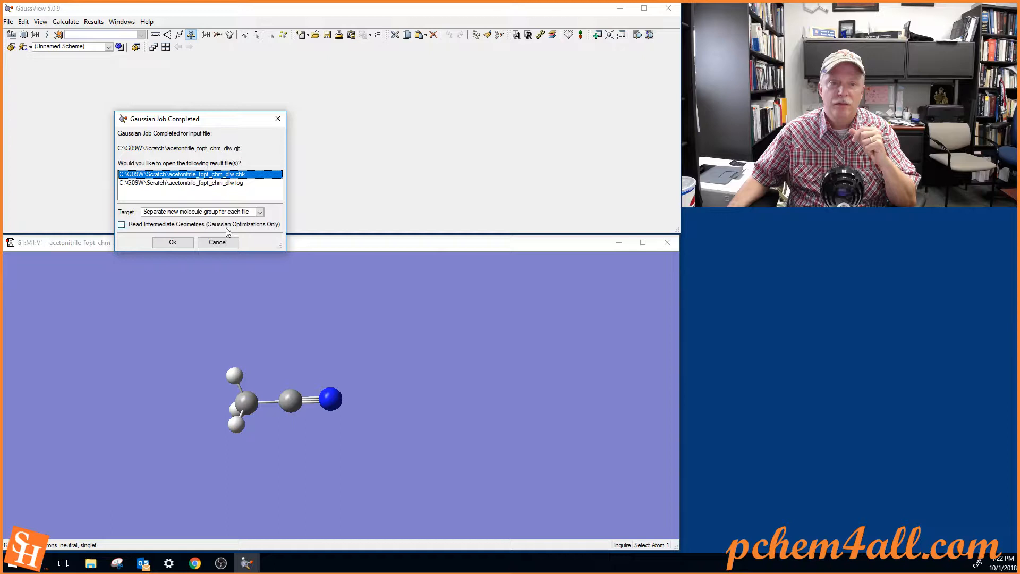
mouse_move(232, 183)
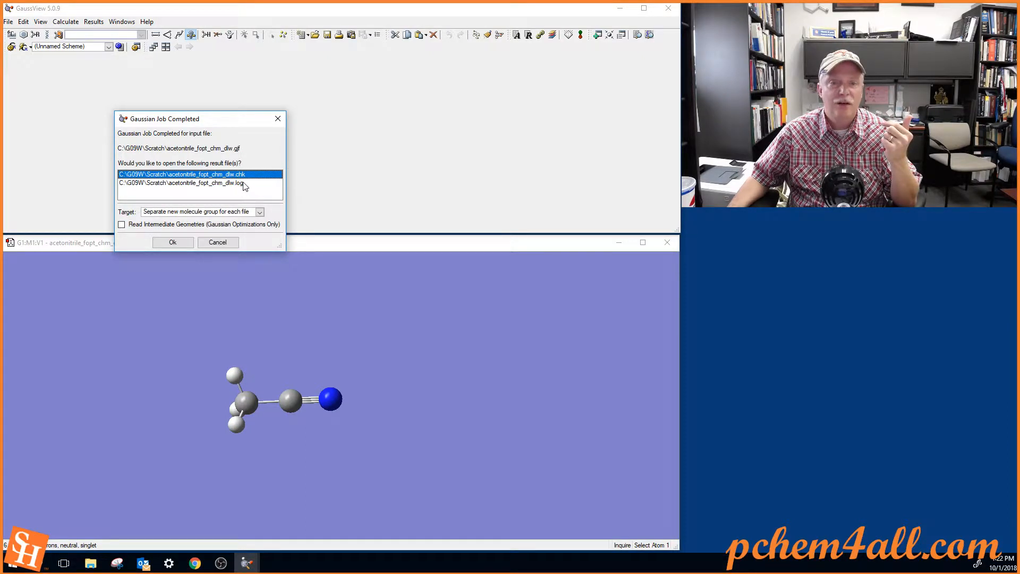
Open acetonitrile_fopt_chm_dlw.log as a new molecule group from the Job Completed prompt
click(190, 183)
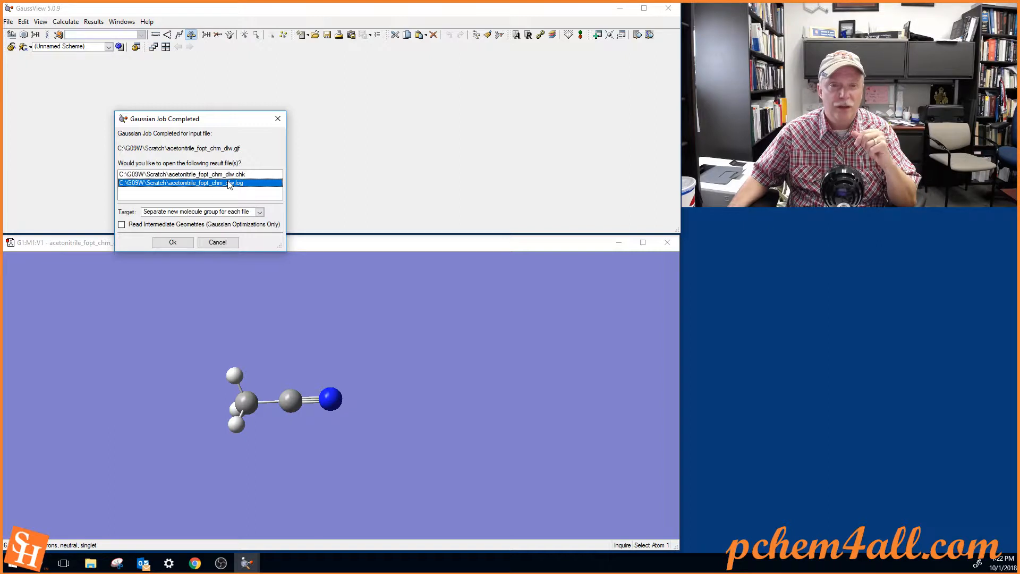
mouse_move(253, 178)
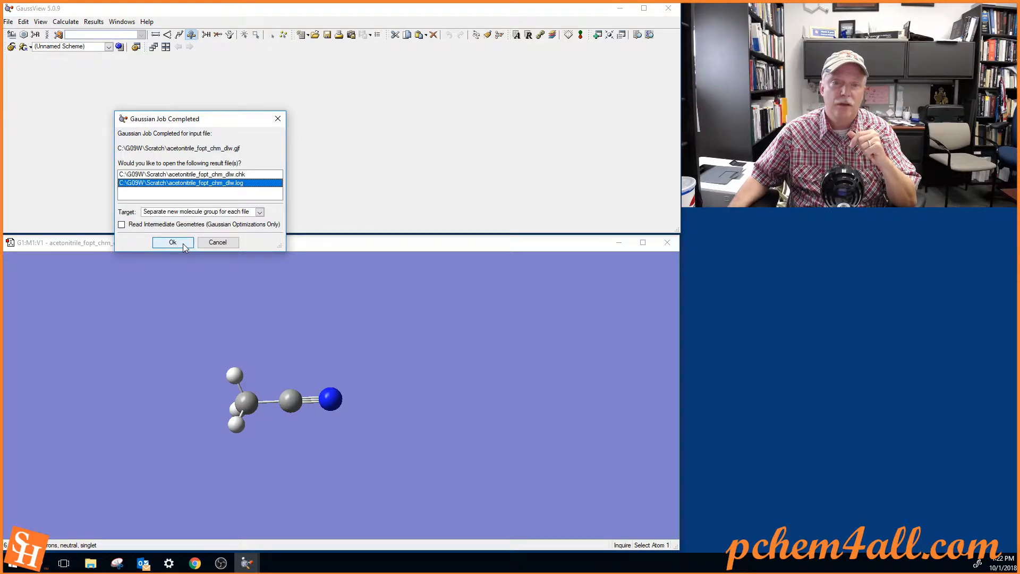
click(172, 242)
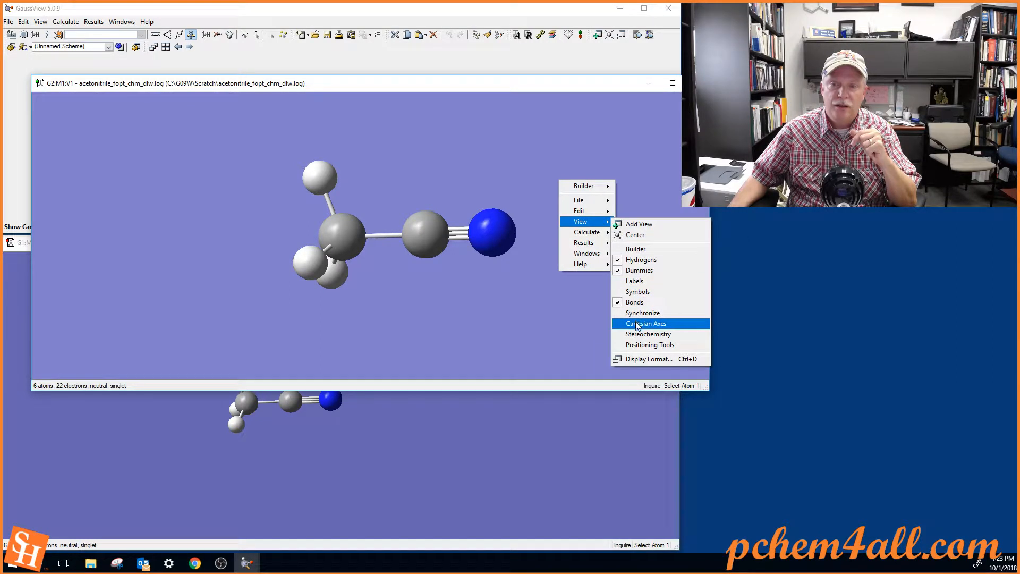
Show Cartesian axes on the optimized acetonitrile in the log window
click(645, 323)
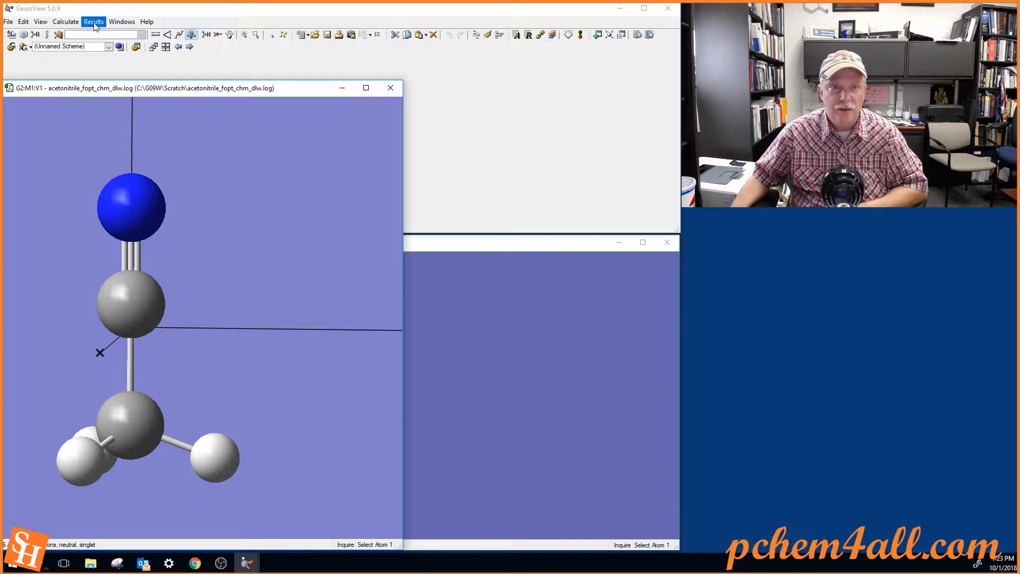
click(93, 21)
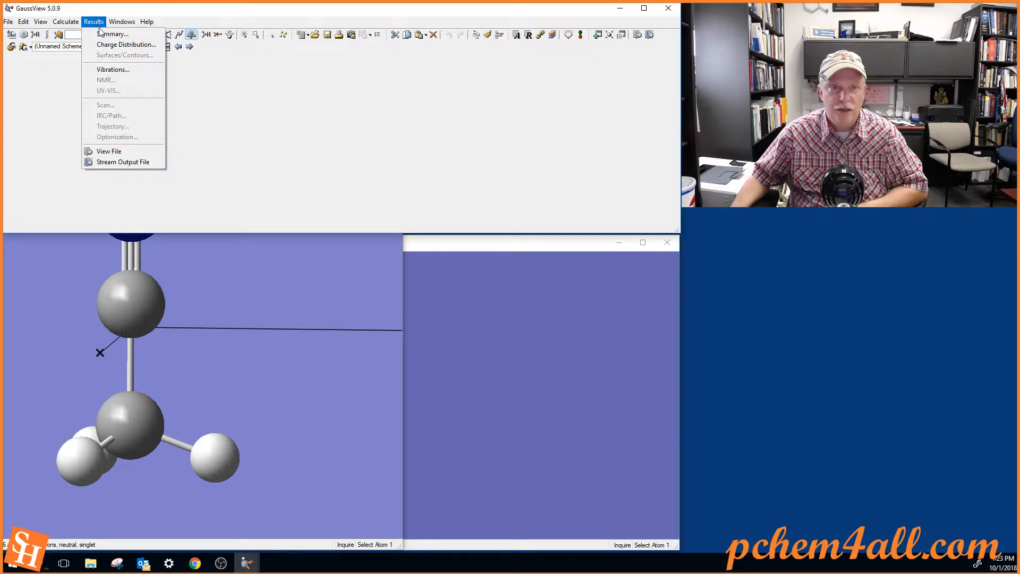
click(113, 70)
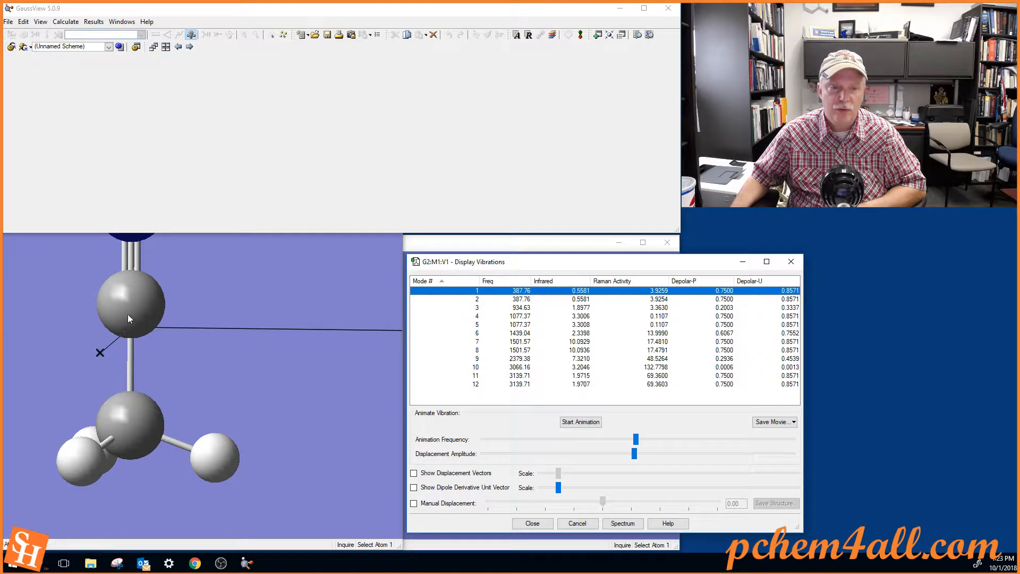
mouse_move(138, 252)
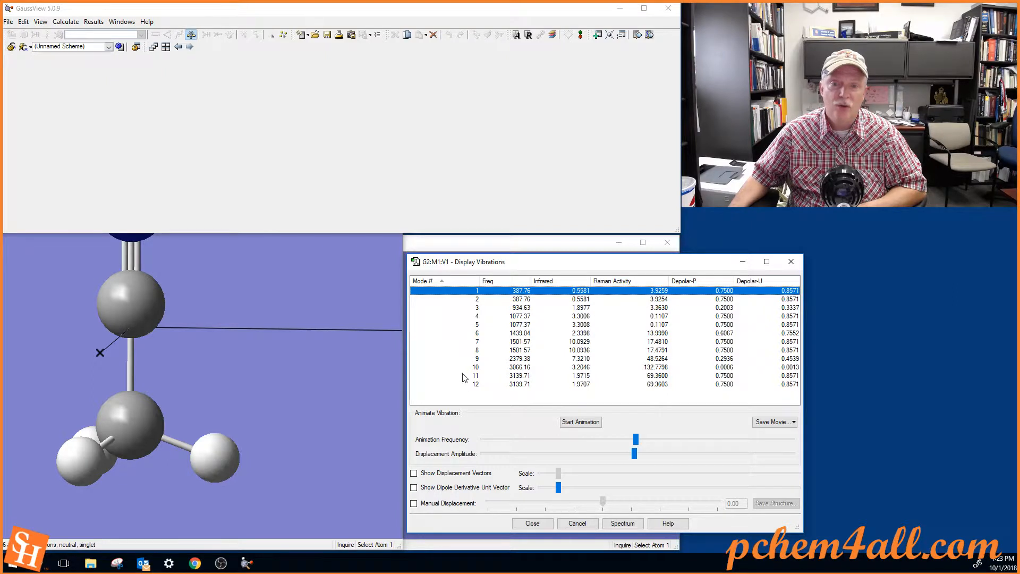
mouse_move(526, 292)
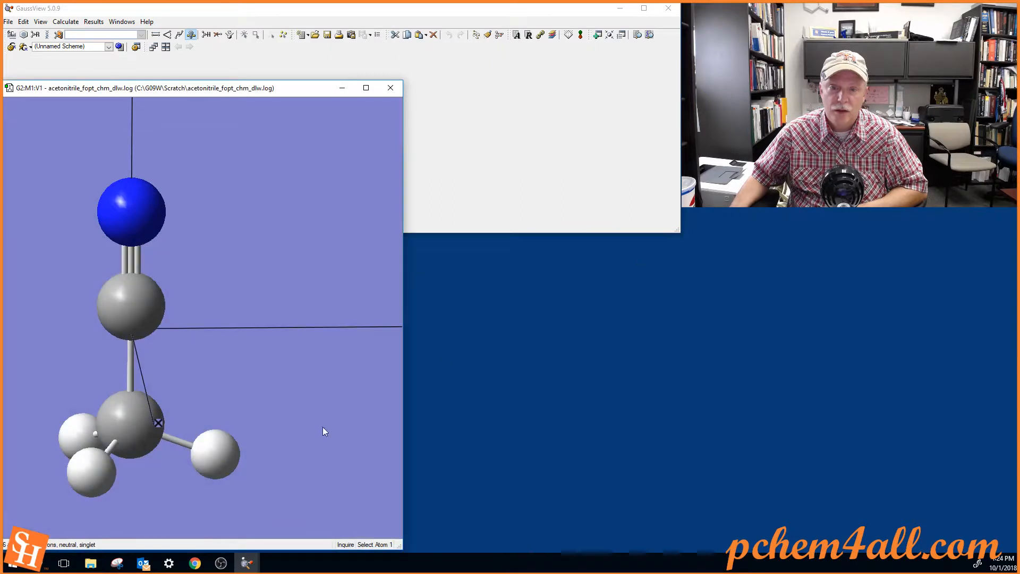
mouse_move(247, 562)
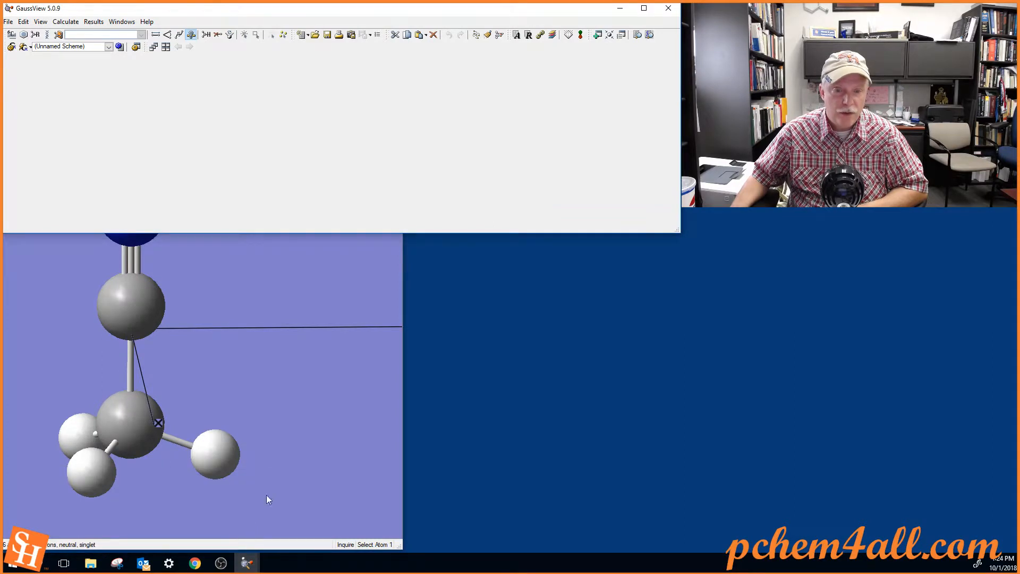
Show the vibrational results, start animating mode 1 with the dipole derivative vector displayed
click(93, 21)
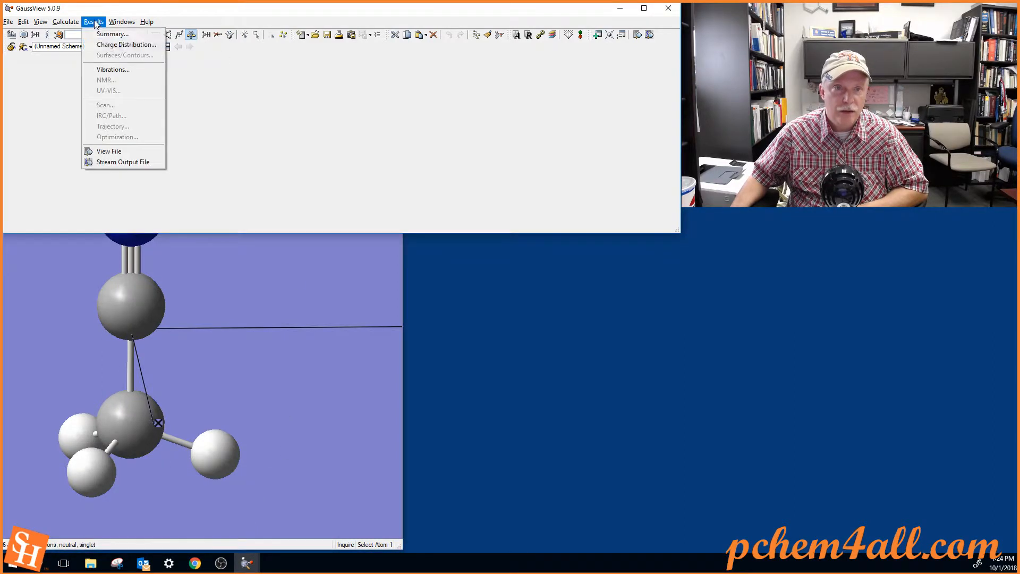
click(113, 69)
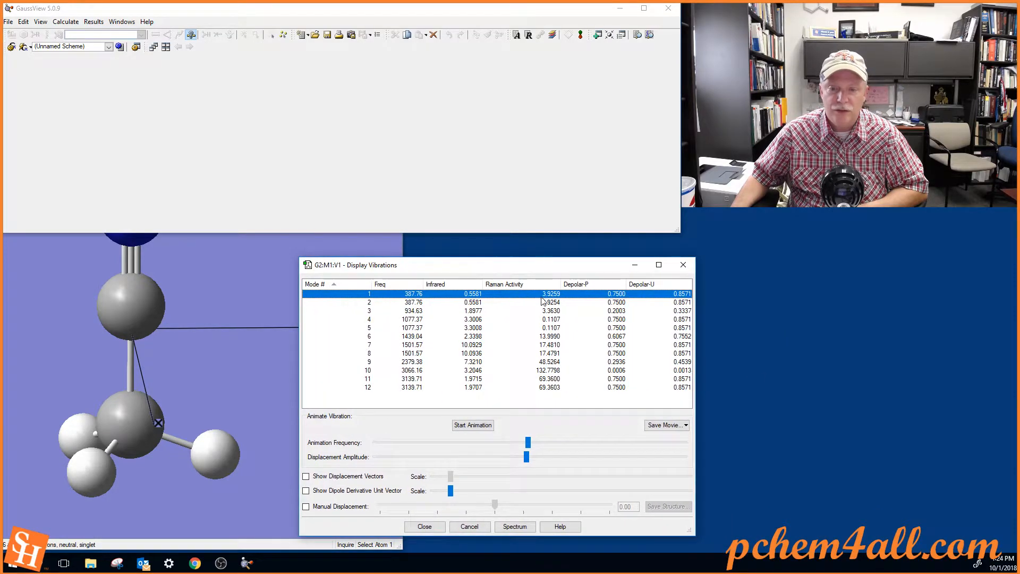
mouse_move(426, 303)
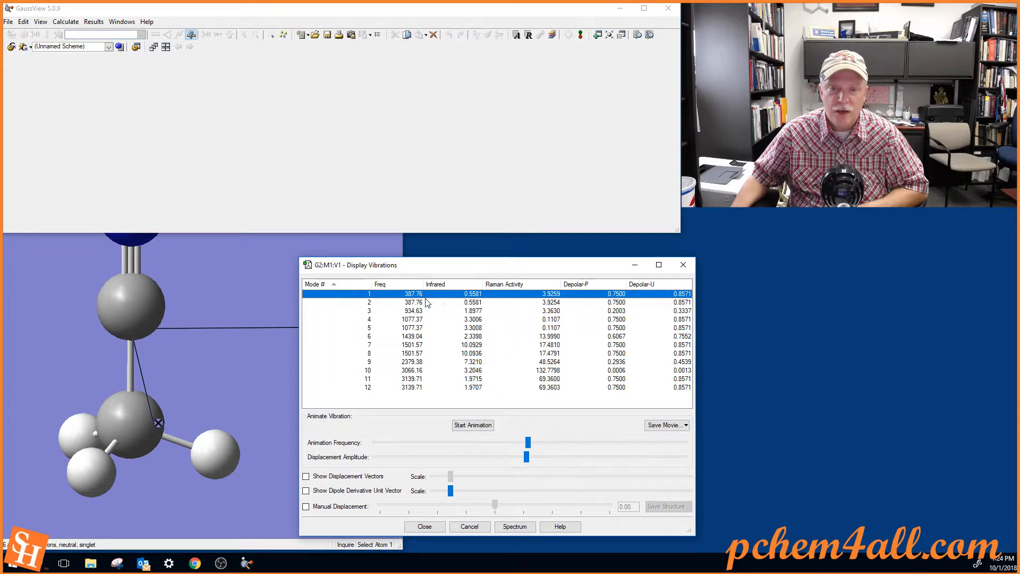
mouse_move(442, 412)
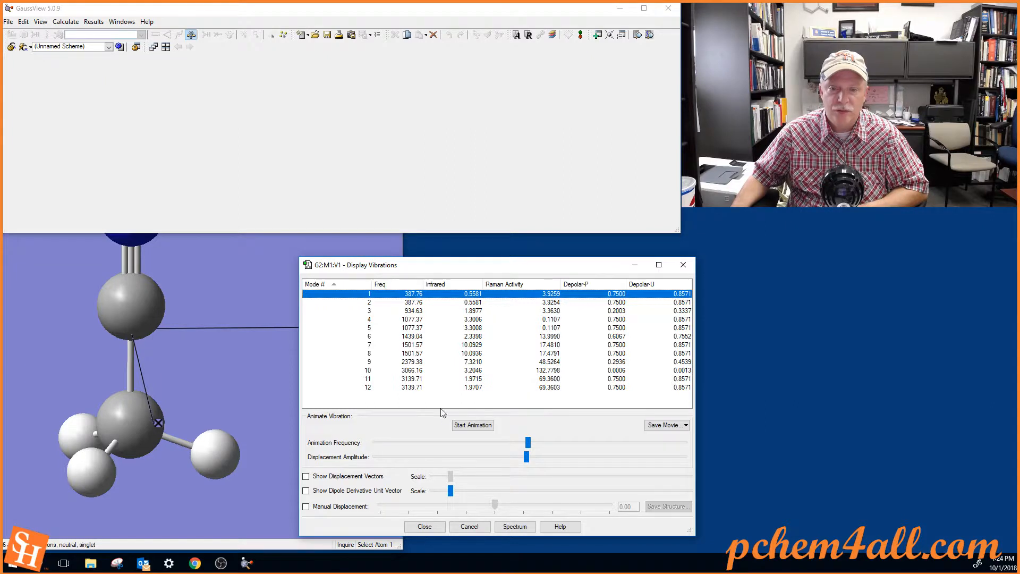
click(472, 425)
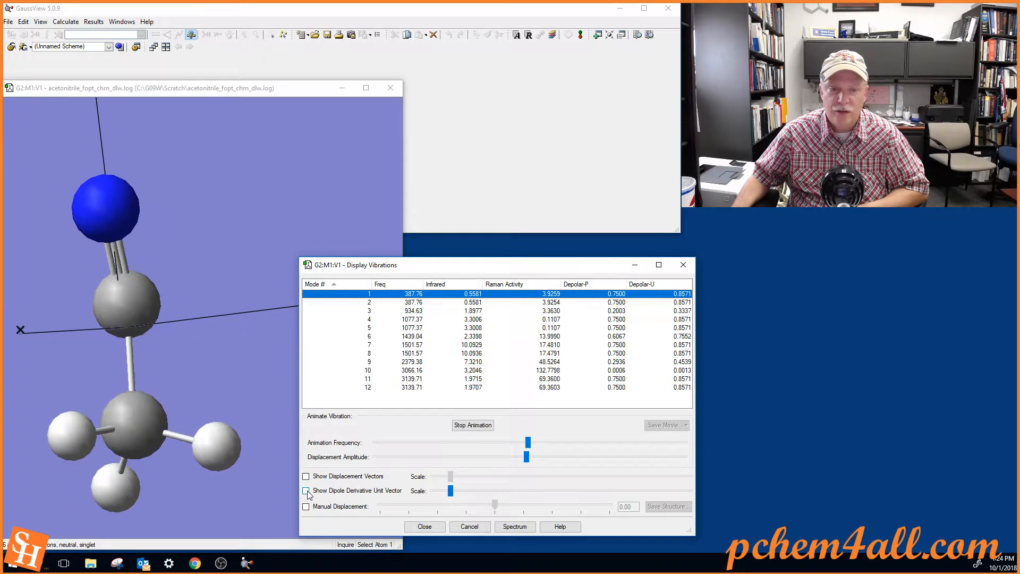
click(306, 491)
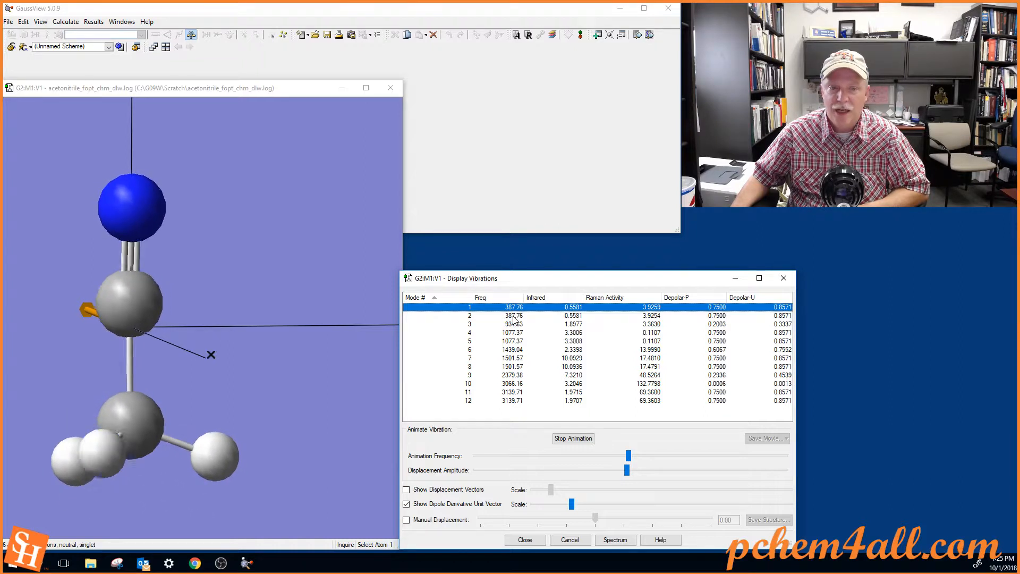
Animate modes 2-5 in turn (387.76, 934.63 and both 1077.37 cm⁻¹ modes)
click(512, 316)
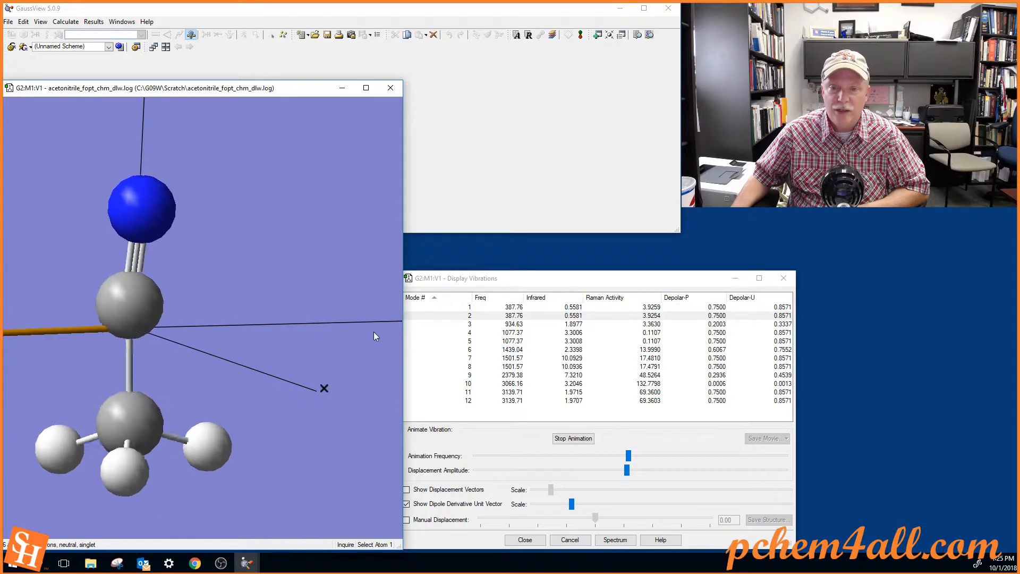
click(479, 314)
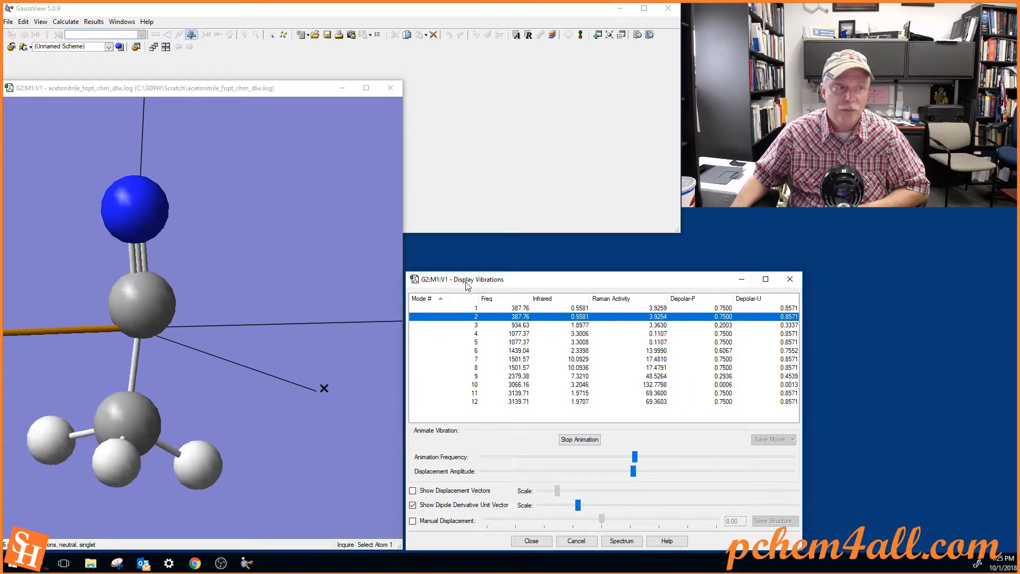
mouse_move(517, 329)
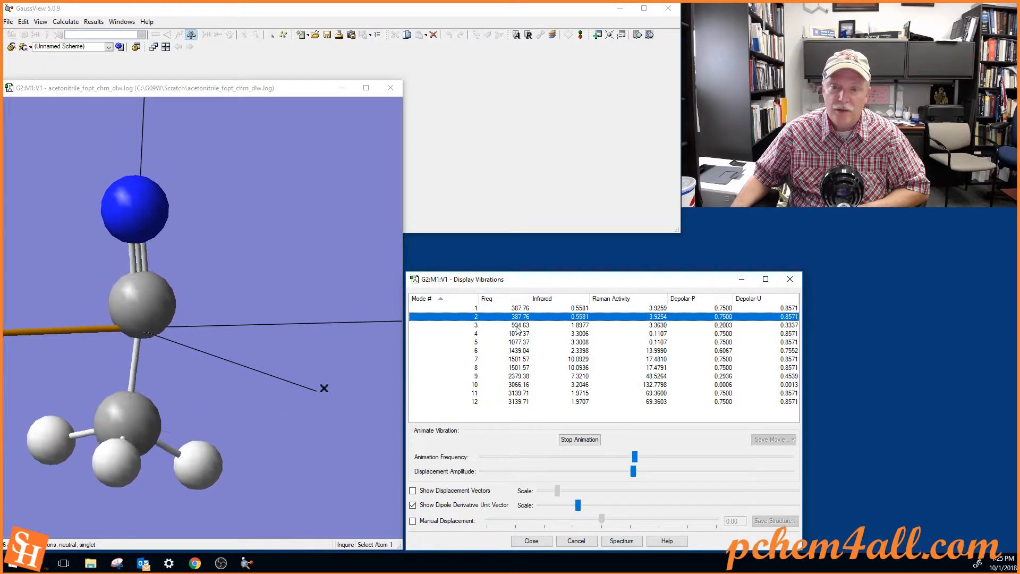
click(521, 325)
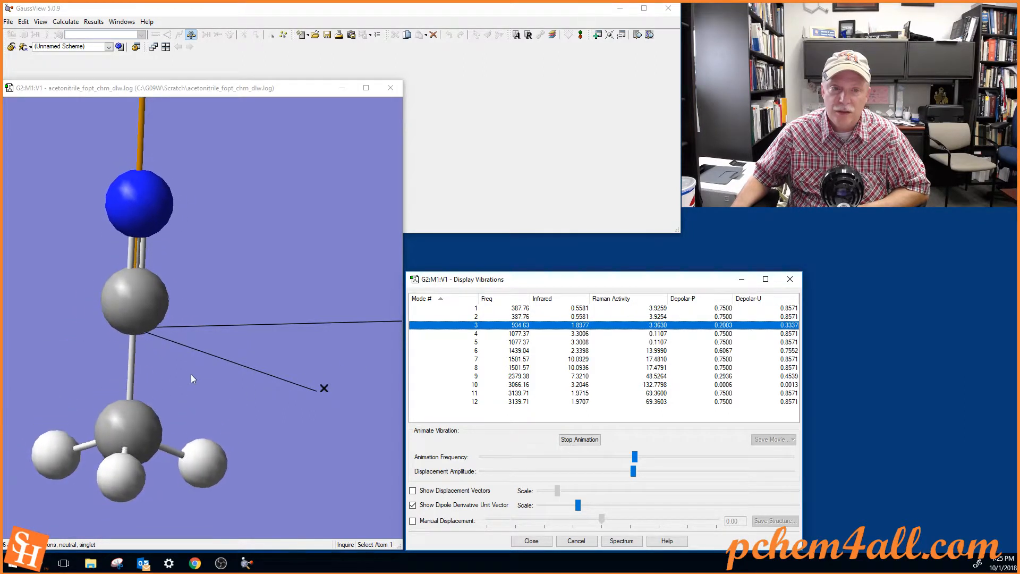
mouse_move(145, 347)
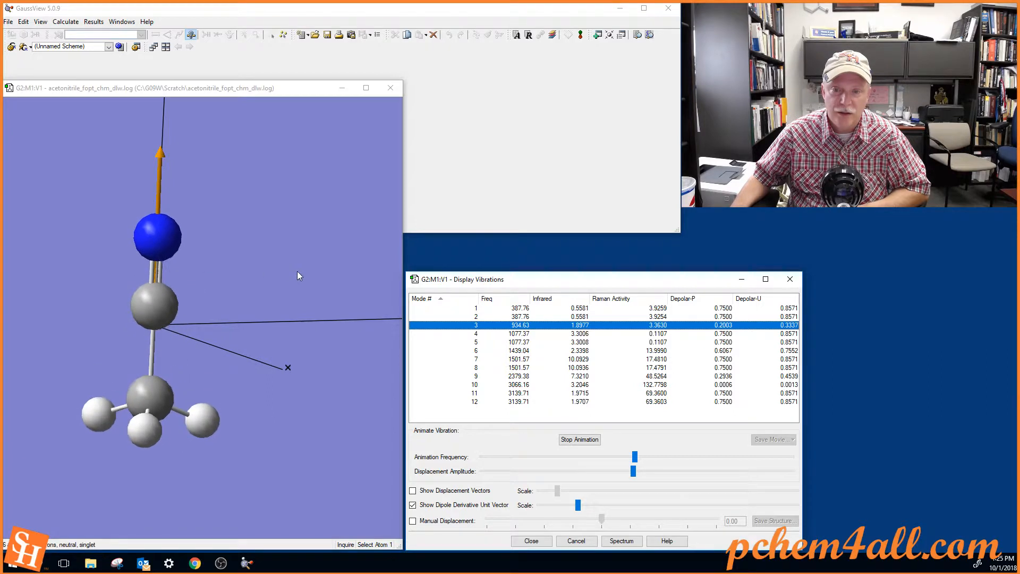
mouse_move(521, 337)
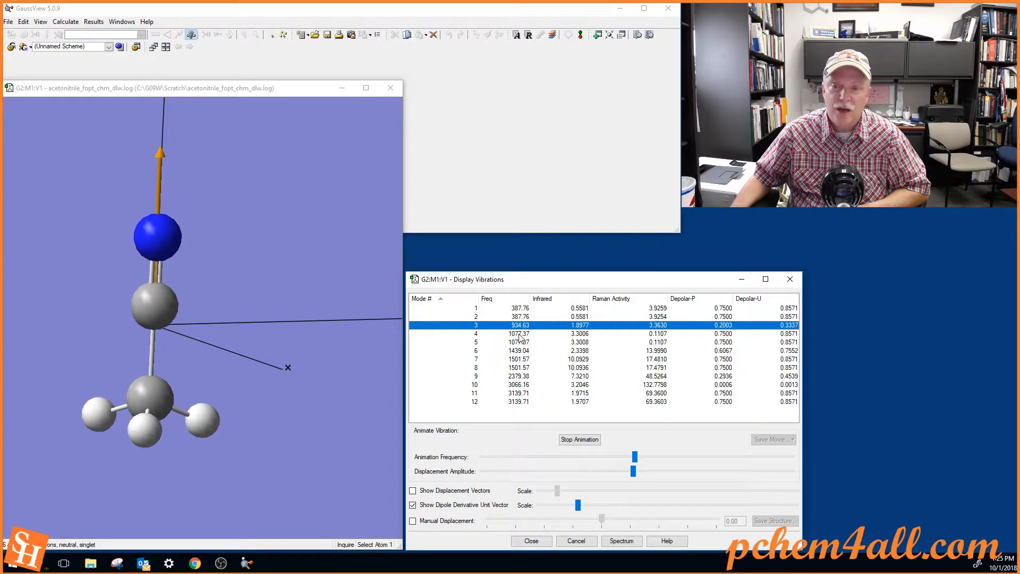
click(521, 333)
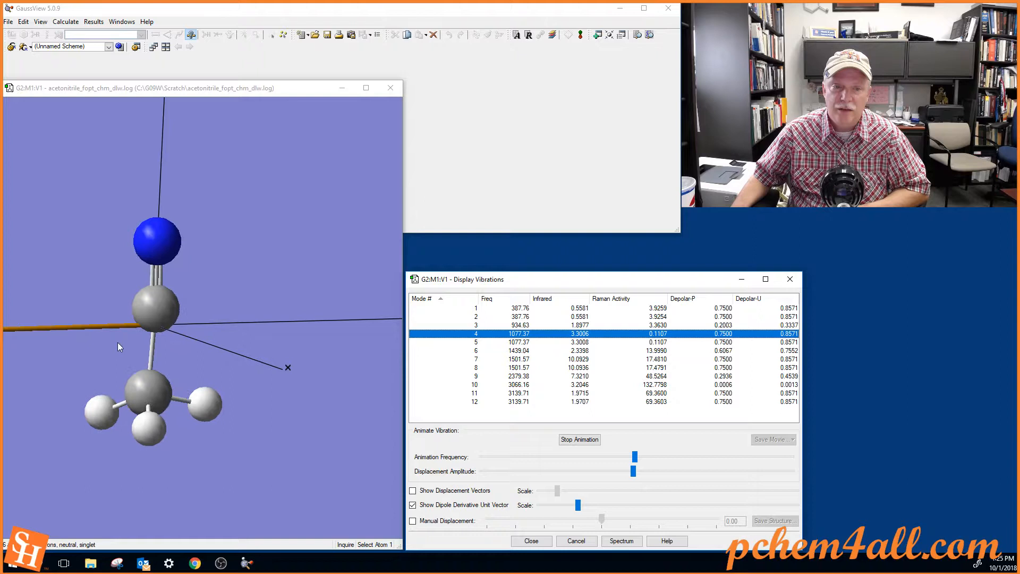
click(519, 341)
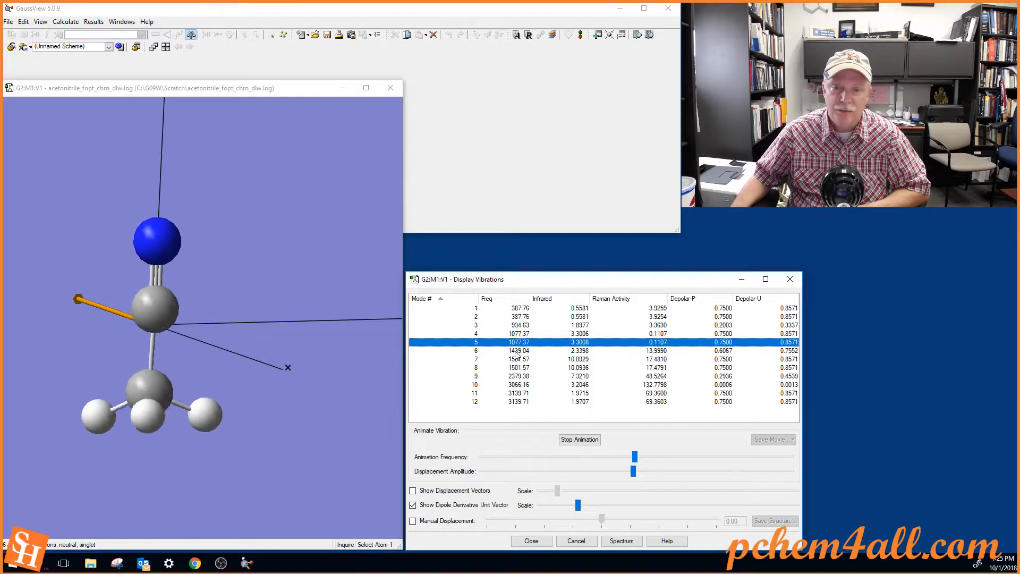
Animate modes 6-9 (1439.04, both 1501.57, and the 2379.38 cm⁻¹ nitrile stretch)
click(520, 351)
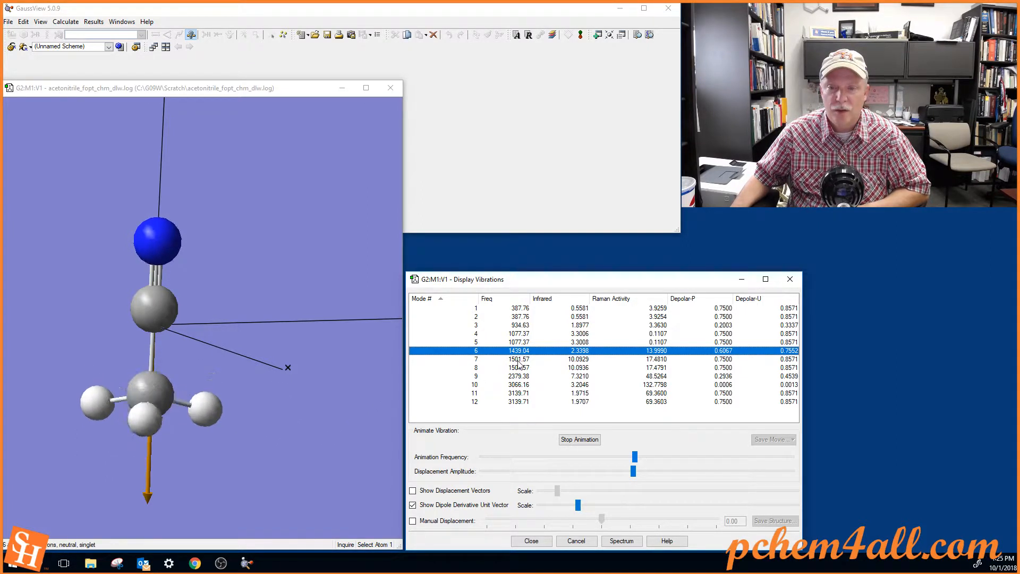
click(518, 358)
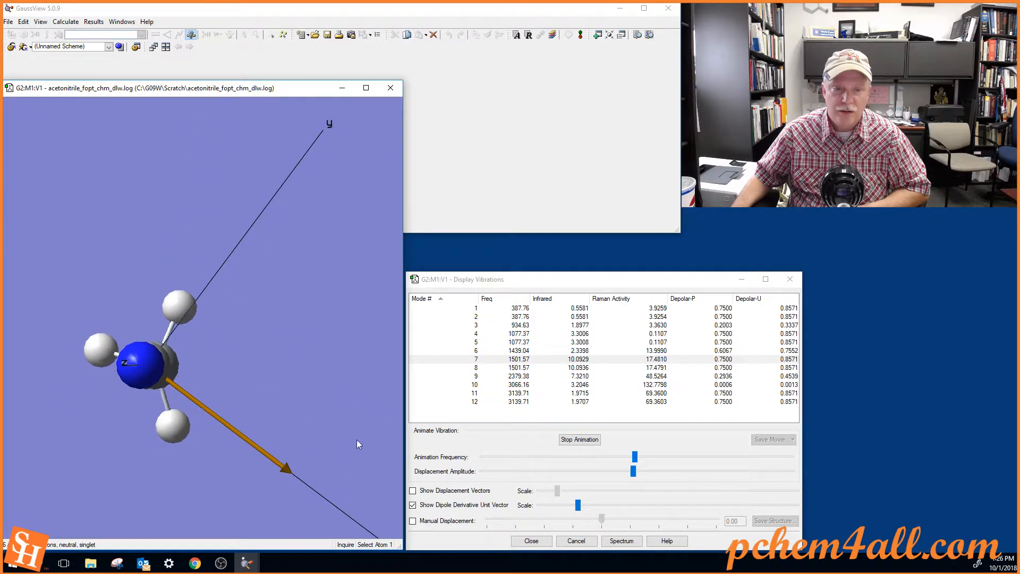
click(514, 367)
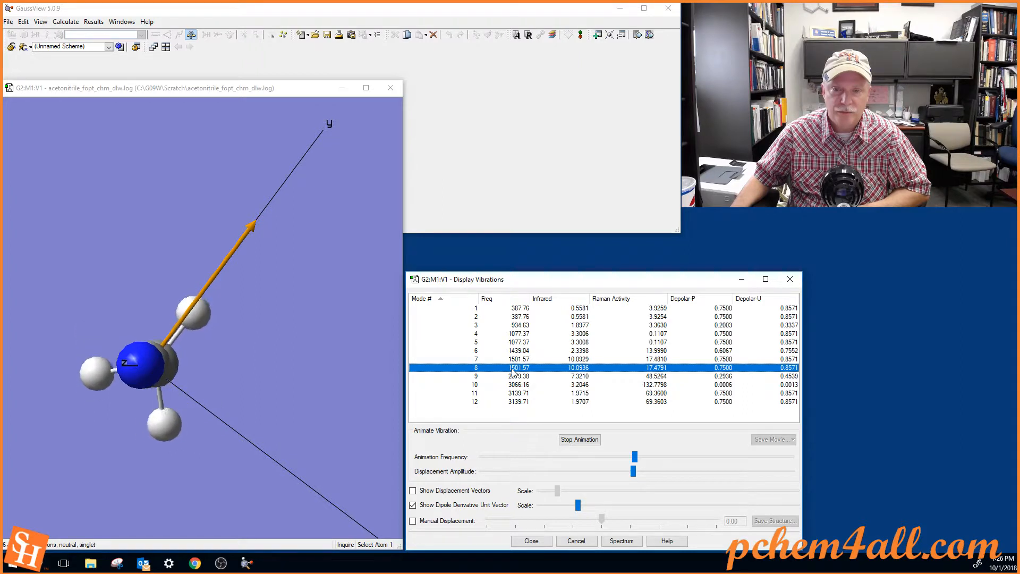
click(519, 376)
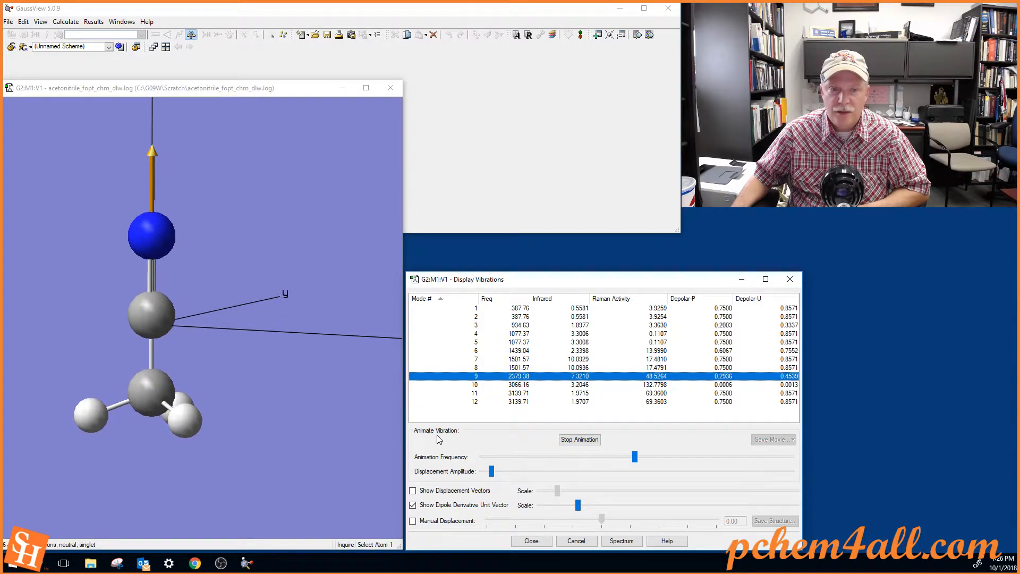
mouse_move(627, 461)
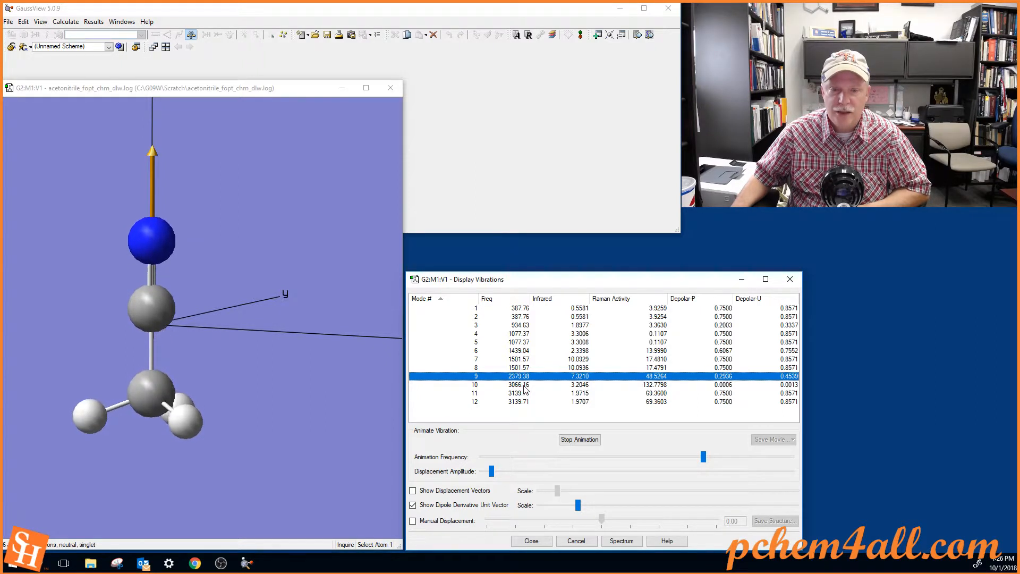
Animate the high-frequency C–H stretching modes up to 3139.71 cm⁻¹
click(519, 384)
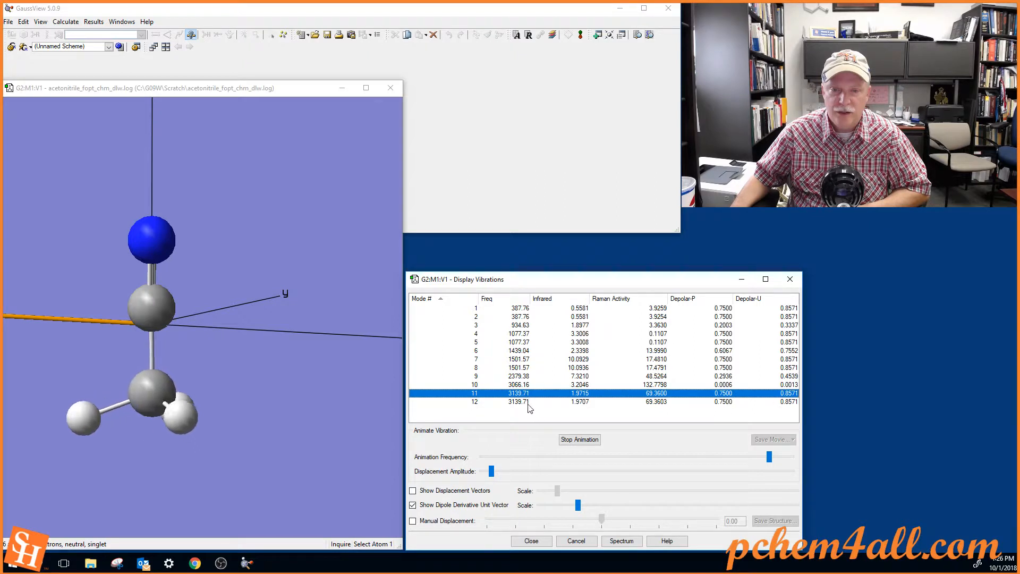
click(521, 402)
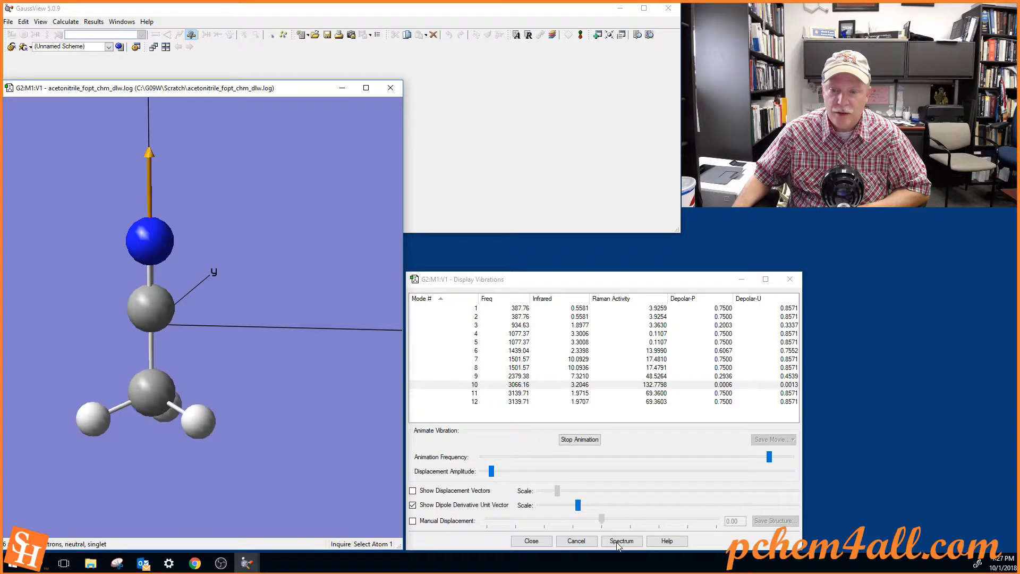
View the IR/Raman spectra, pick the 387.76 and 1077.37 cm⁻¹ peaks, then close the spectra
click(621, 541)
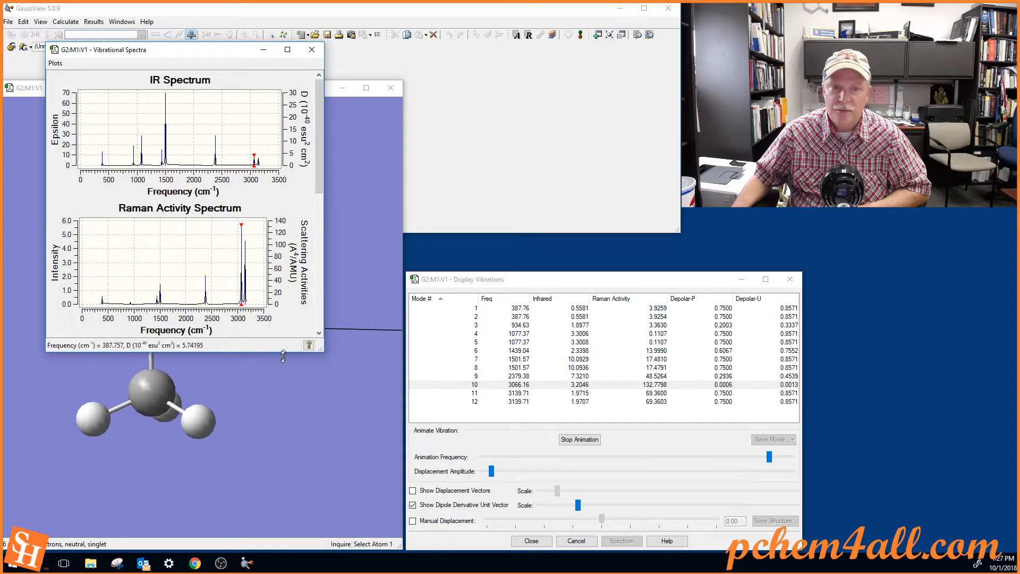
scroll(down, 3)
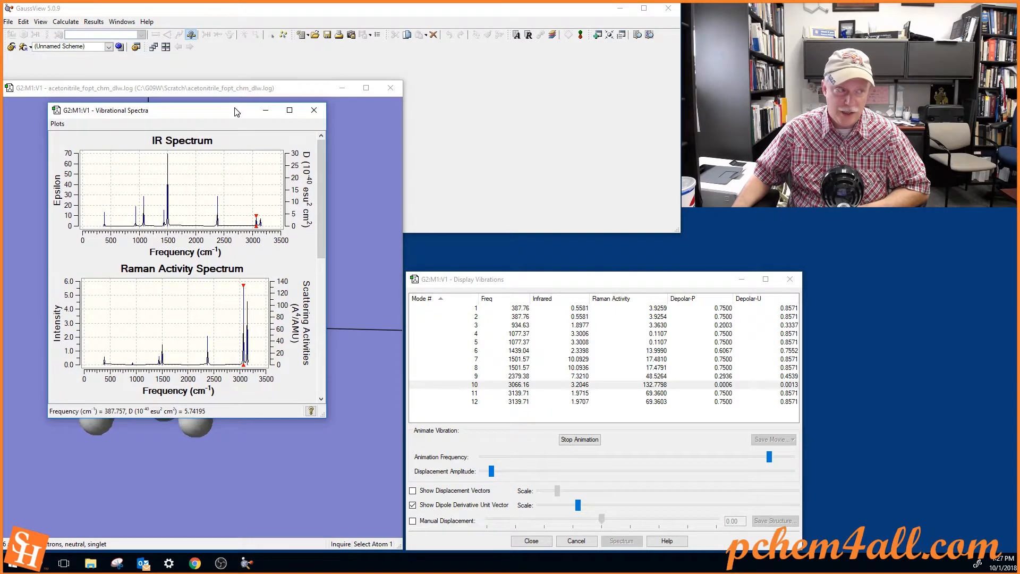
mouse_move(272, 265)
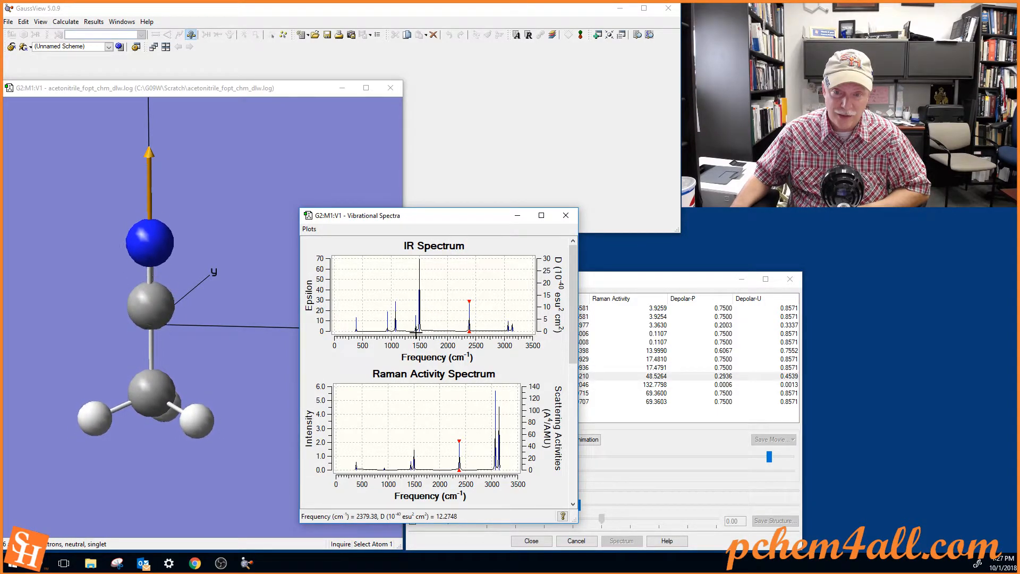
click(395, 302)
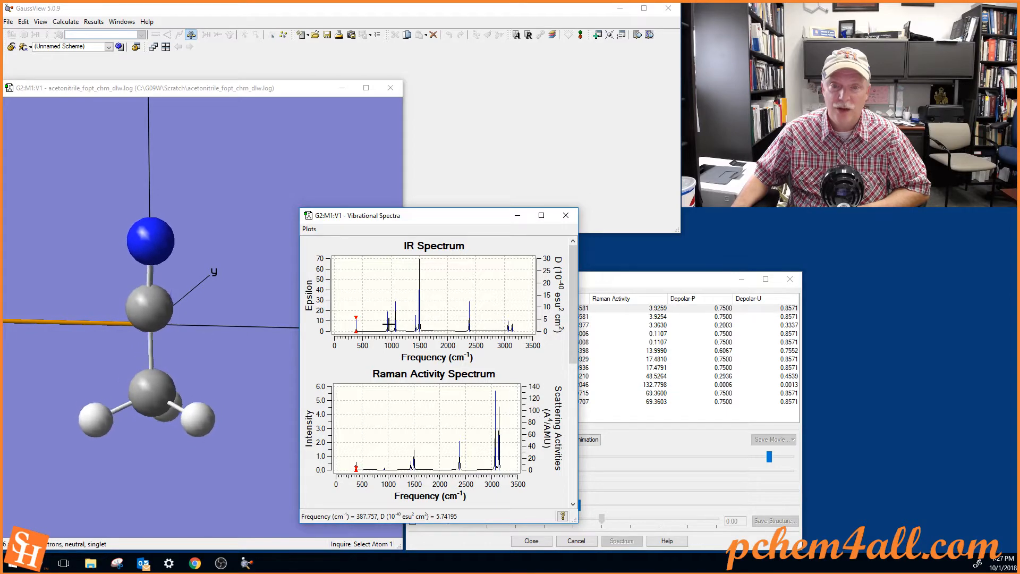
click(386, 319)
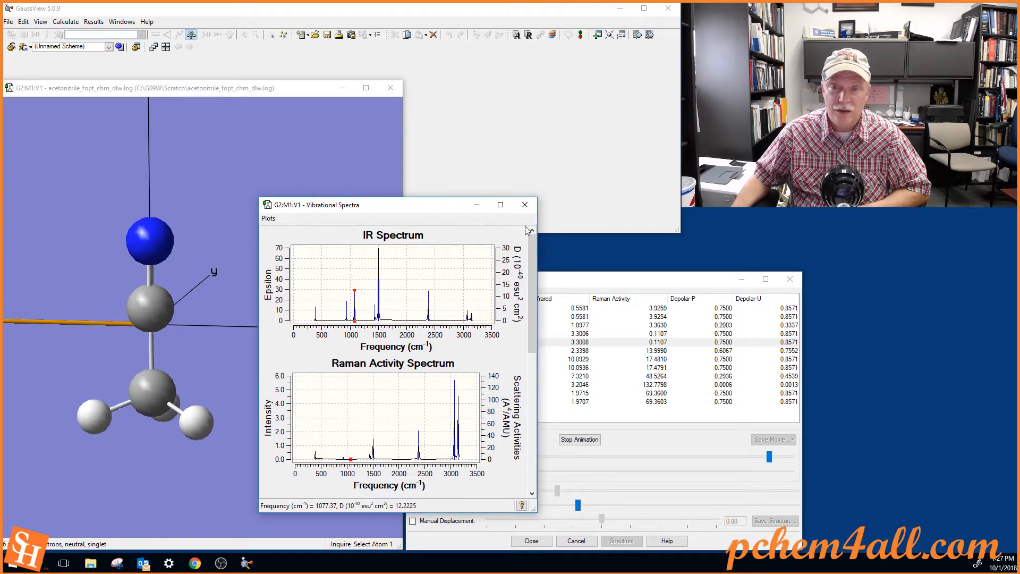
click(525, 204)
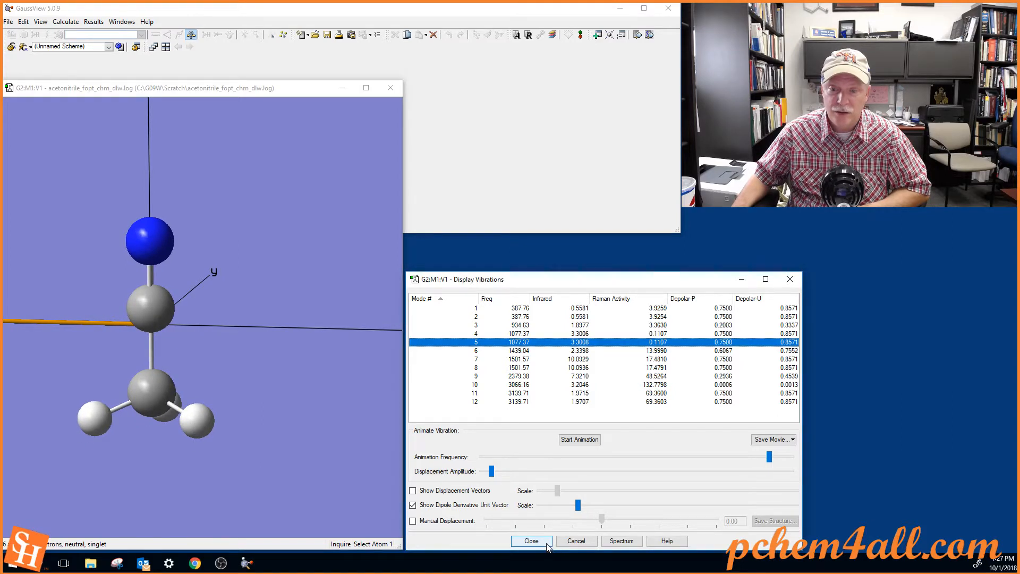
Close the vibrations, open Gaussian Calculation Setup and try the Mechanics/UFF method
click(532, 541)
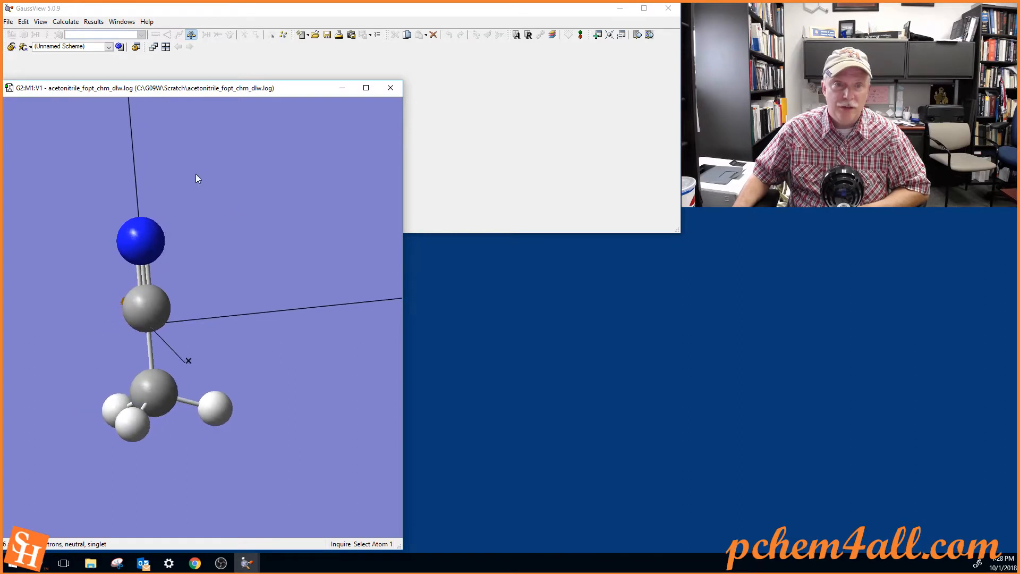
click(65, 21)
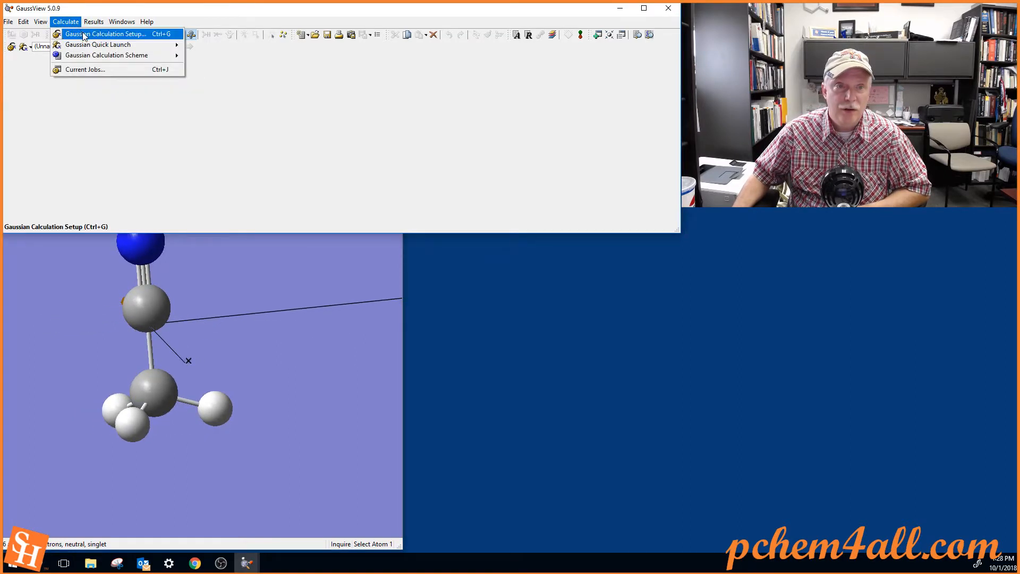
click(108, 33)
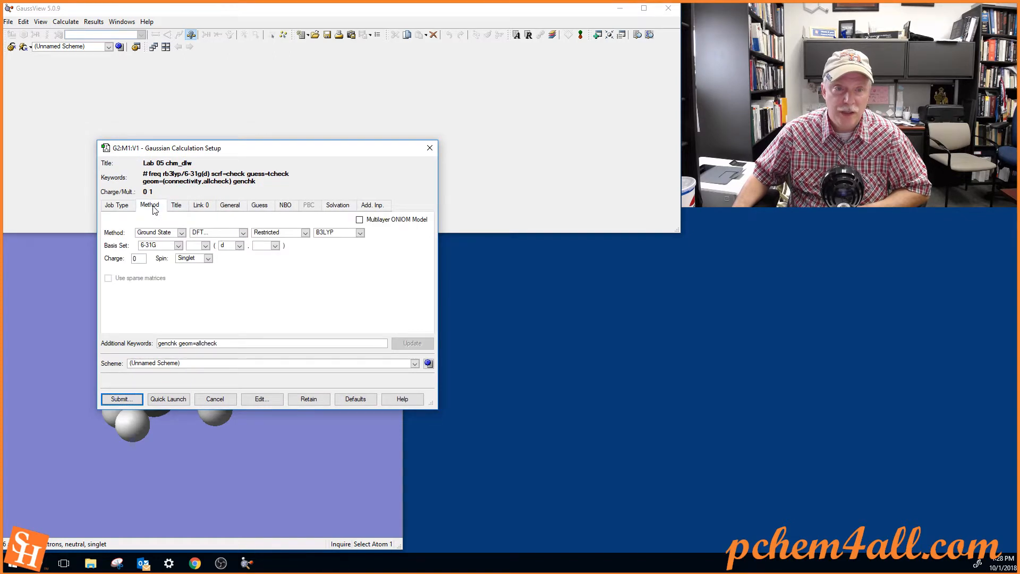
click(242, 233)
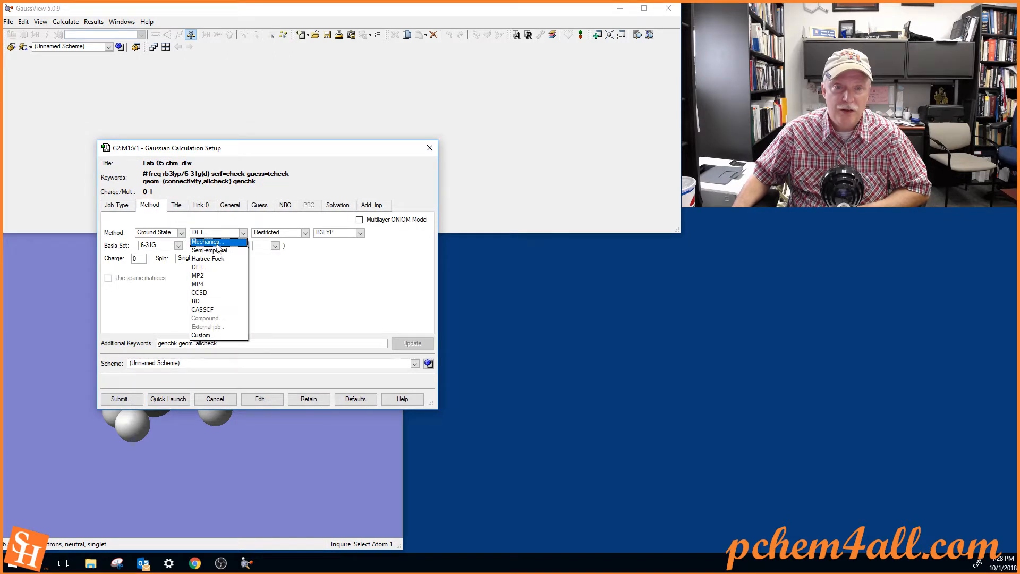
click(208, 242)
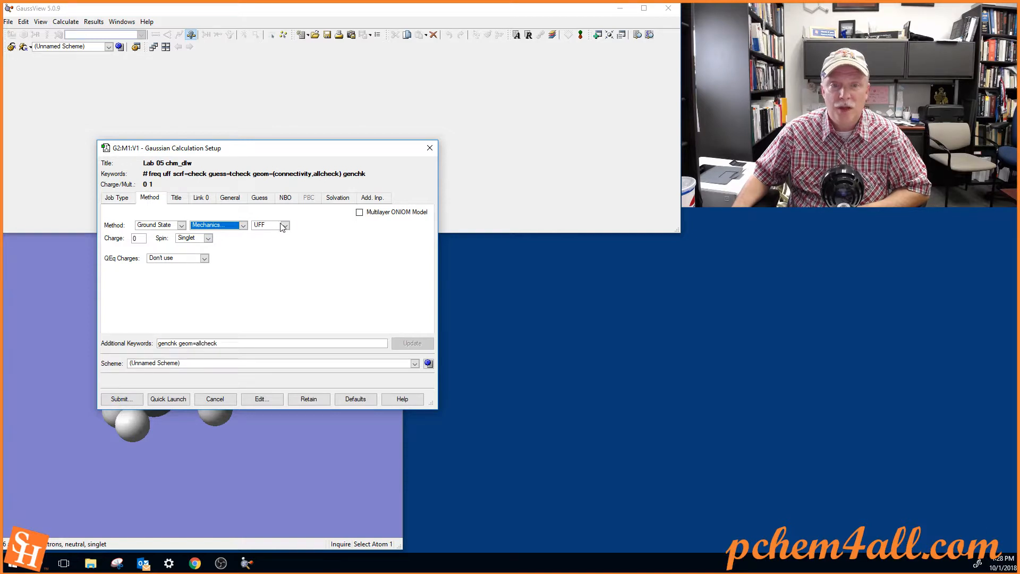
click(284, 224)
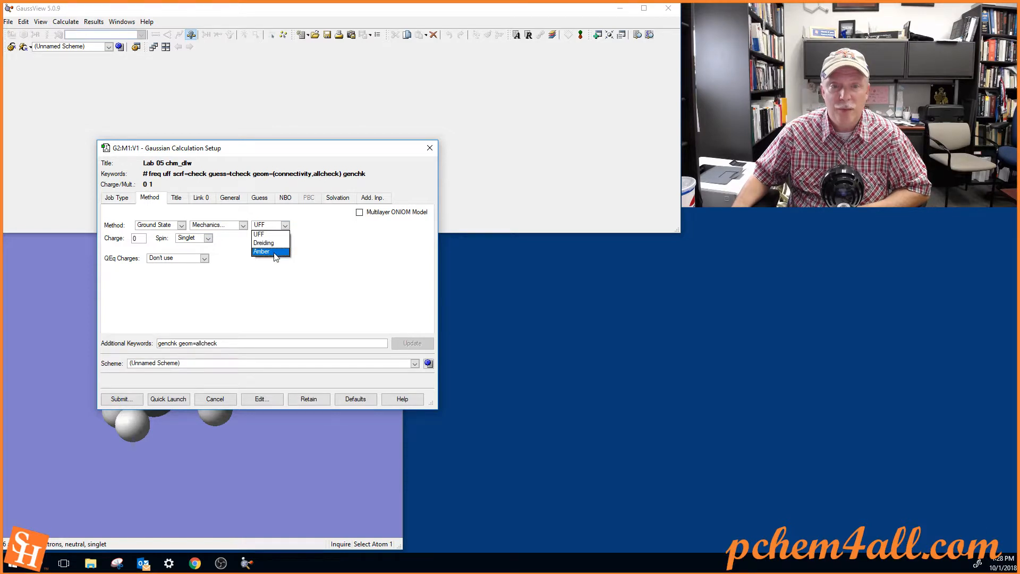
click(259, 233)
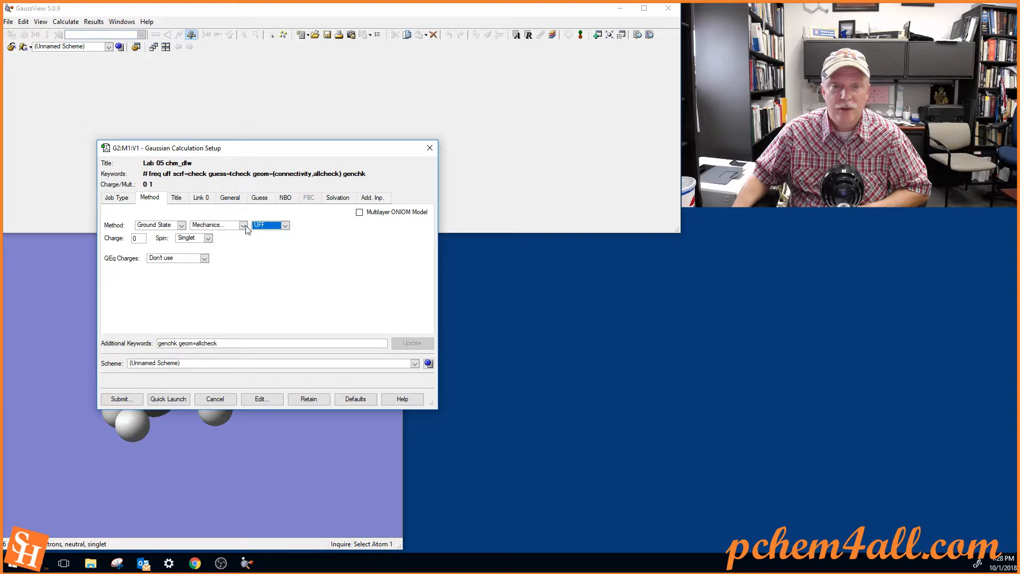
Switch the method to semi-empirical PM3 so the keywords read freq rpm3
click(218, 224)
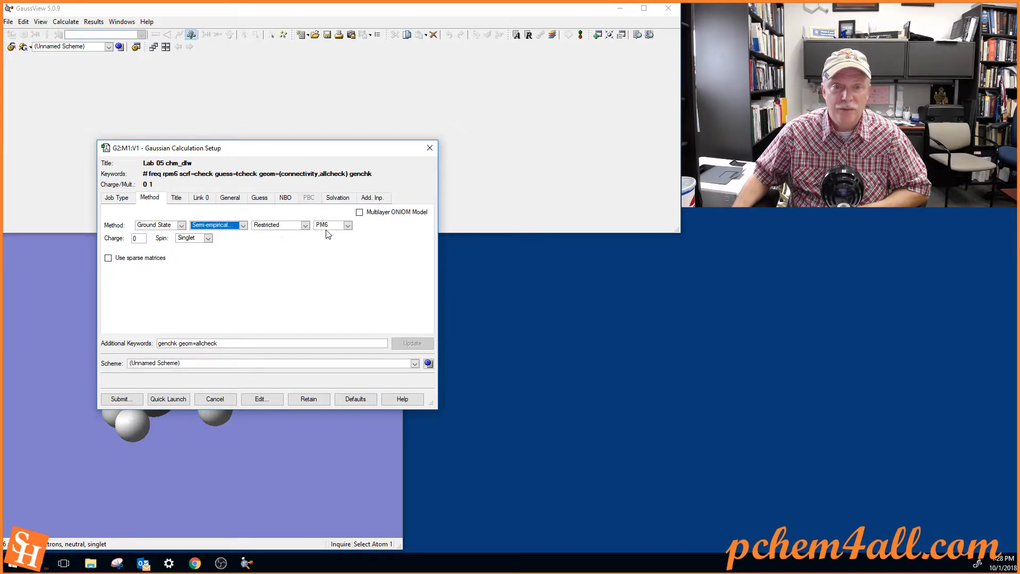
click(348, 225)
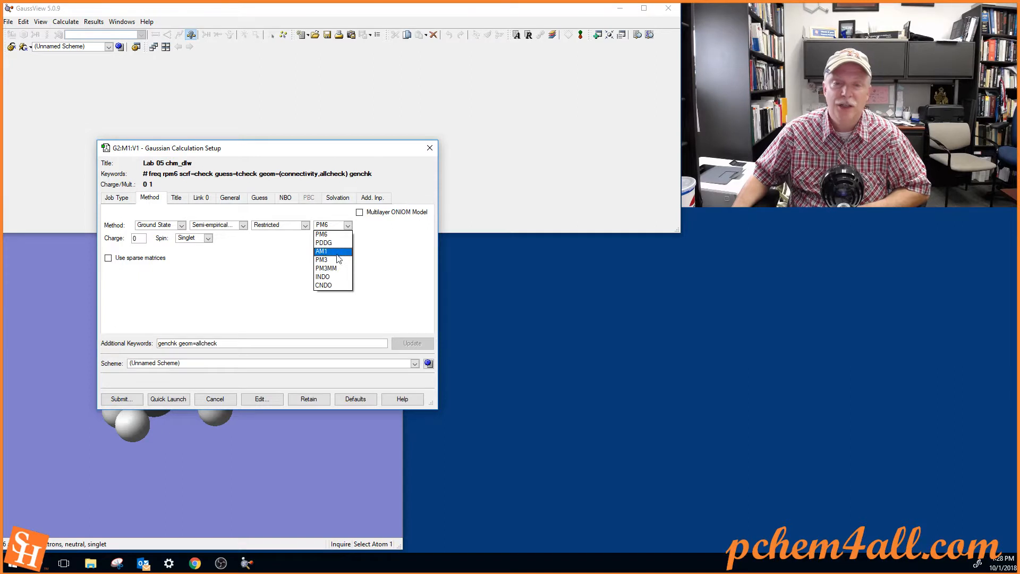
mouse_move(325, 268)
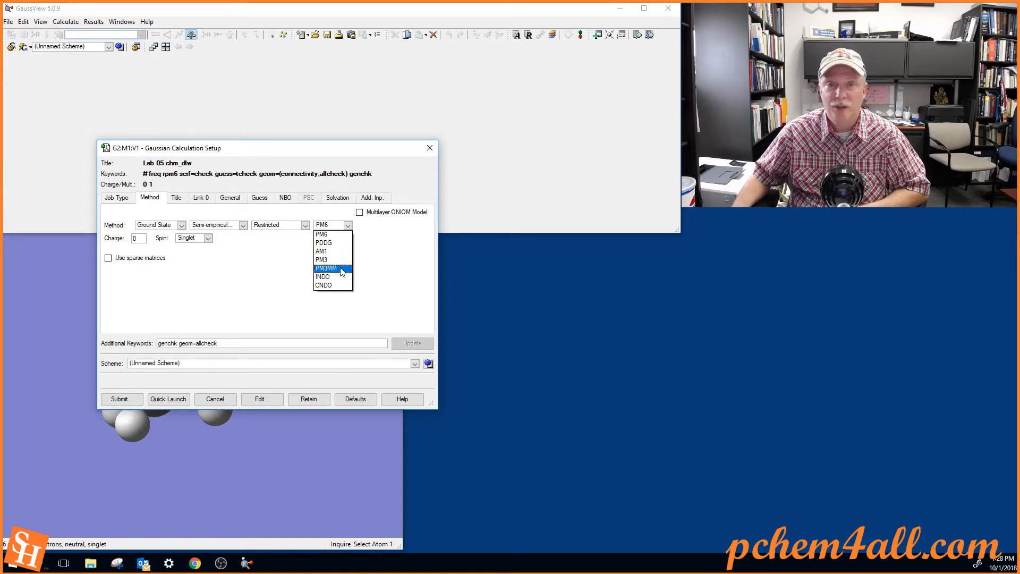
mouse_move(321, 259)
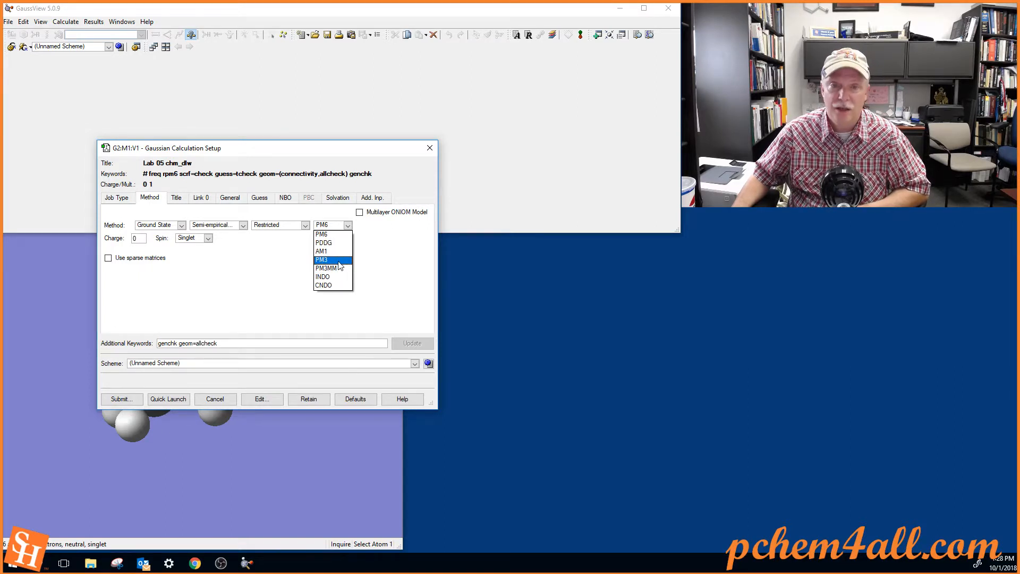
click(323, 259)
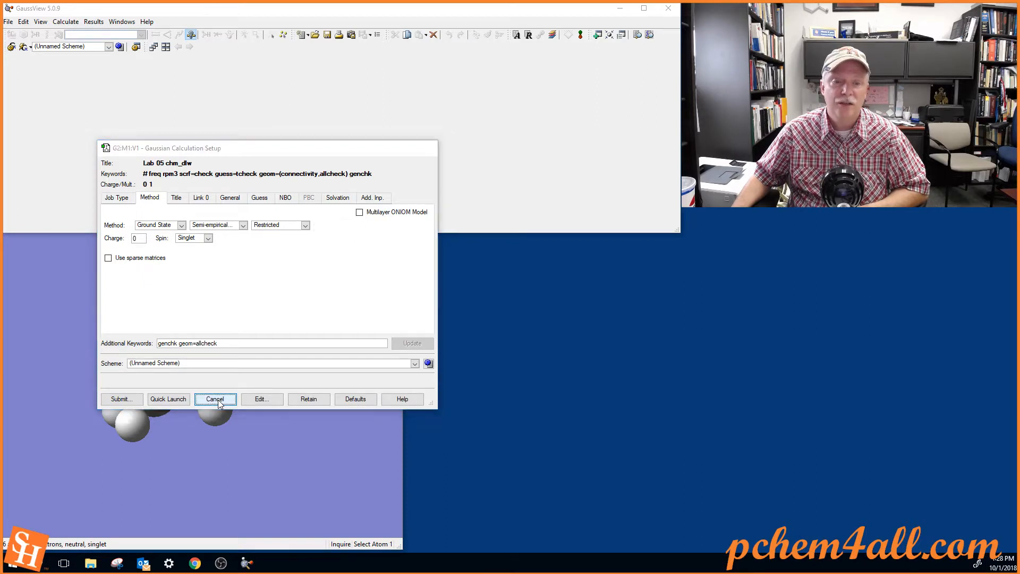
Cancel the calculation setup and create a new empty molecule group
click(215, 399)
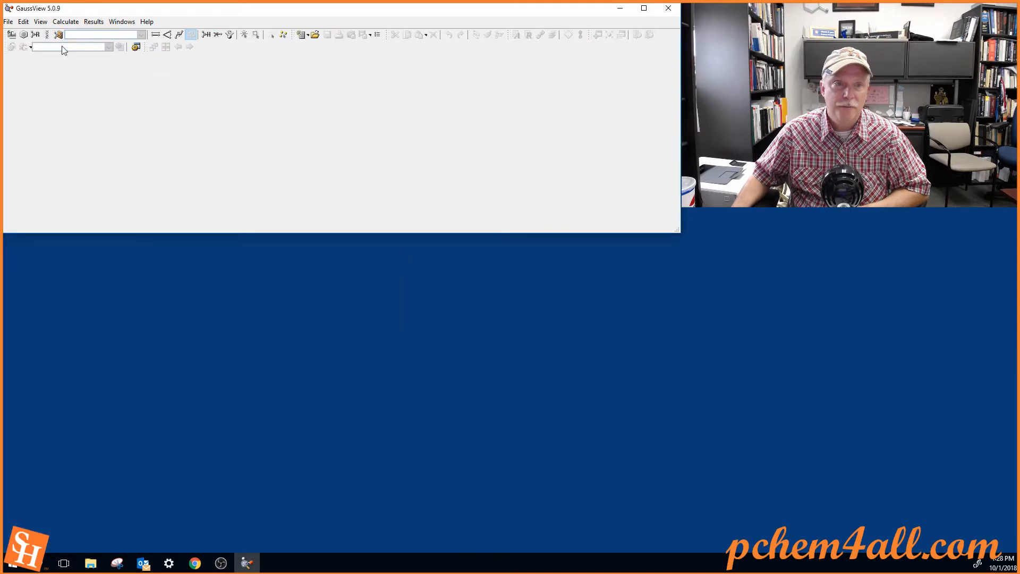
click(8, 21)
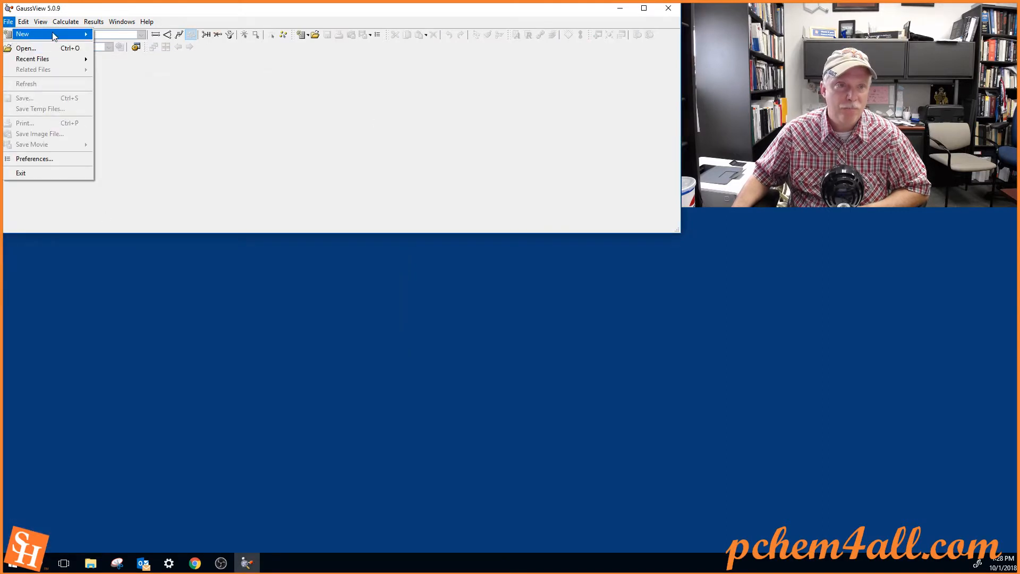
mouse_move(26, 48)
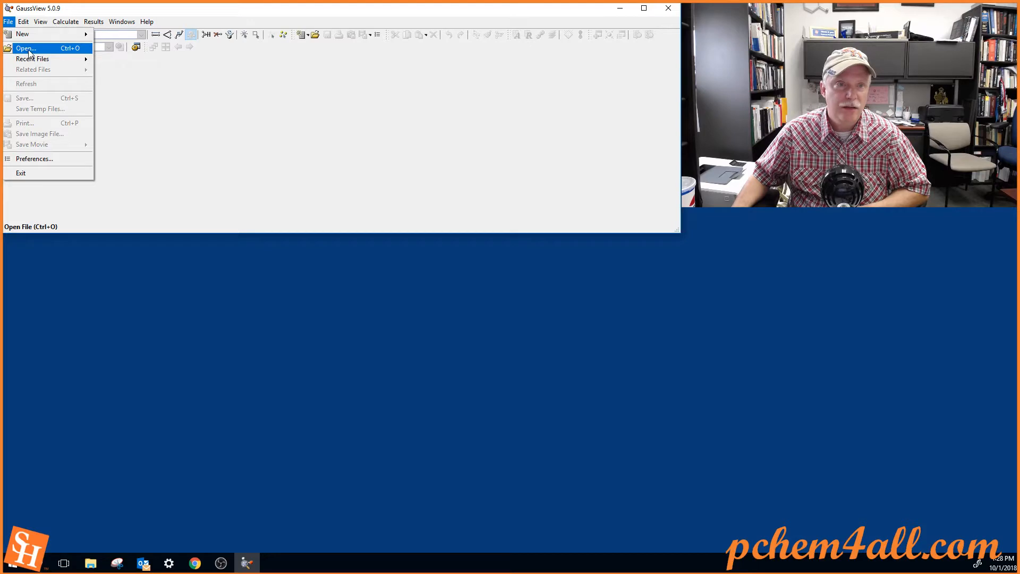
click(23, 34)
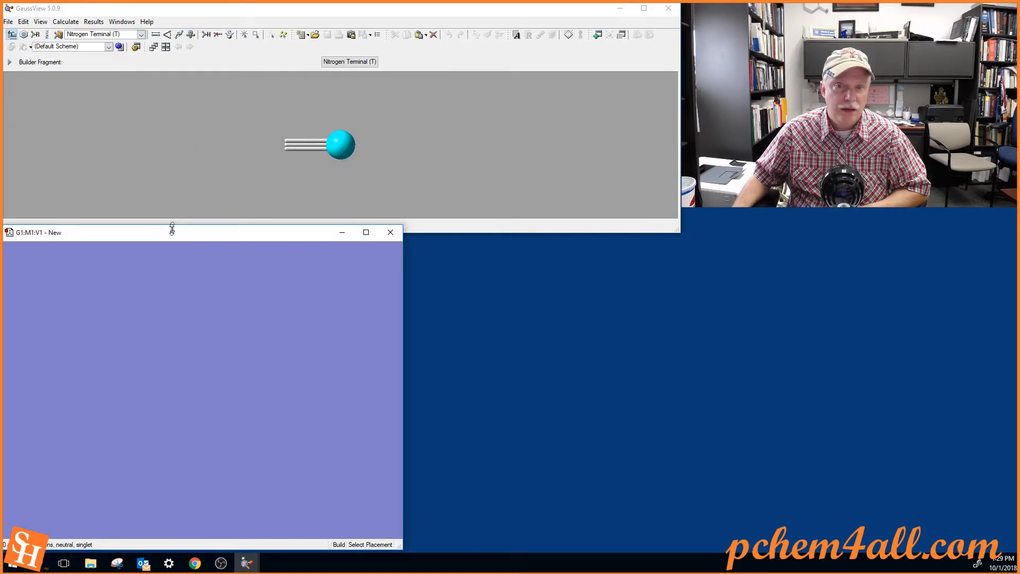
Place a Carbon Tetrahedral fragment from the builder into the empty window
click(350, 62)
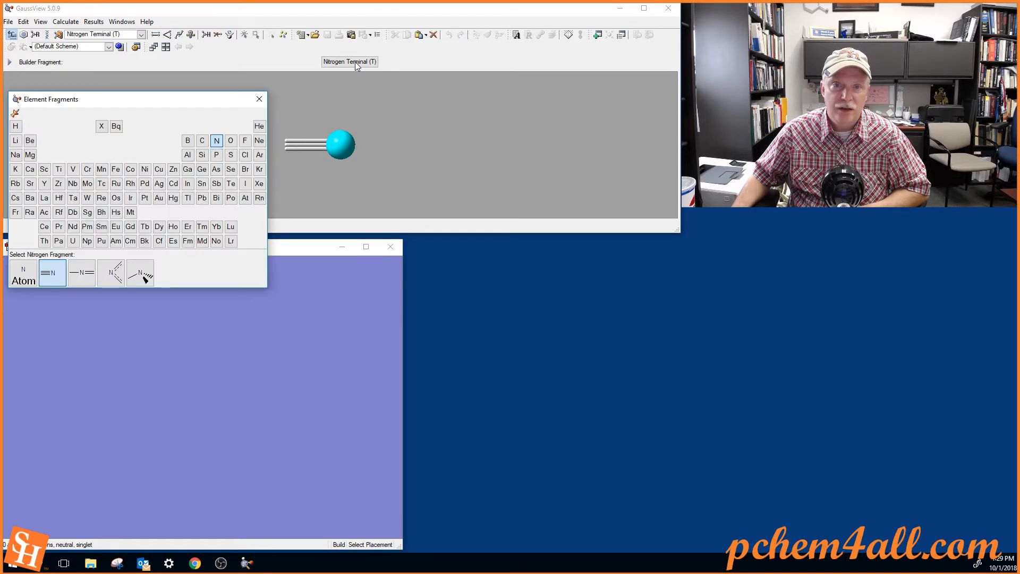
click(202, 140)
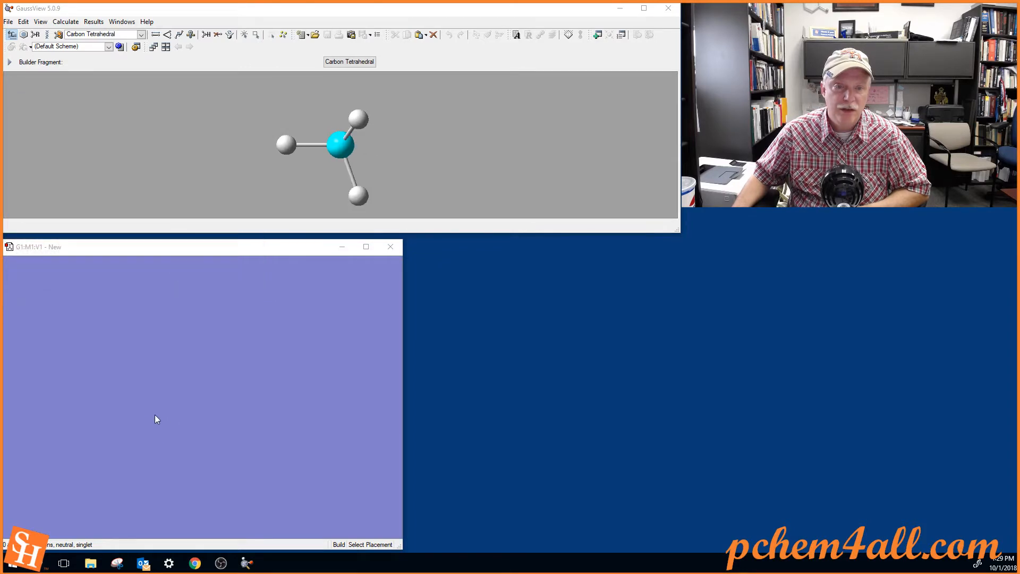
click(156, 418)
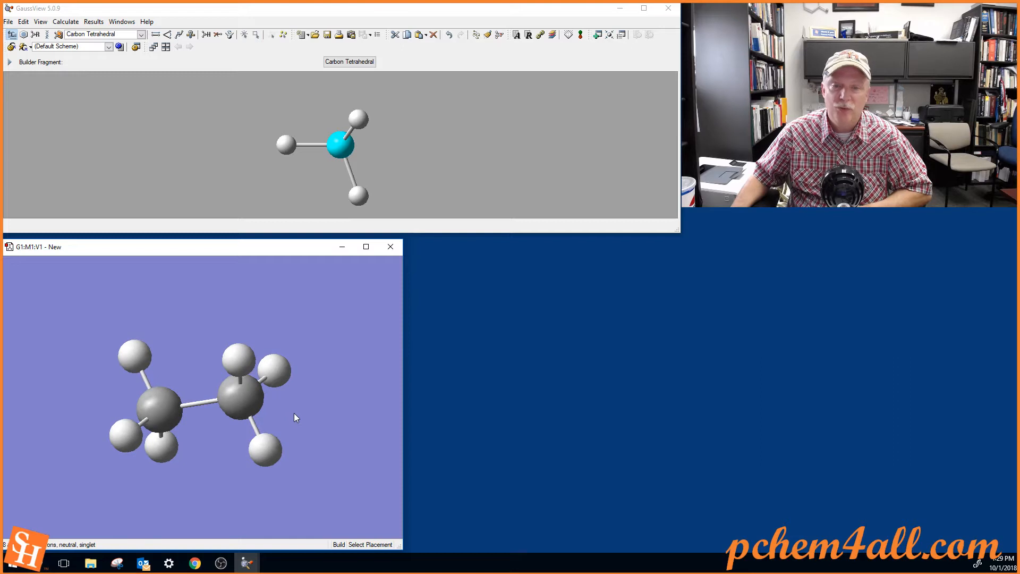
mouse_move(178, 47)
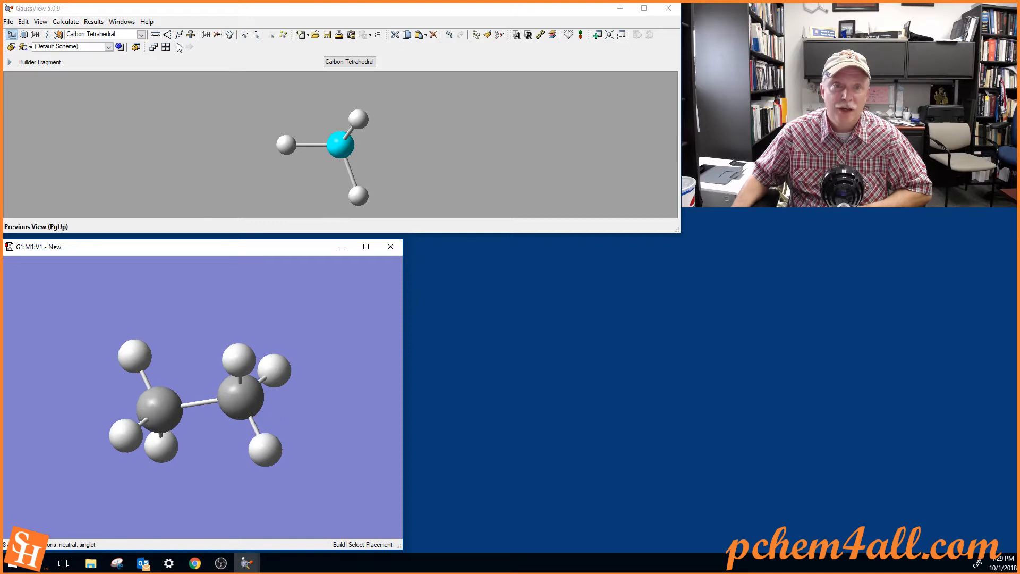
Begin an H–C–C–H dihedral with the Modify Dihedral tool, picking the upper-left hydrogen and left carbon
click(179, 34)
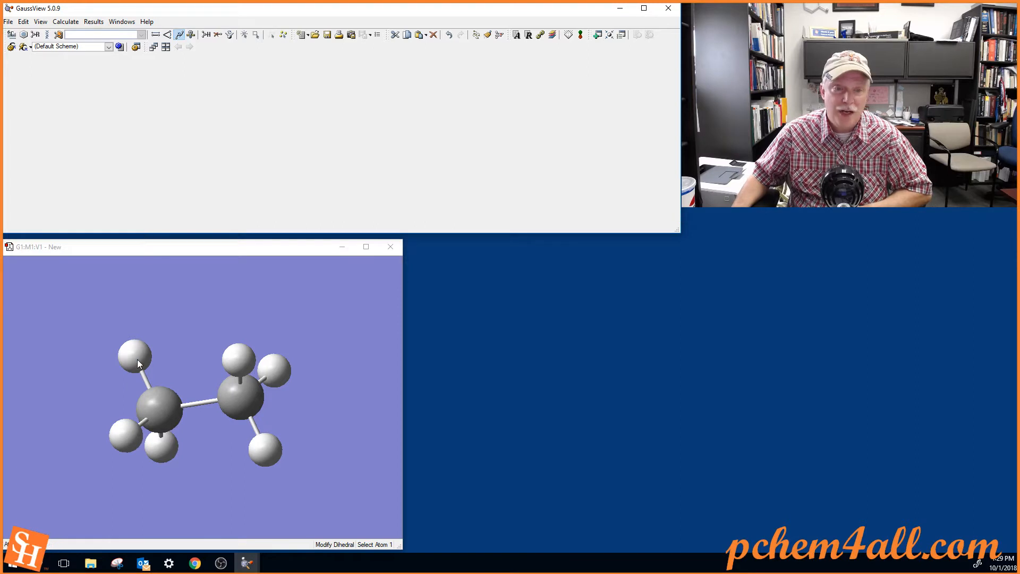
click(135, 353)
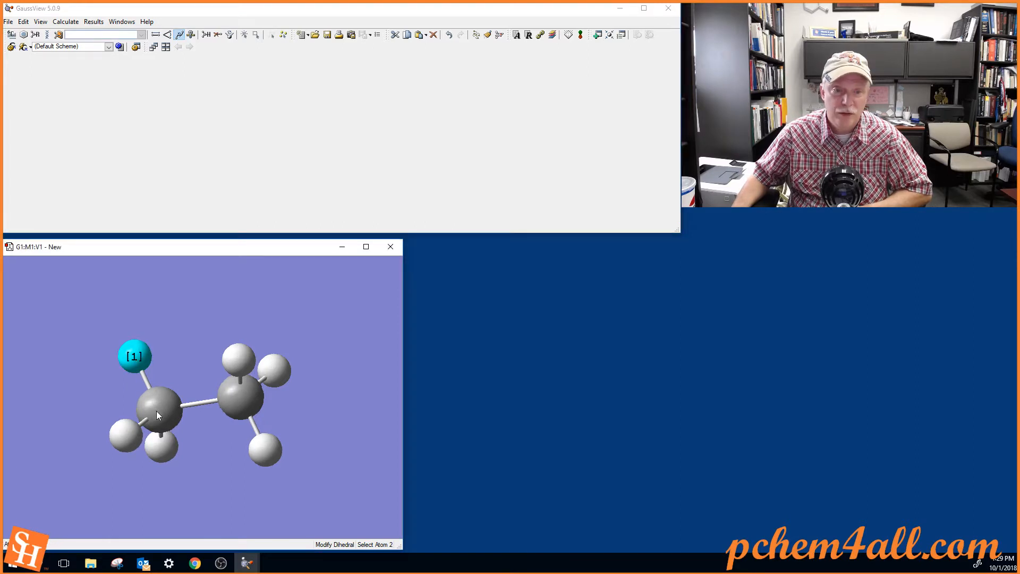
click(156, 410)
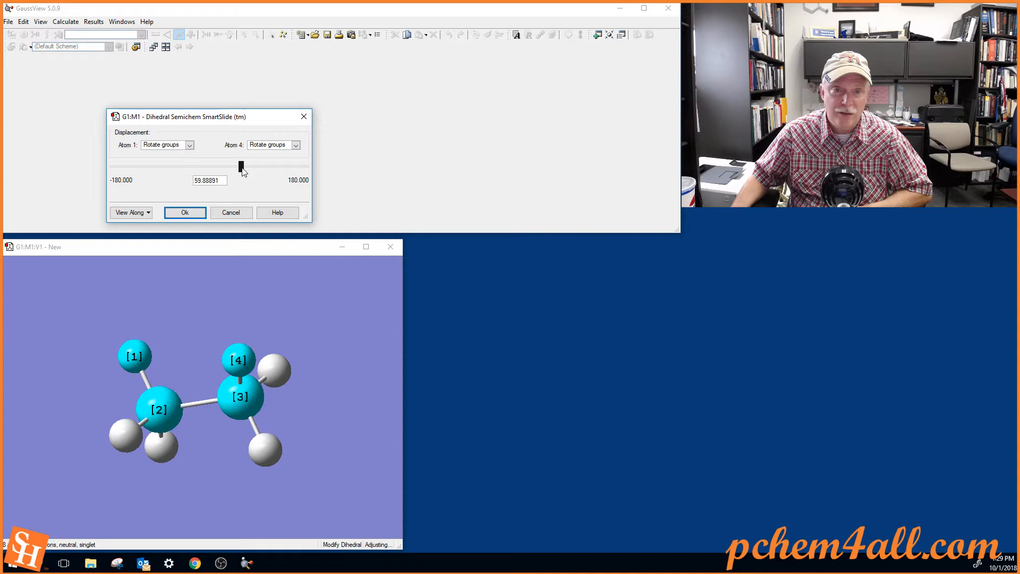
Sweep the torsion with both groups rotating through about −64, 109 and −34 degrees, ending near 52
drag(241, 166, 174, 165)
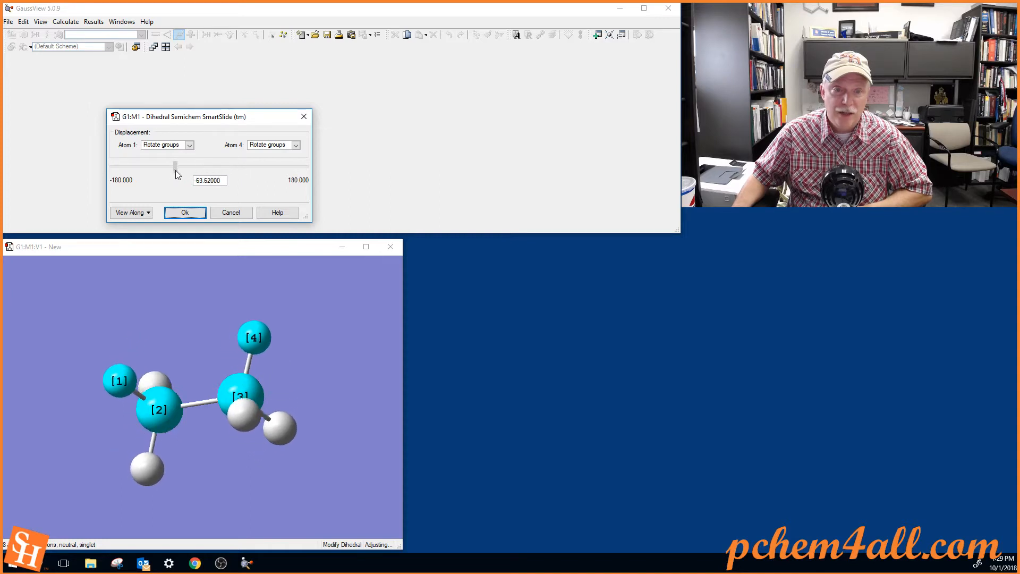
drag(176, 166, 266, 166)
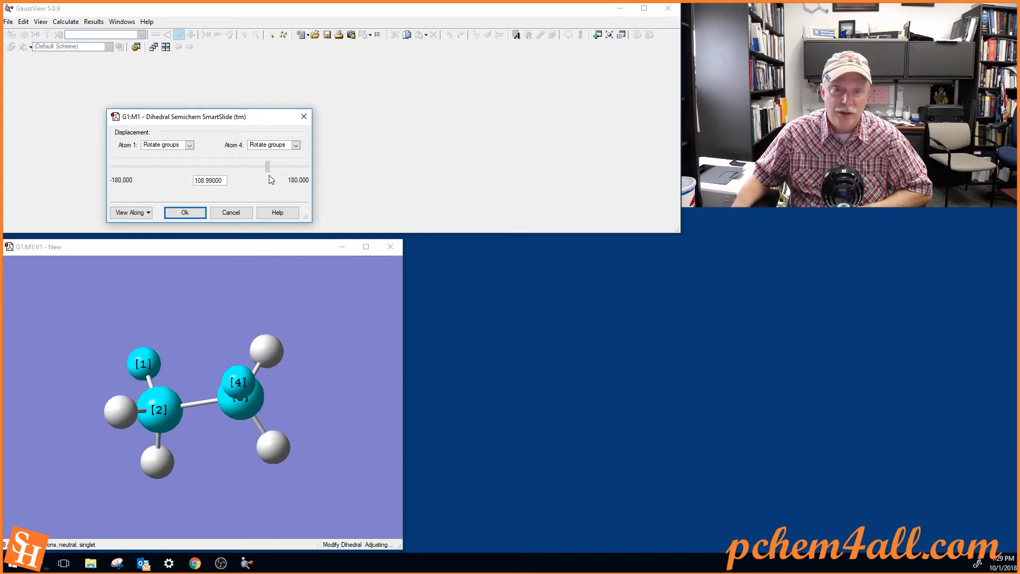
drag(266, 167, 190, 167)
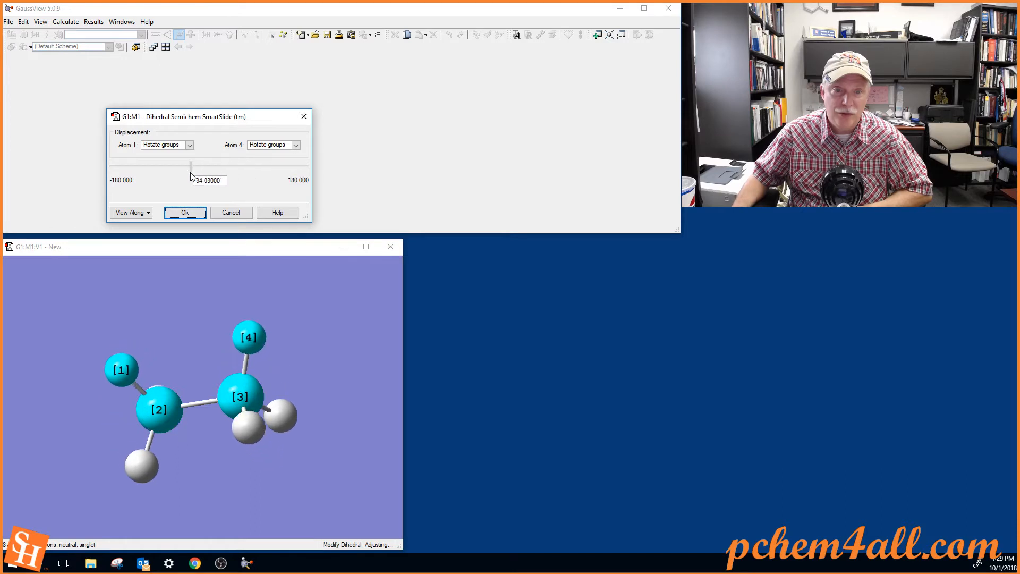
drag(191, 167, 236, 167)
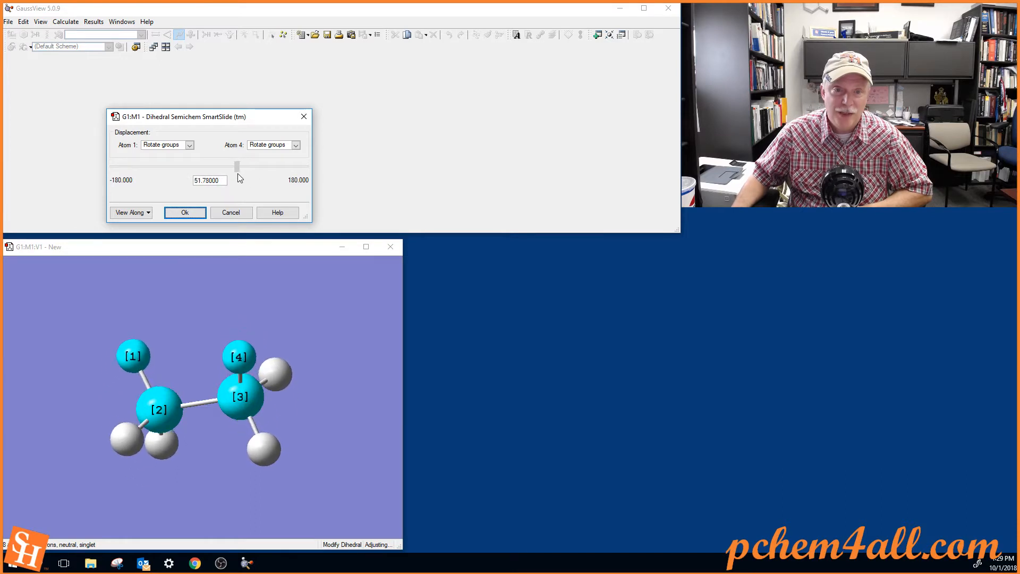
Set atom 4 to Rotate atom and swing hydrogen 4 through −64 and 55 degrees down to about 5
click(295, 145)
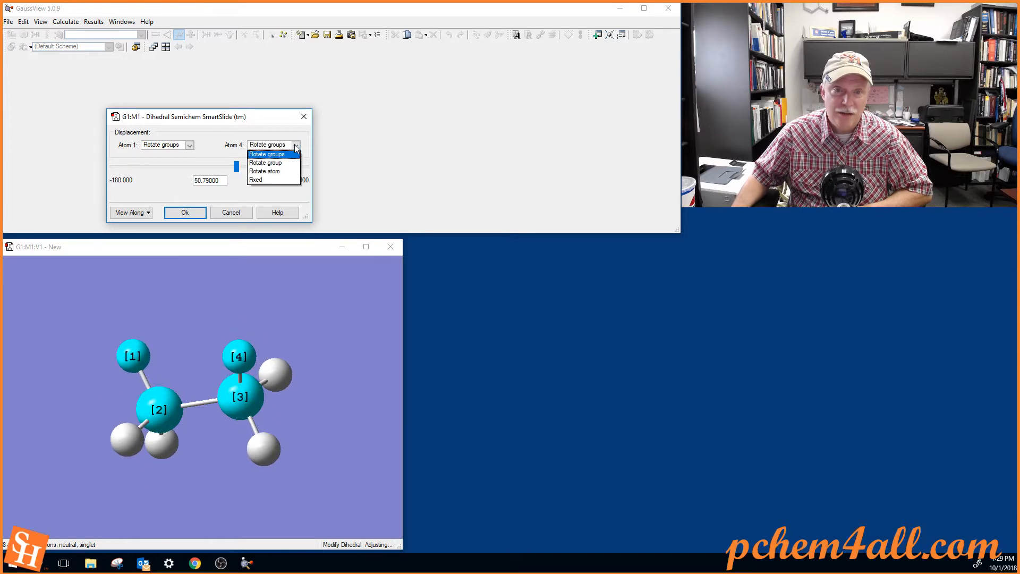
click(263, 170)
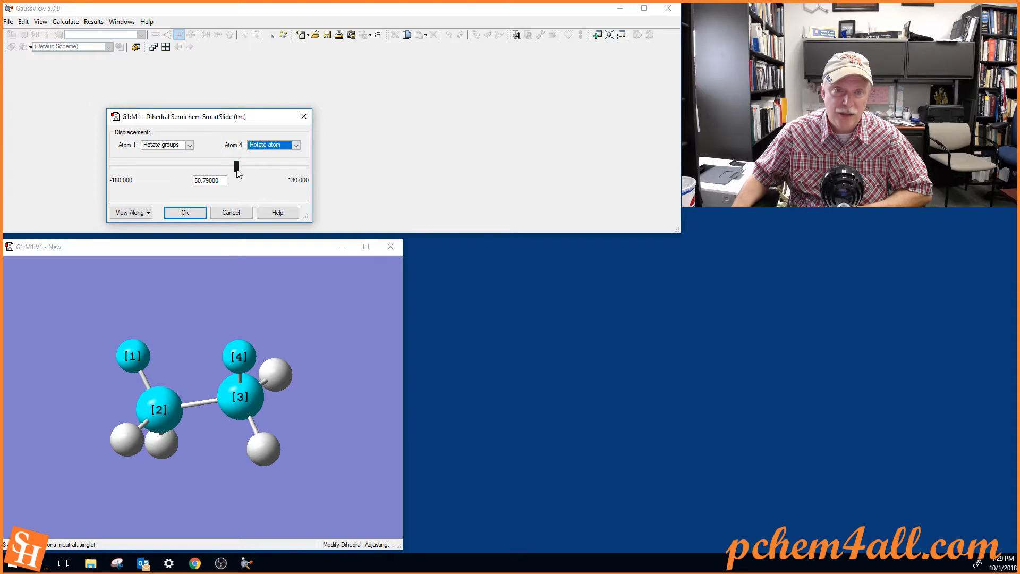
drag(236, 167, 174, 167)
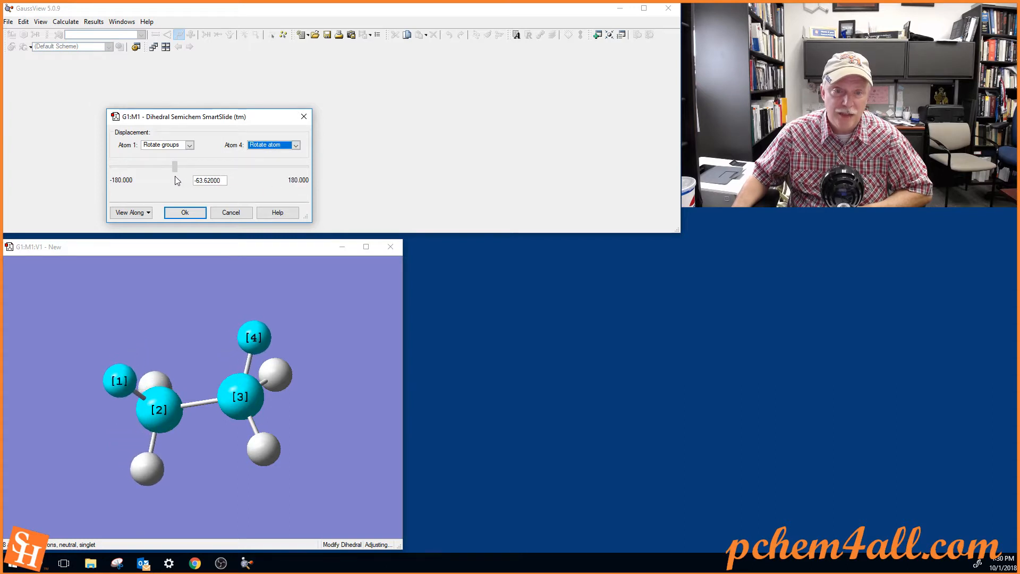
drag(174, 167, 238, 167)
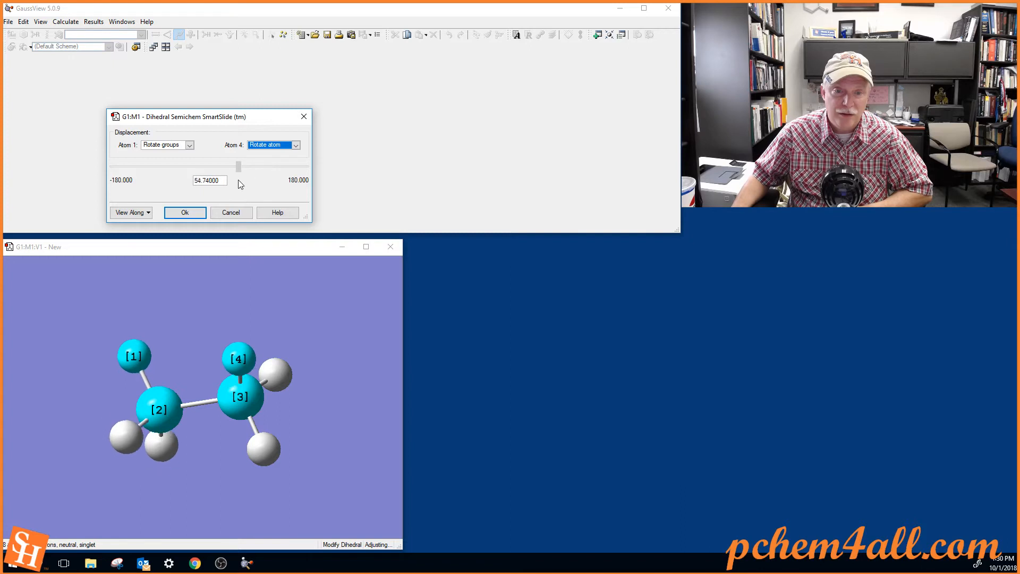
drag(237, 167, 212, 167)
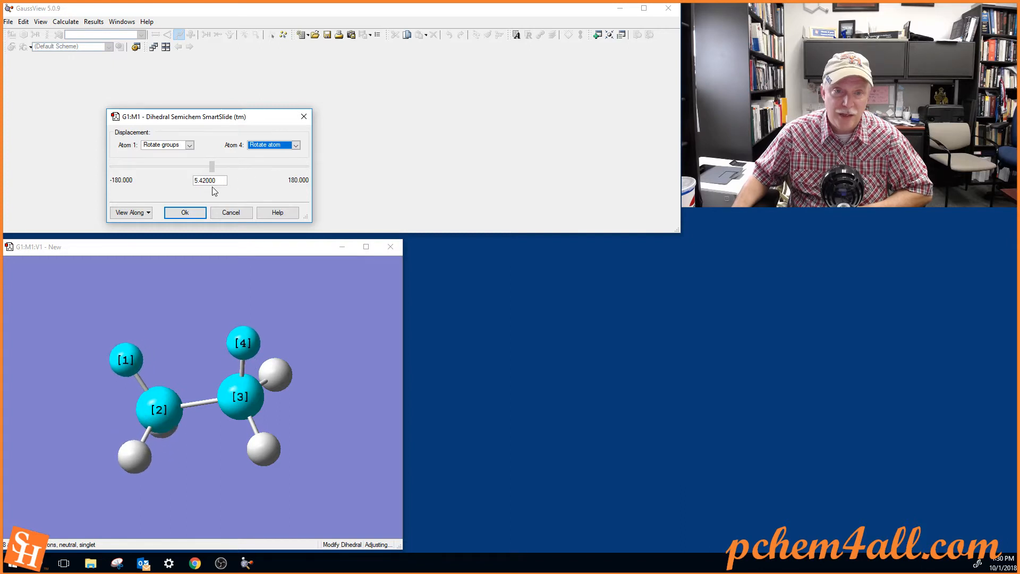
drag(211, 167, 210, 167)
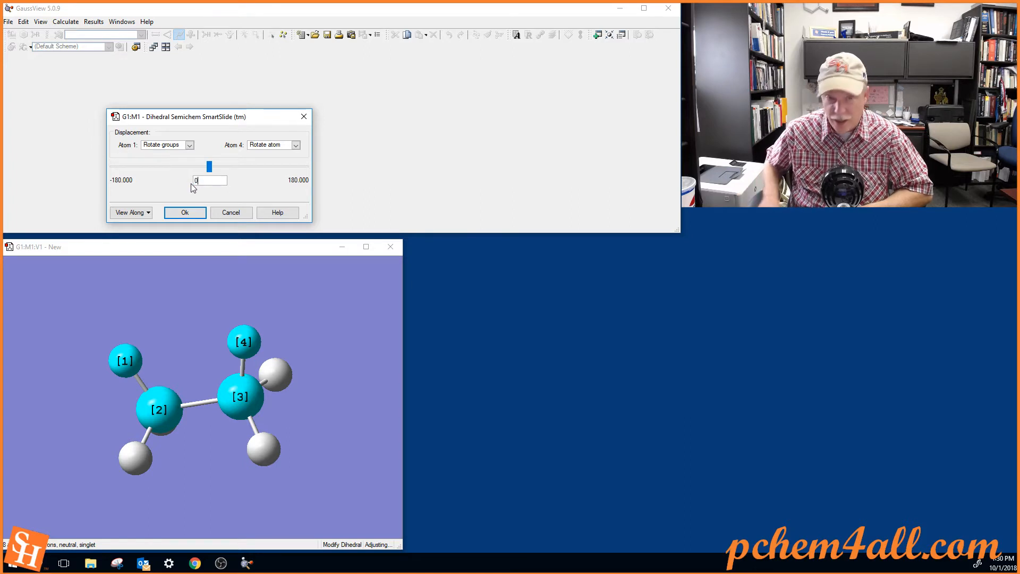
mouse_move(298, 392)
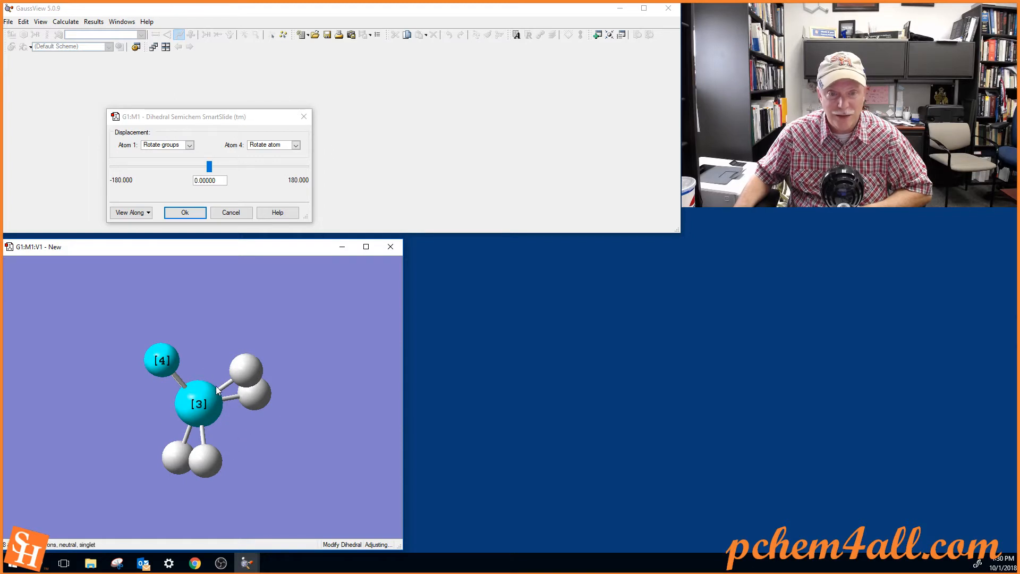
mouse_move(241, 196)
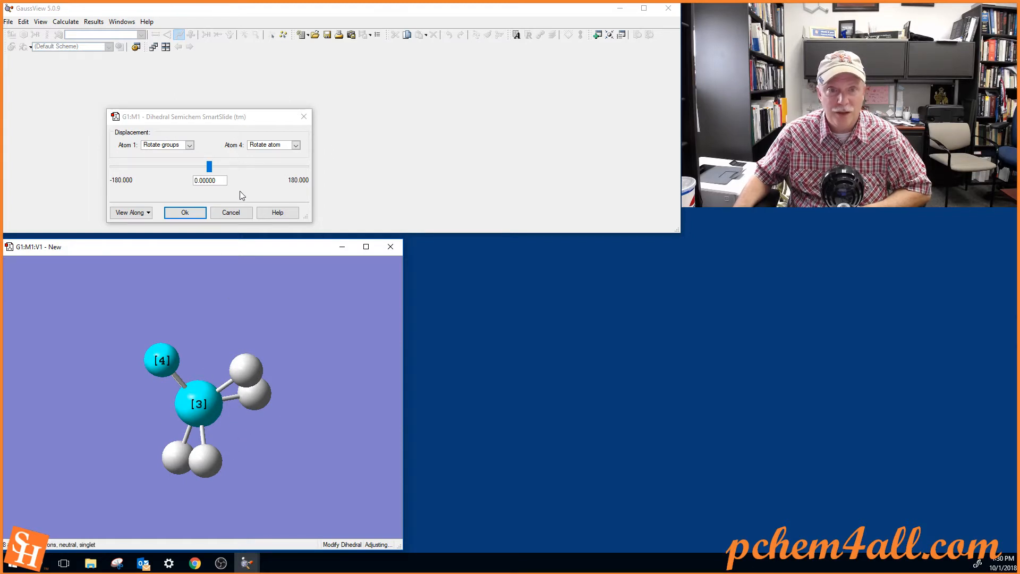
Return atom 4 to Rotate groups and nudge the dihedral slider before closing the adjustment
click(294, 145)
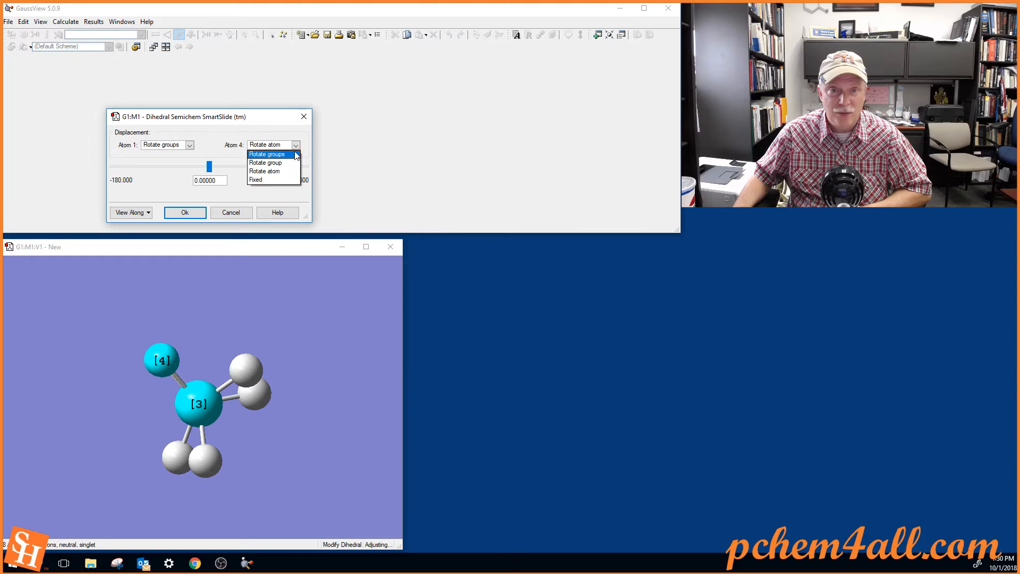
click(268, 153)
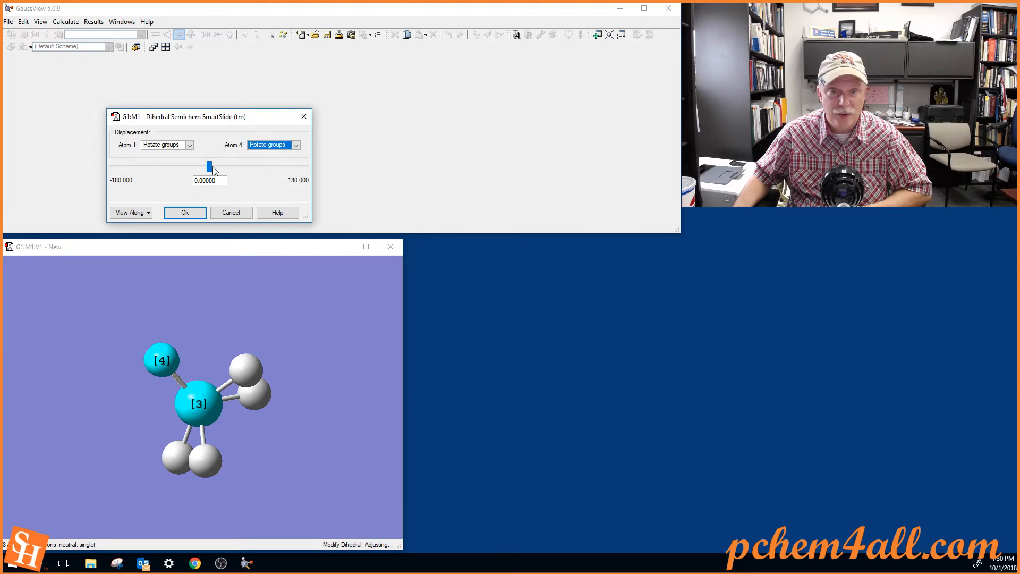
drag(209, 167, 233, 167)
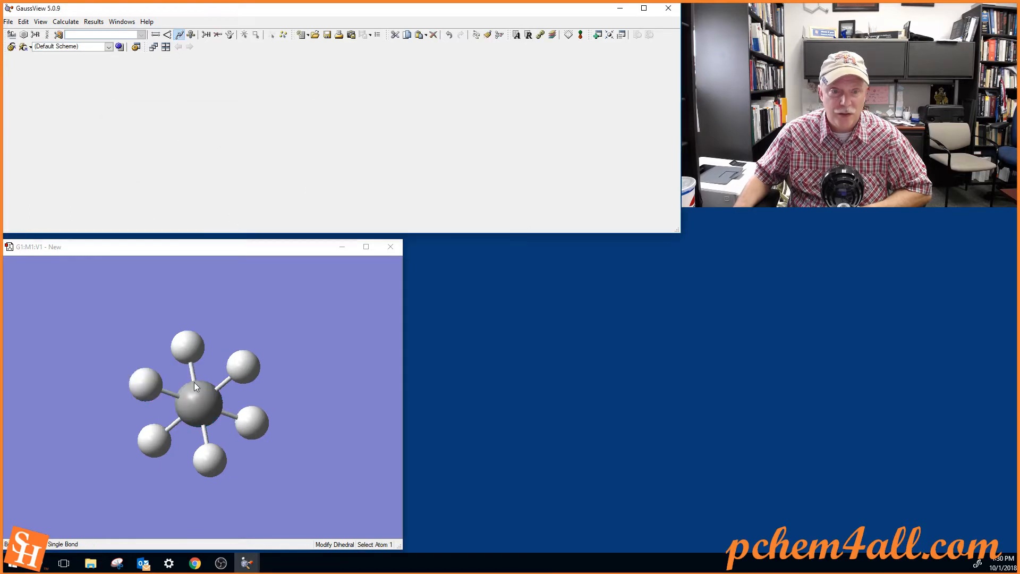
Pick the H–C–C–H atoms again and set the dihedral to 0.00000 with both methyl groups rotating
click(132, 367)
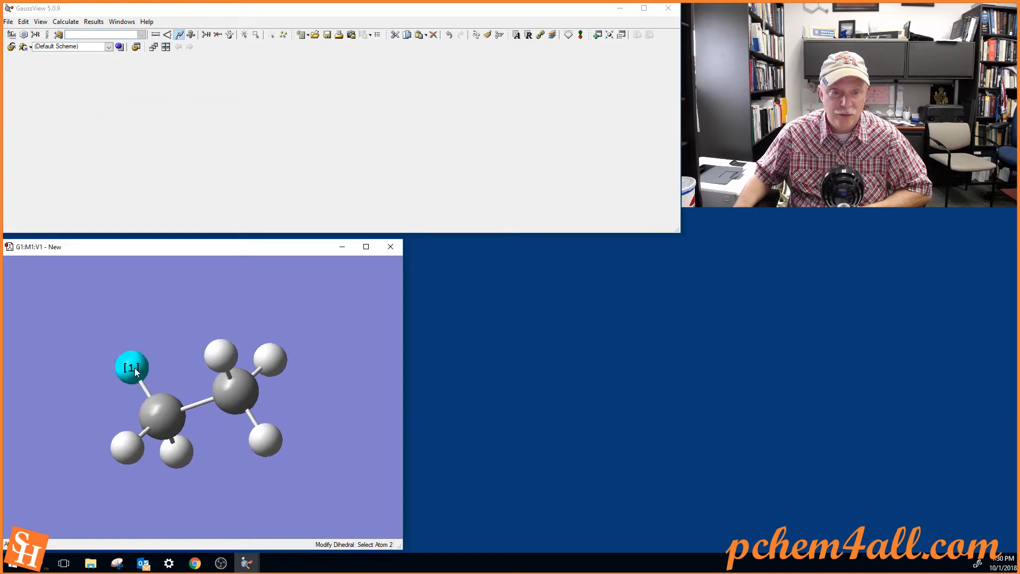
click(221, 353)
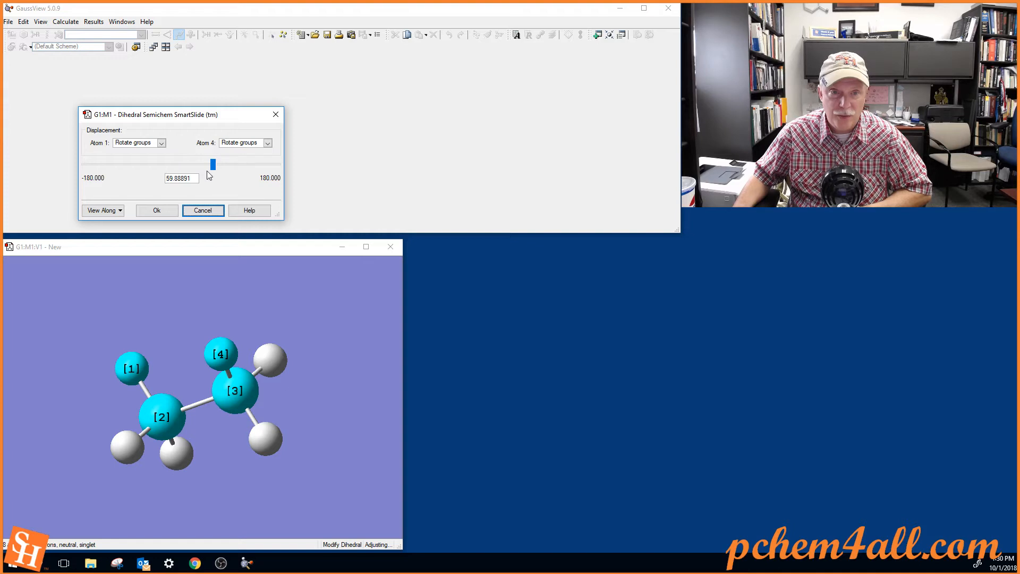
drag(212, 164, 191, 164)
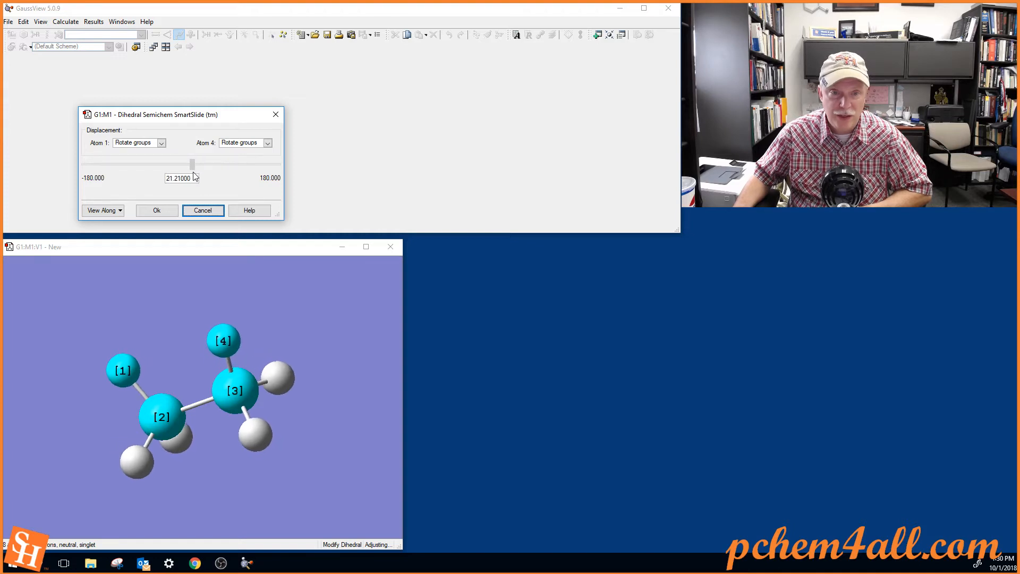
drag(192, 164, 181, 164)
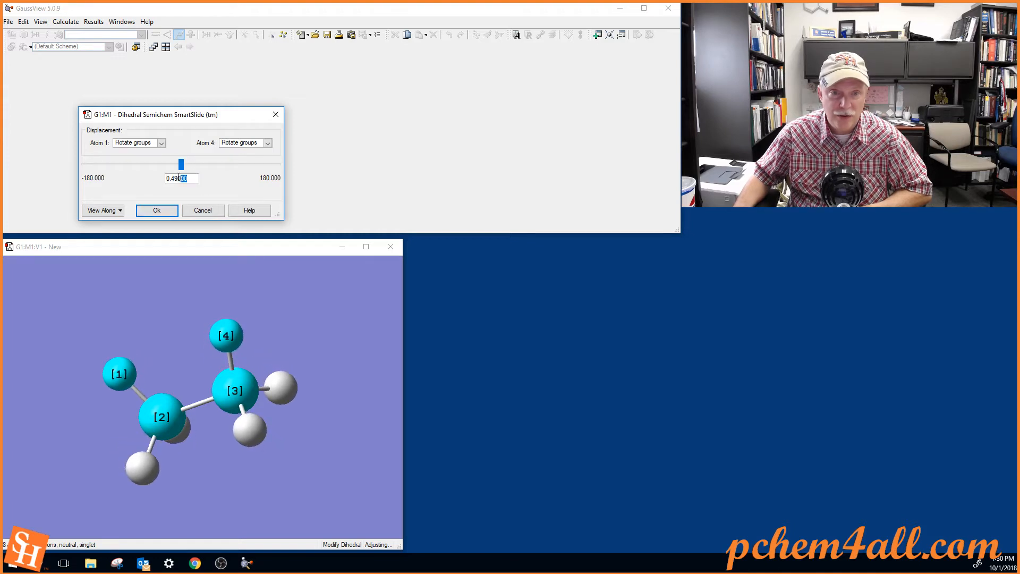
text(0.00000)
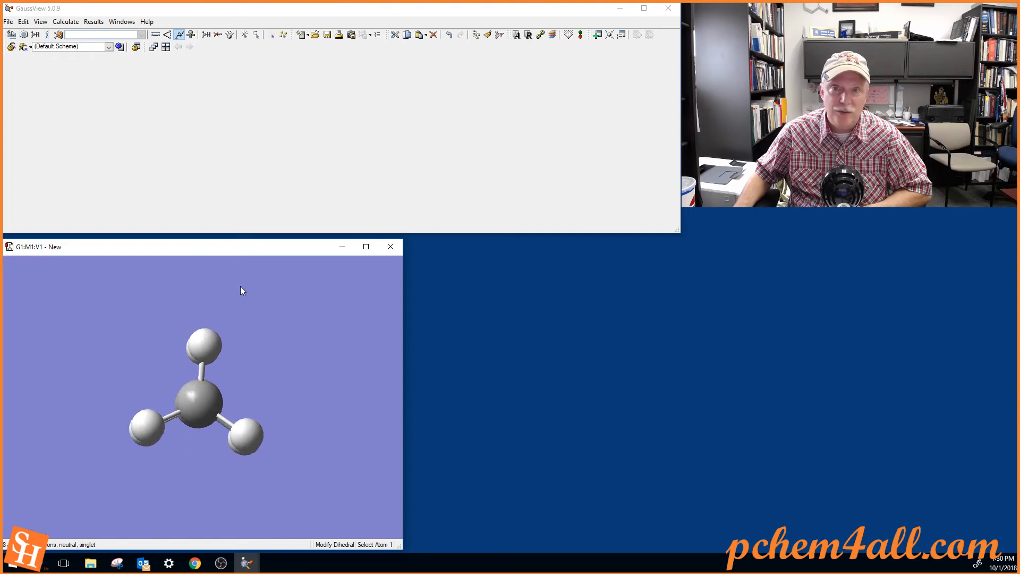
mouse_move(243, 53)
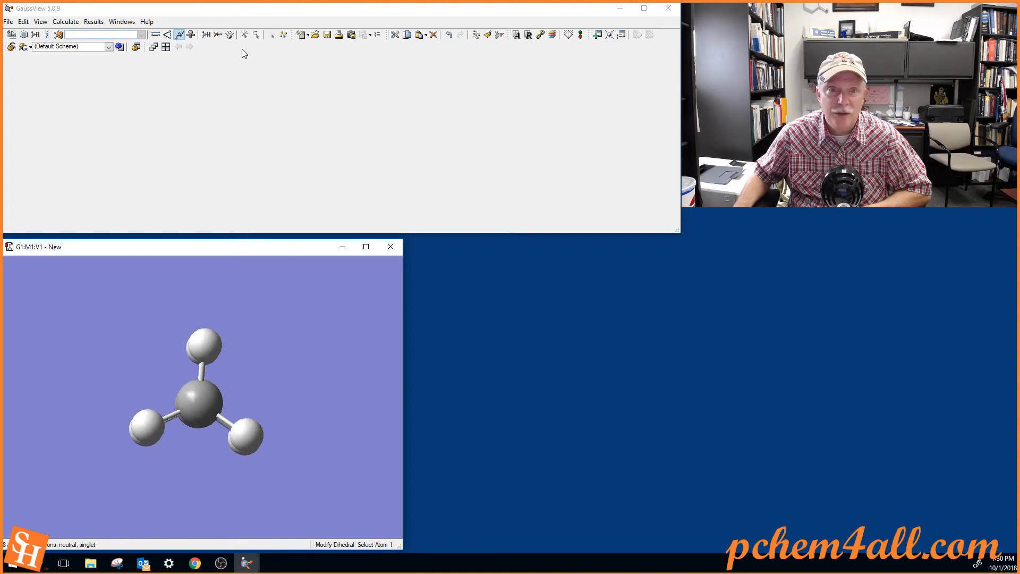
mouse_move(163, 57)
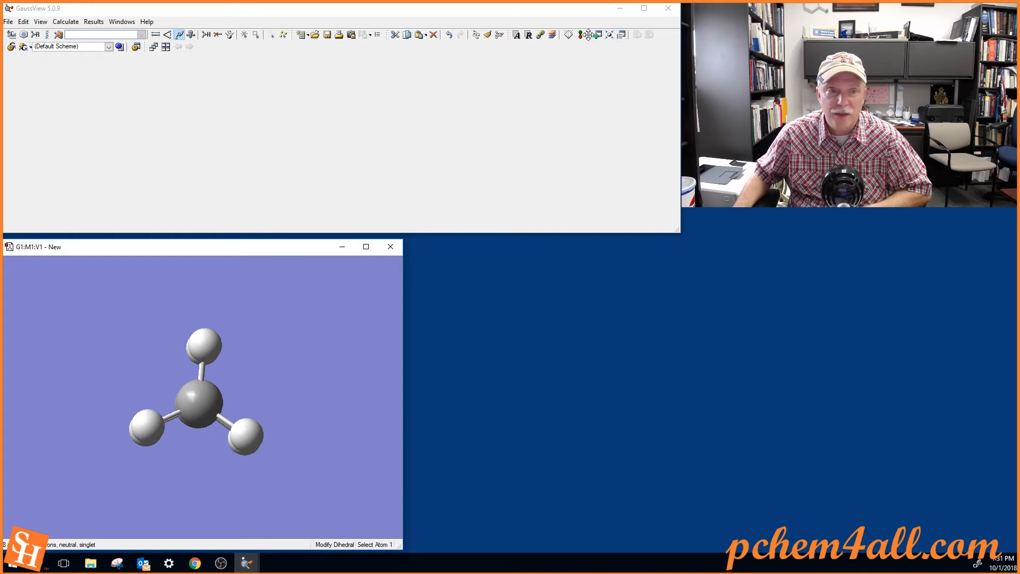
mouse_move(567, 34)
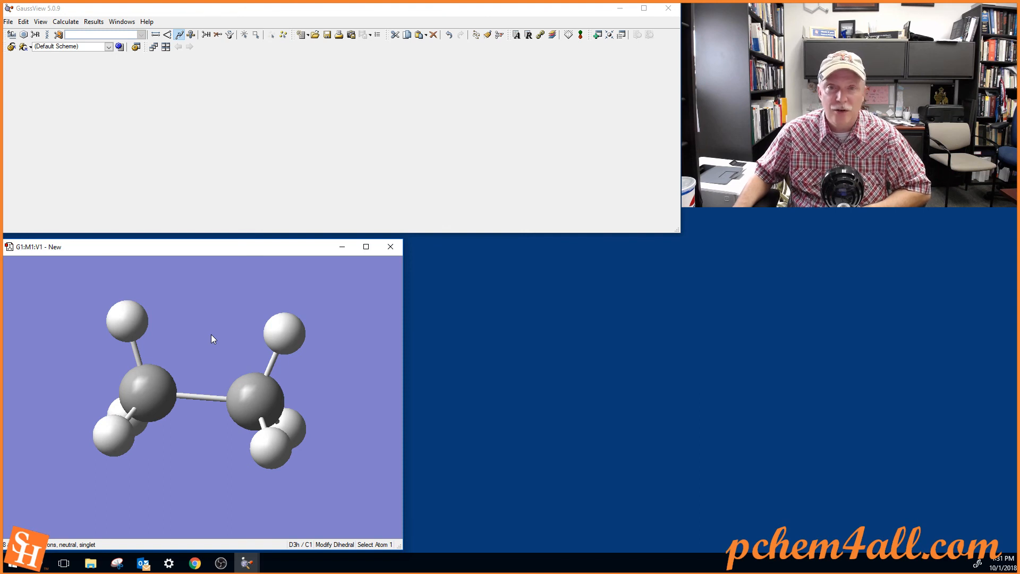
mouse_move(218, 365)
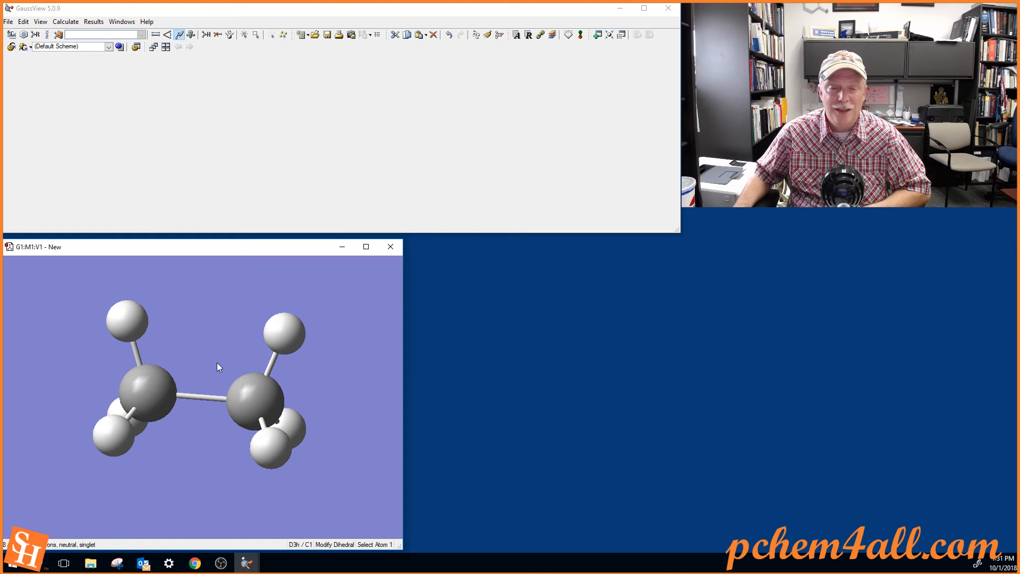
mouse_move(218, 384)
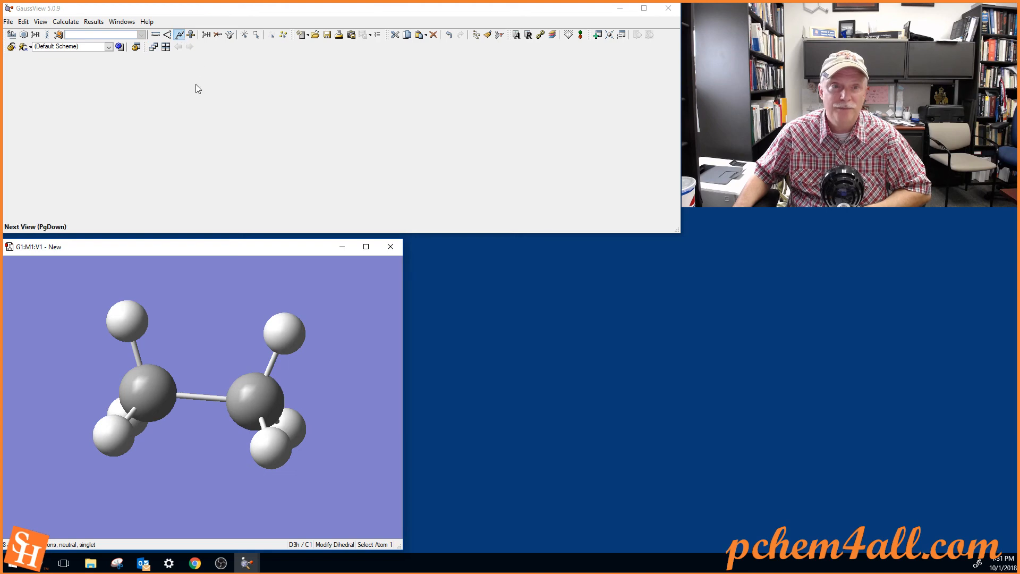
mouse_move(173, 161)
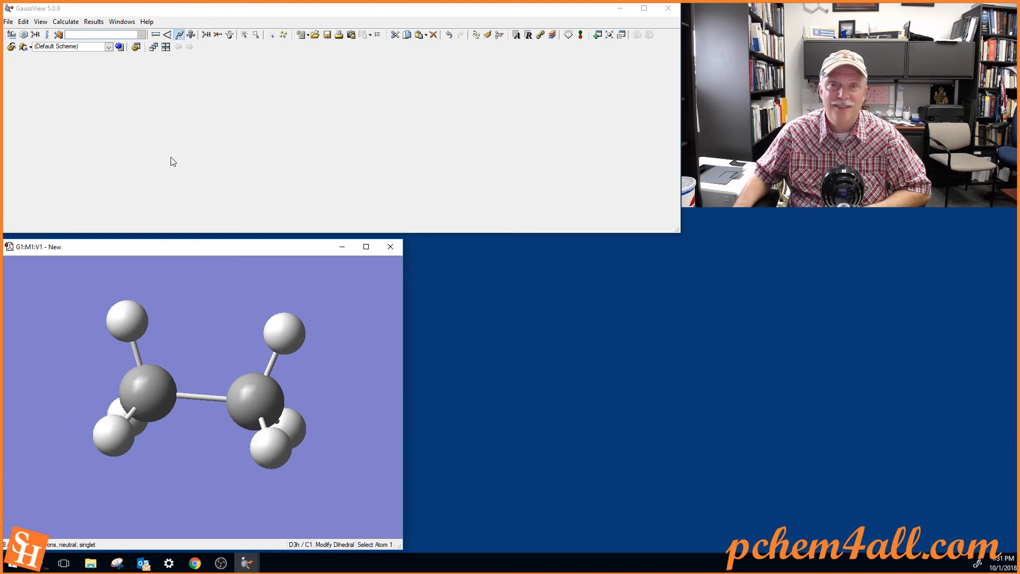
mouse_move(192, 193)
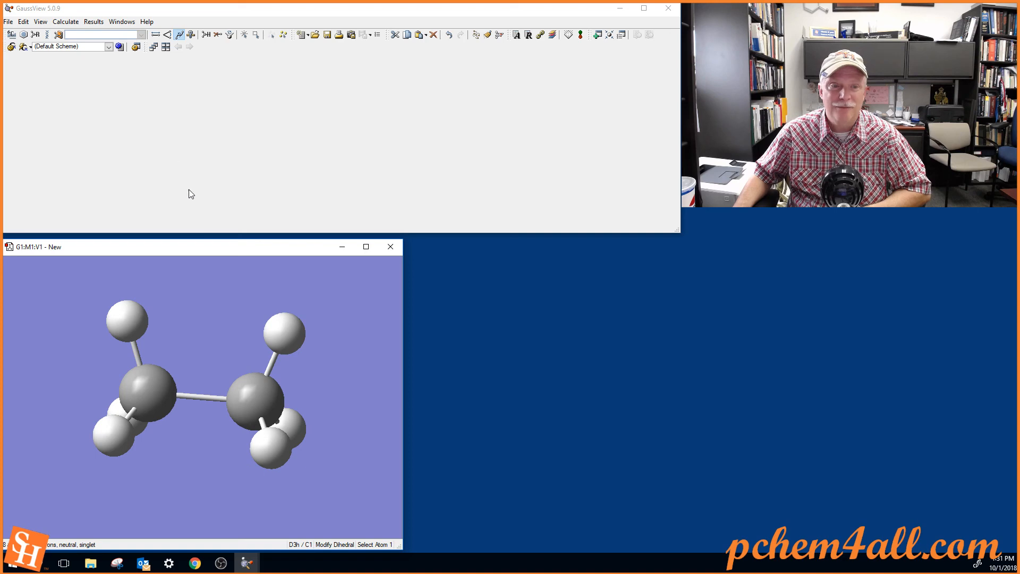